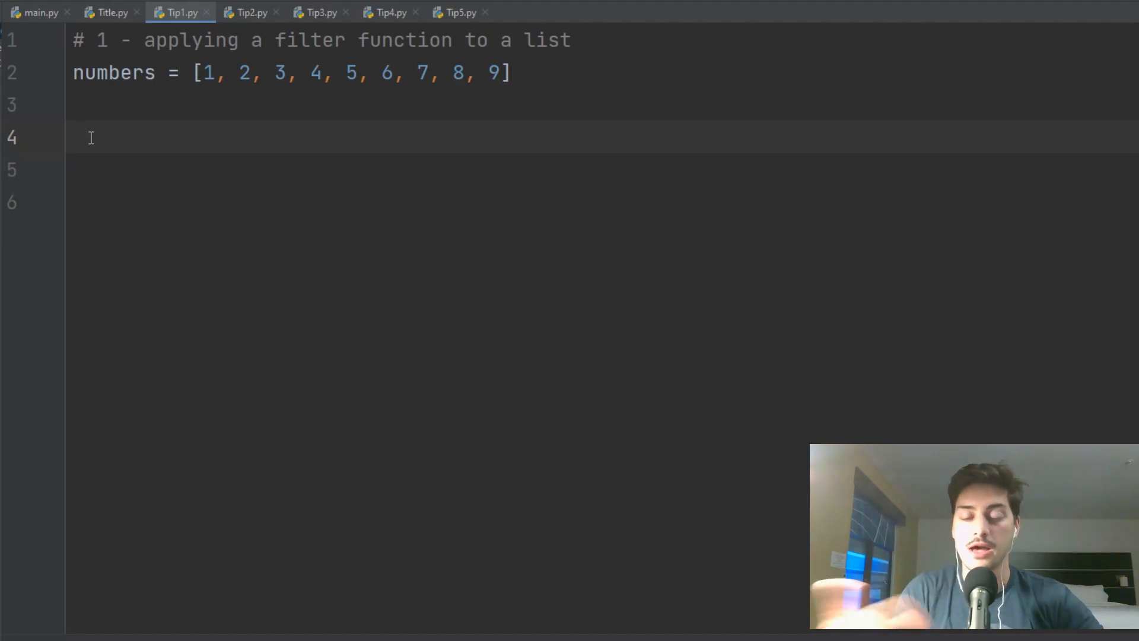
# - Define is_mult3(x) in Tip1.py, returning x % 3 == 0
pyautogui.write('def')
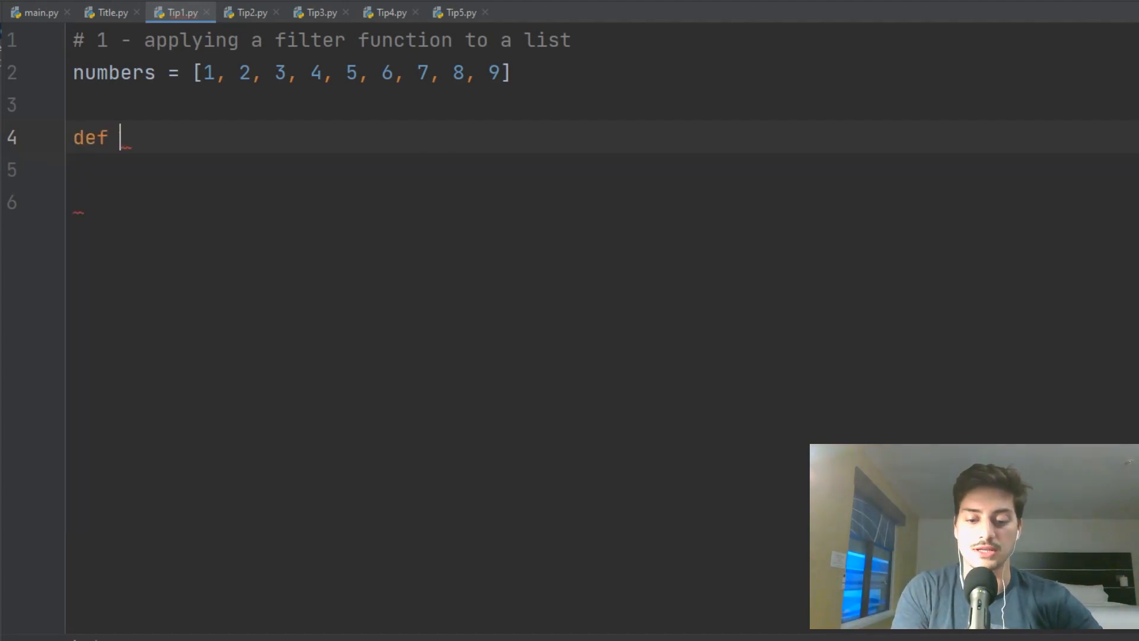
pyautogui.write('is_mult')
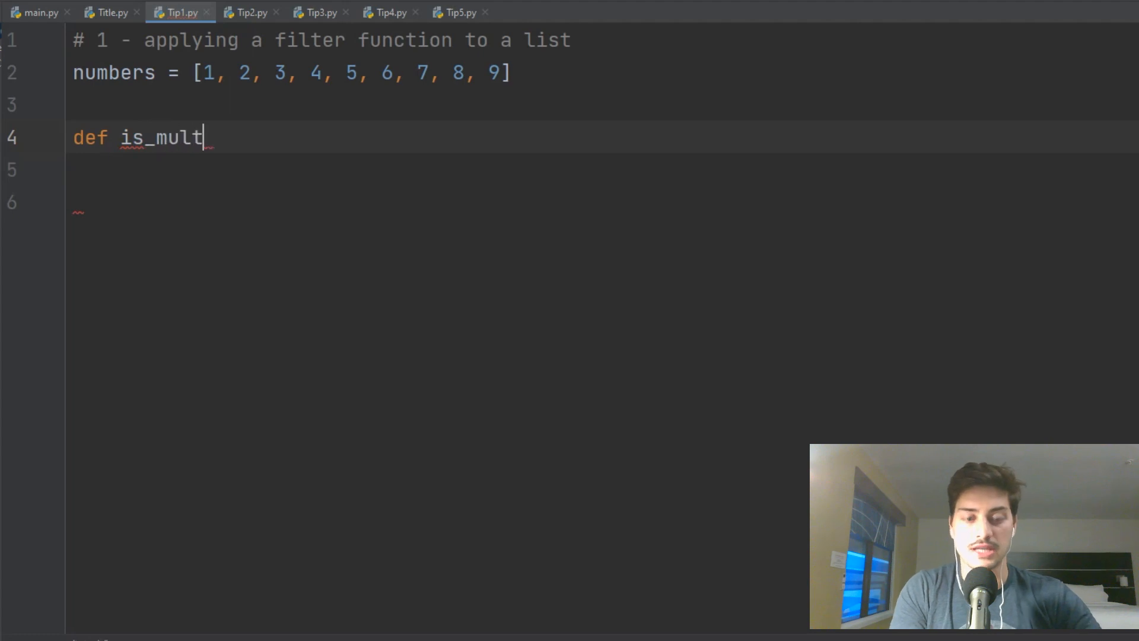
pyautogui.write('3()')
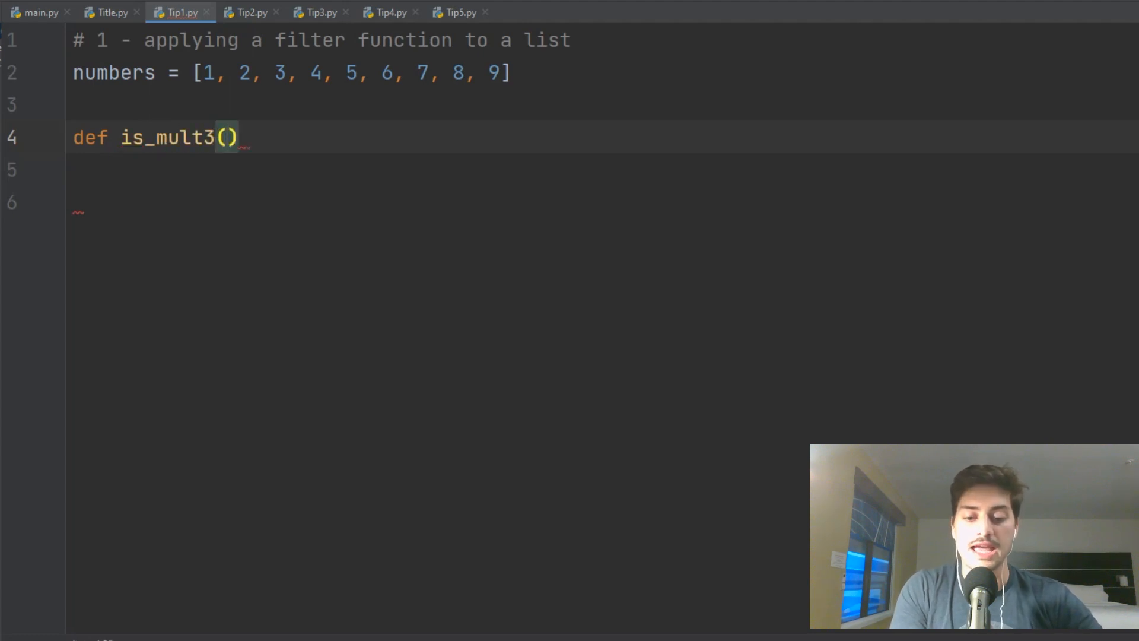
pyautogui.write('x):')
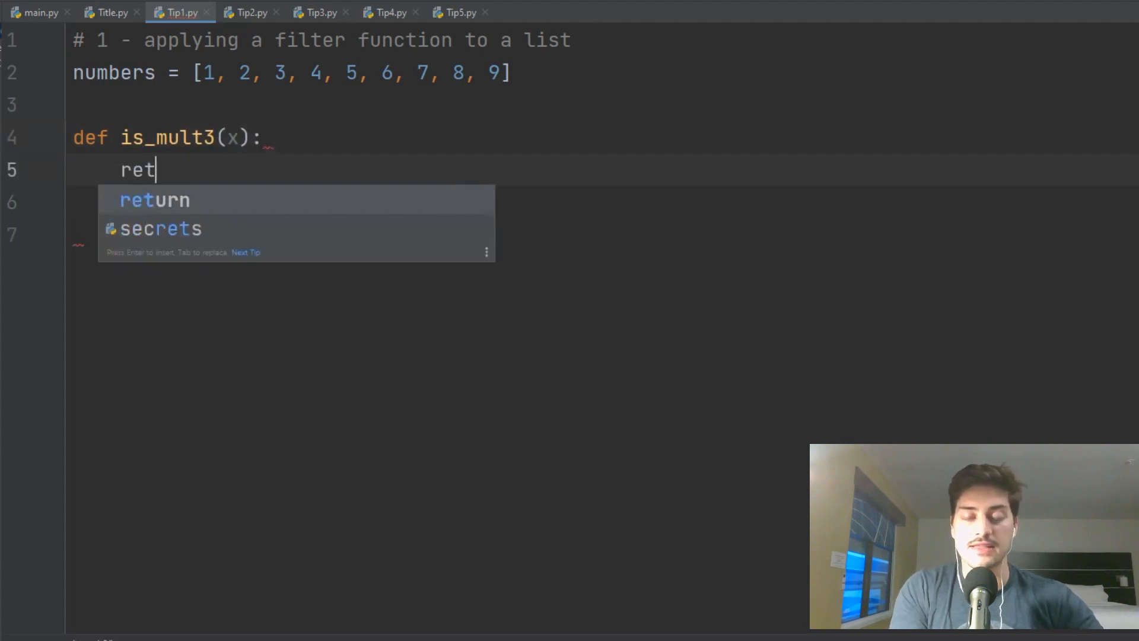
pyautogui.write('urn x')
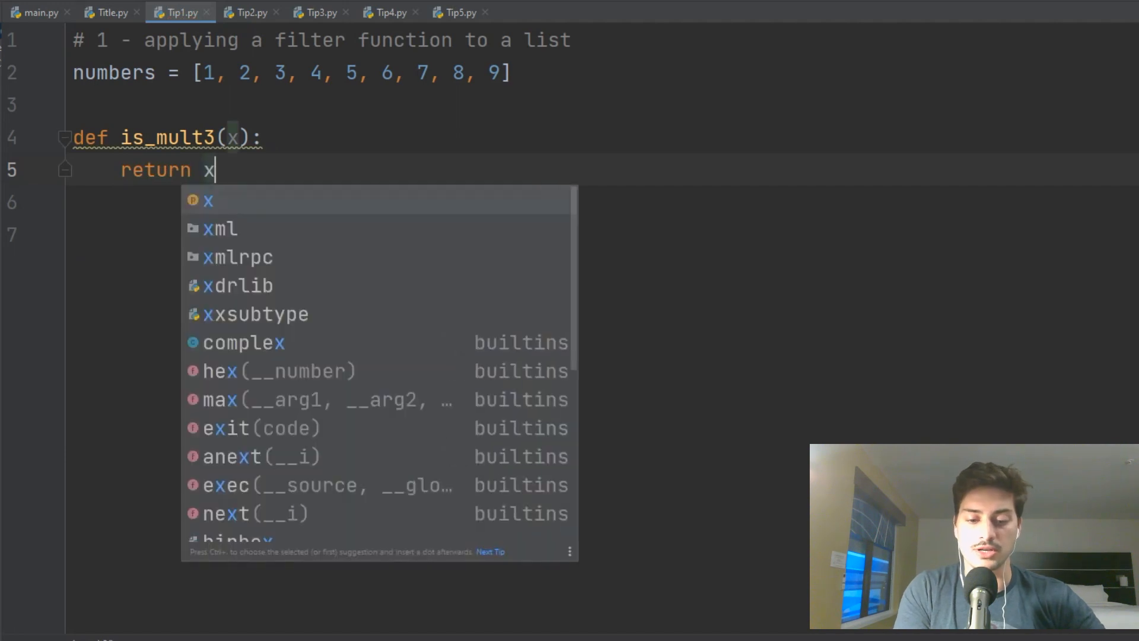
pyautogui.write('%')
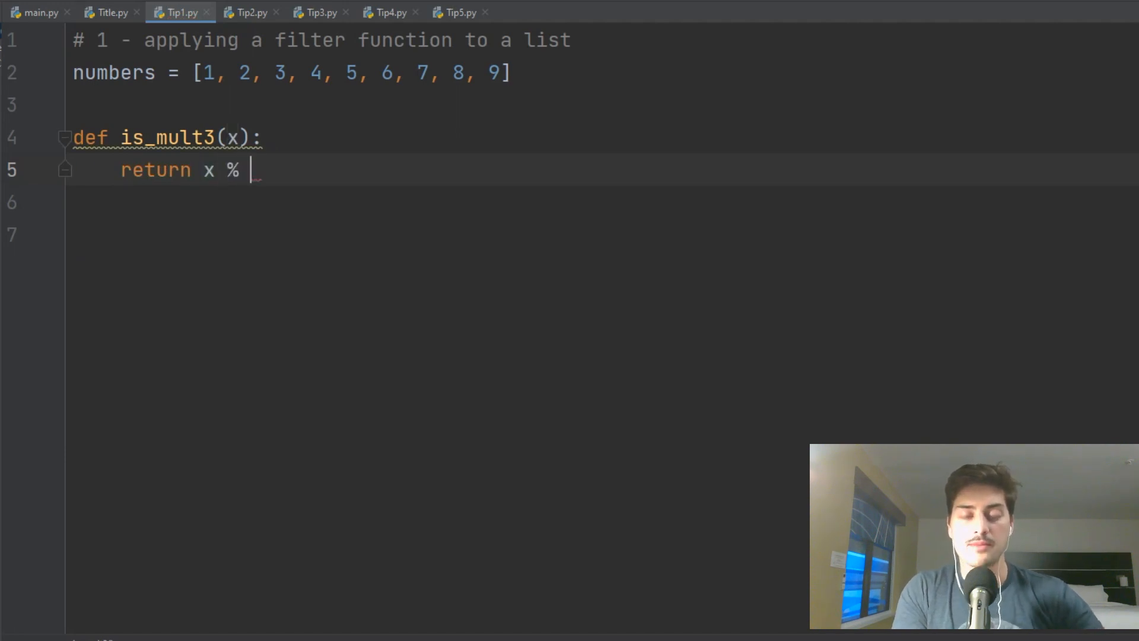
pyautogui.write('3 =')
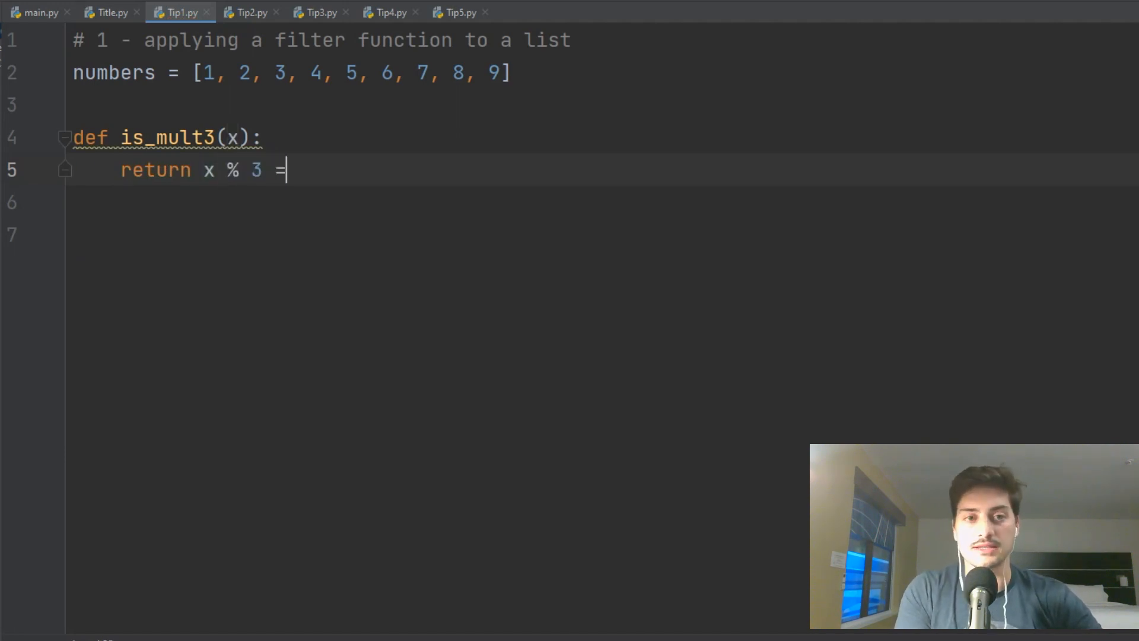
pyautogui.write('= 0')
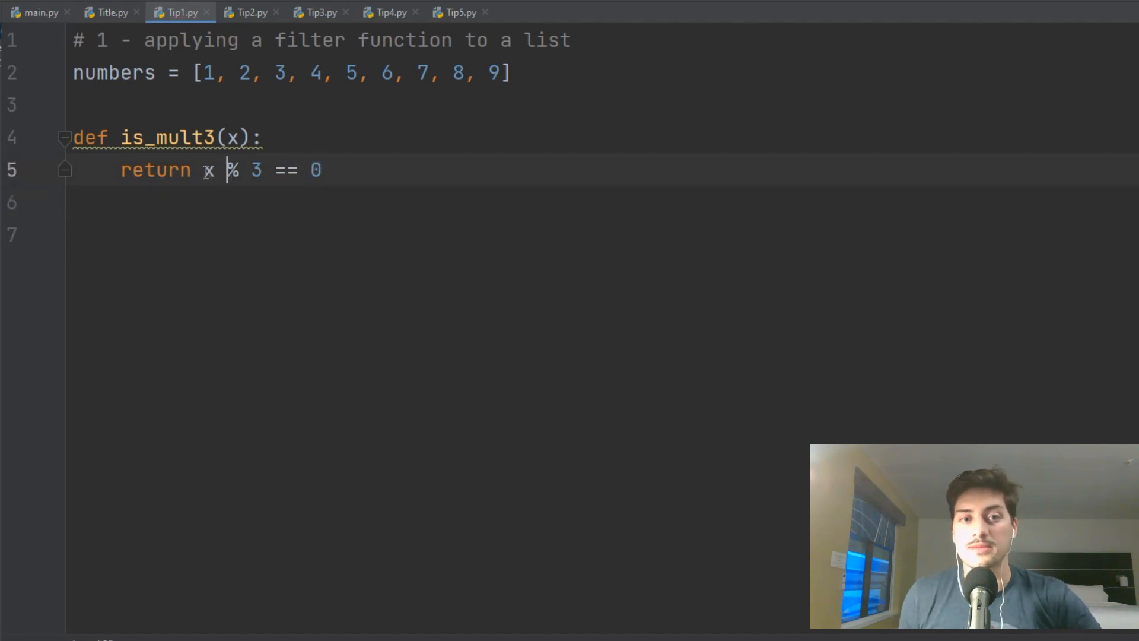
pyautogui.doubleClick(257, 171)
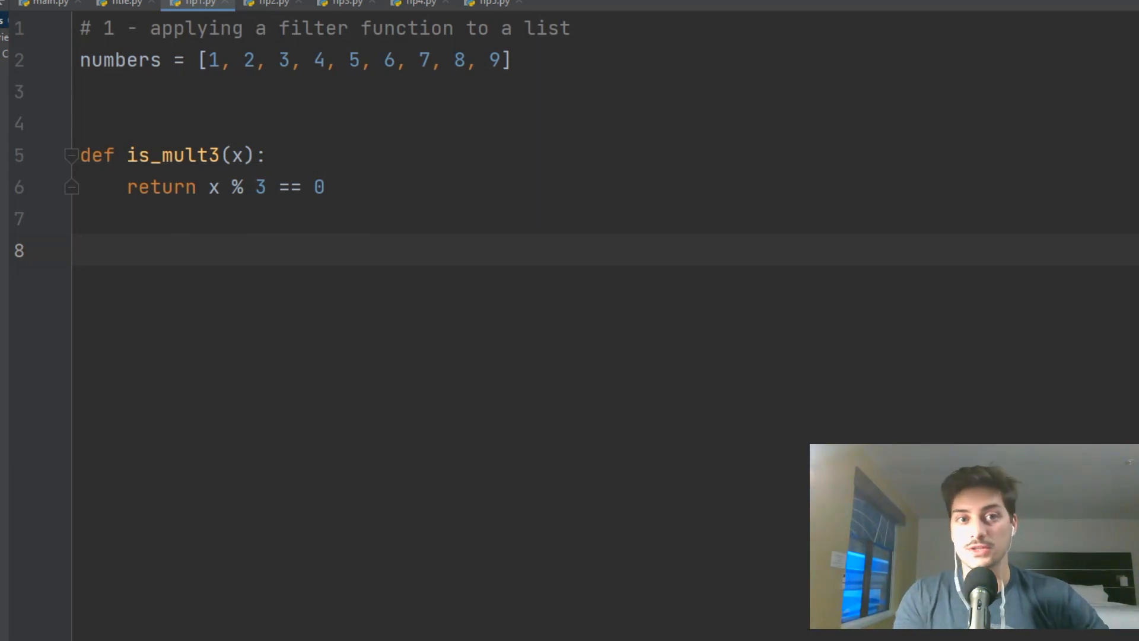
# - Assign mult3 = filter(is_mult3, numbers) below the function
pyautogui.write('mu')
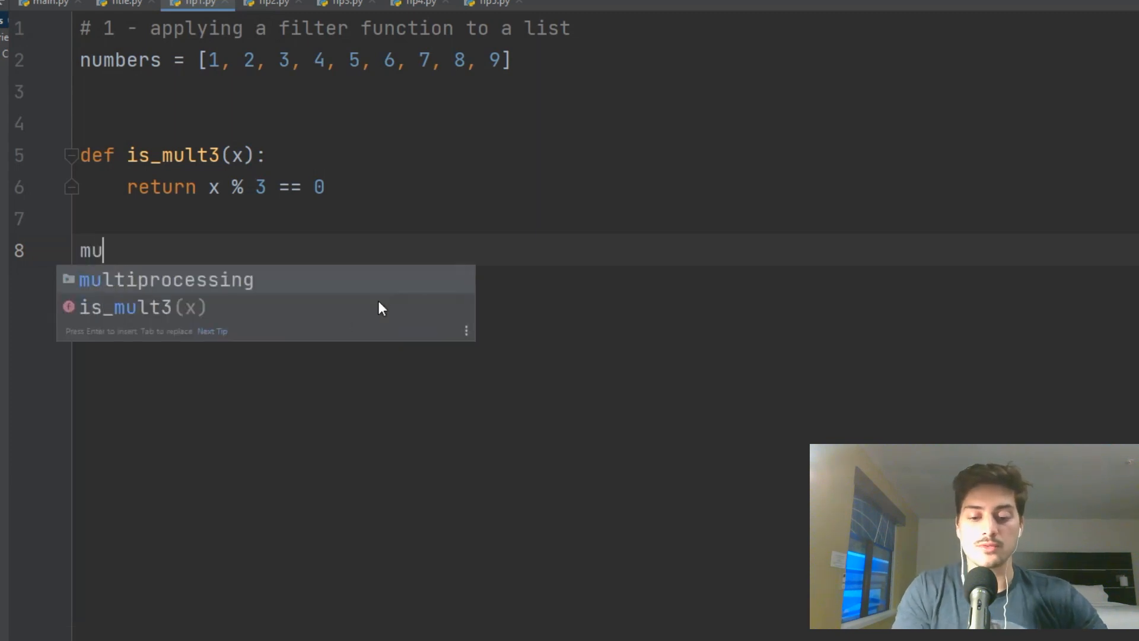
pyautogui.write('lt3')
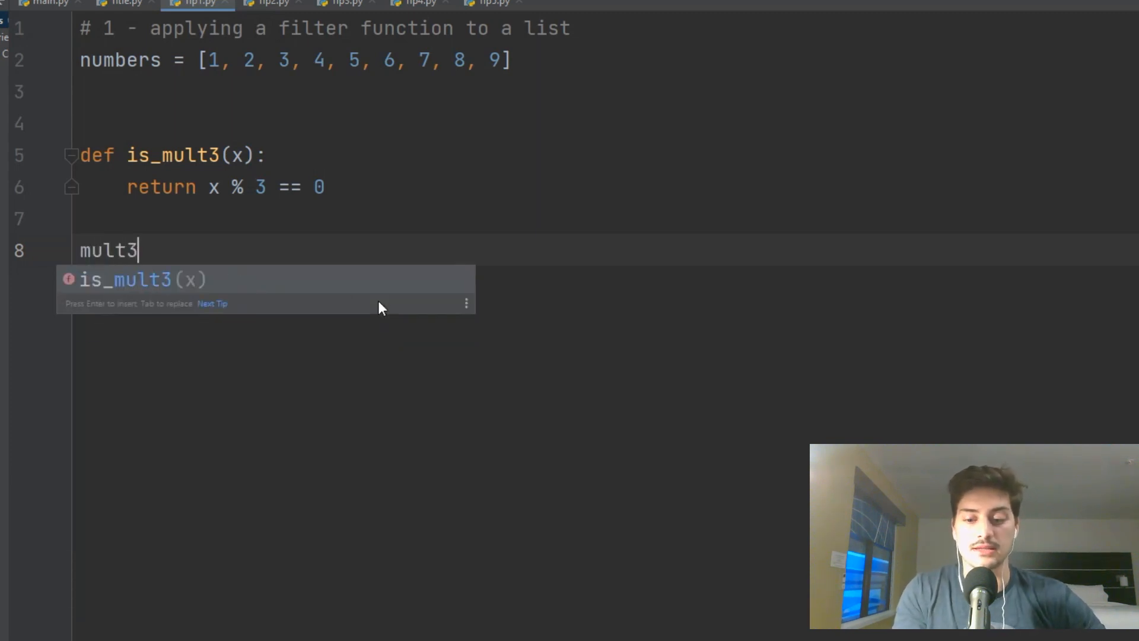
pyautogui.write('=')
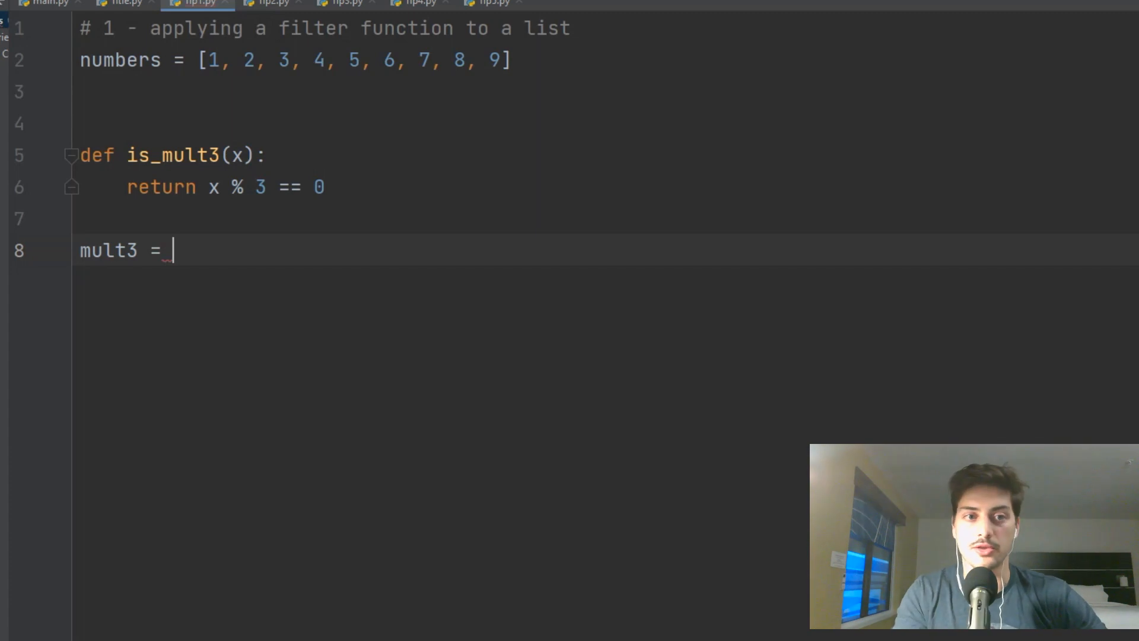
pyautogui.write('filter(')
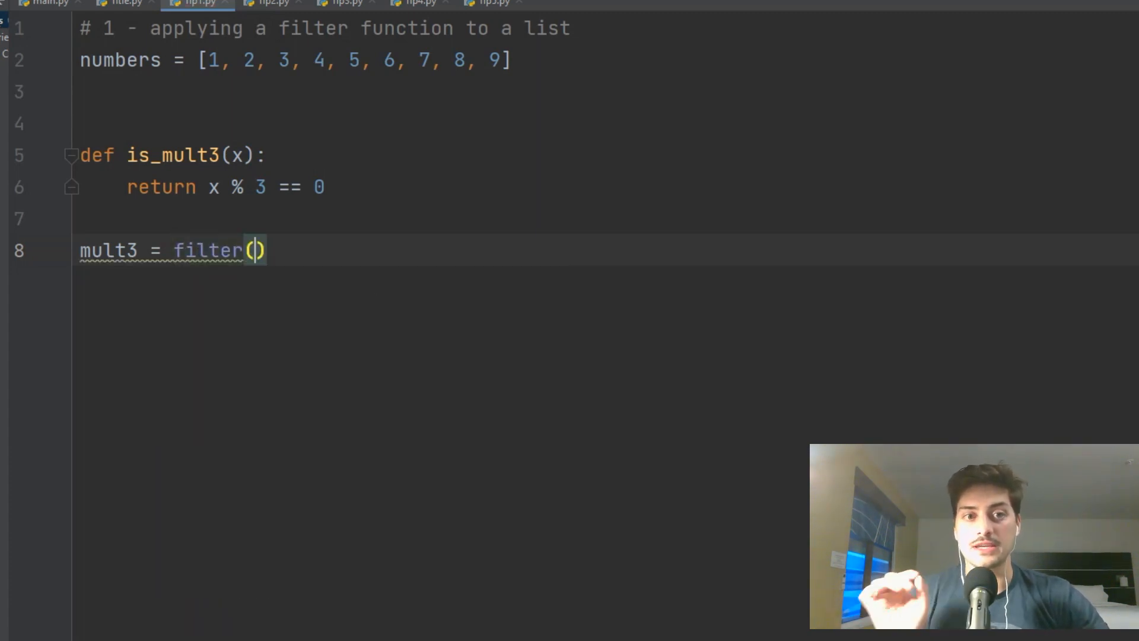
pyautogui.click(253, 249)
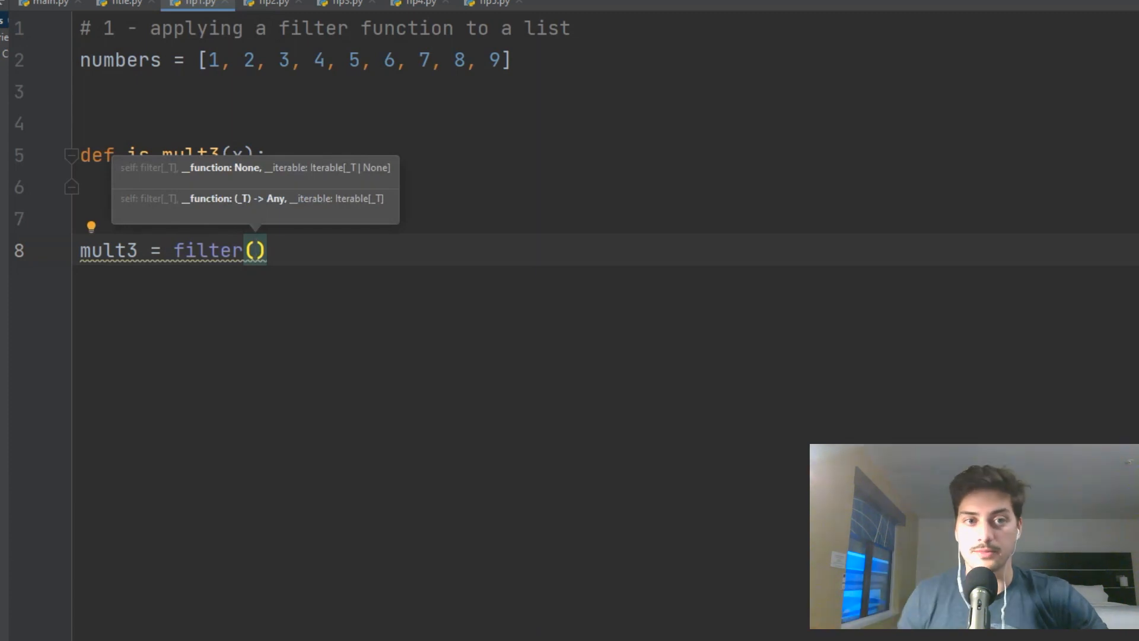
pyautogui.write('is_mult3(')
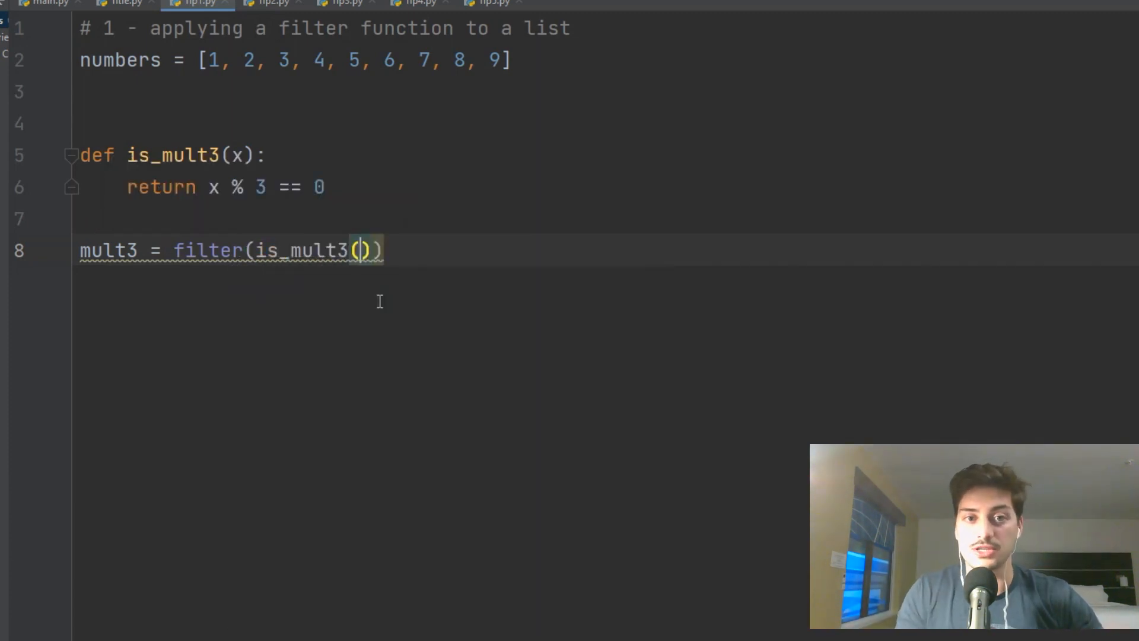
pyautogui.write(',')
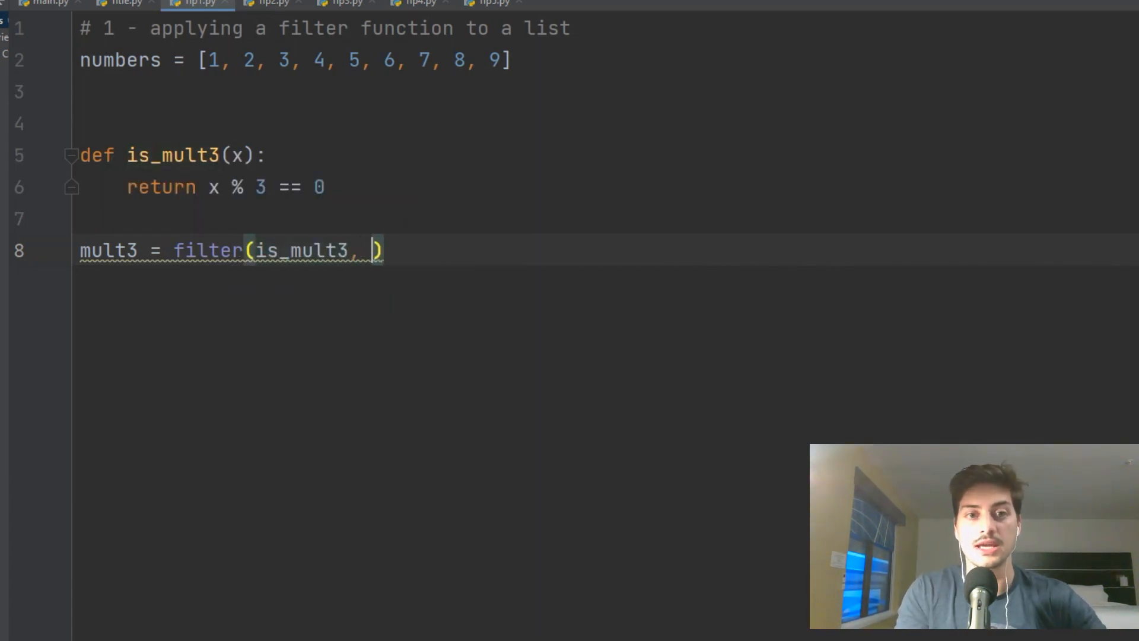
pyautogui.write('numbers')
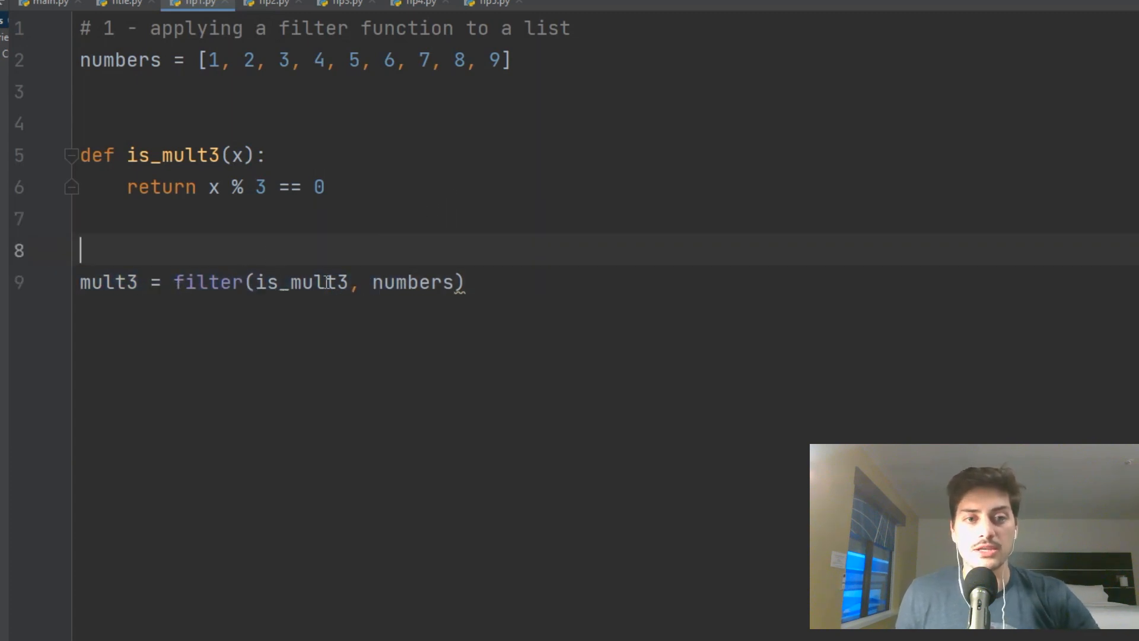
pyautogui.click(172, 155)
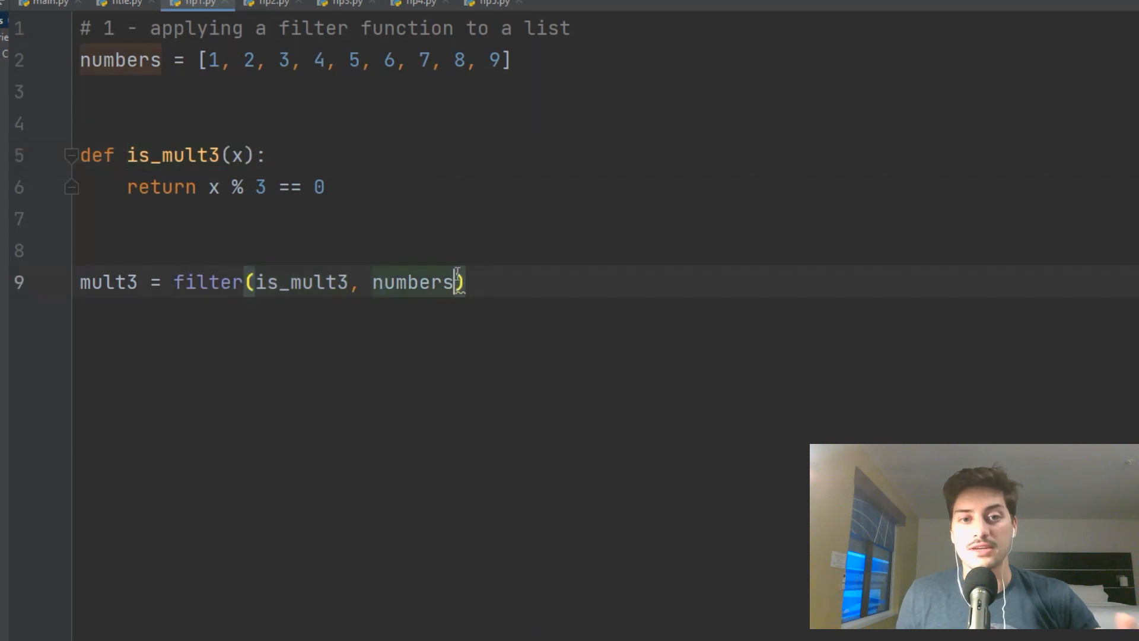
# - Add print(list(mult3)) on the next line
pyautogui.doubleClick(105, 281)
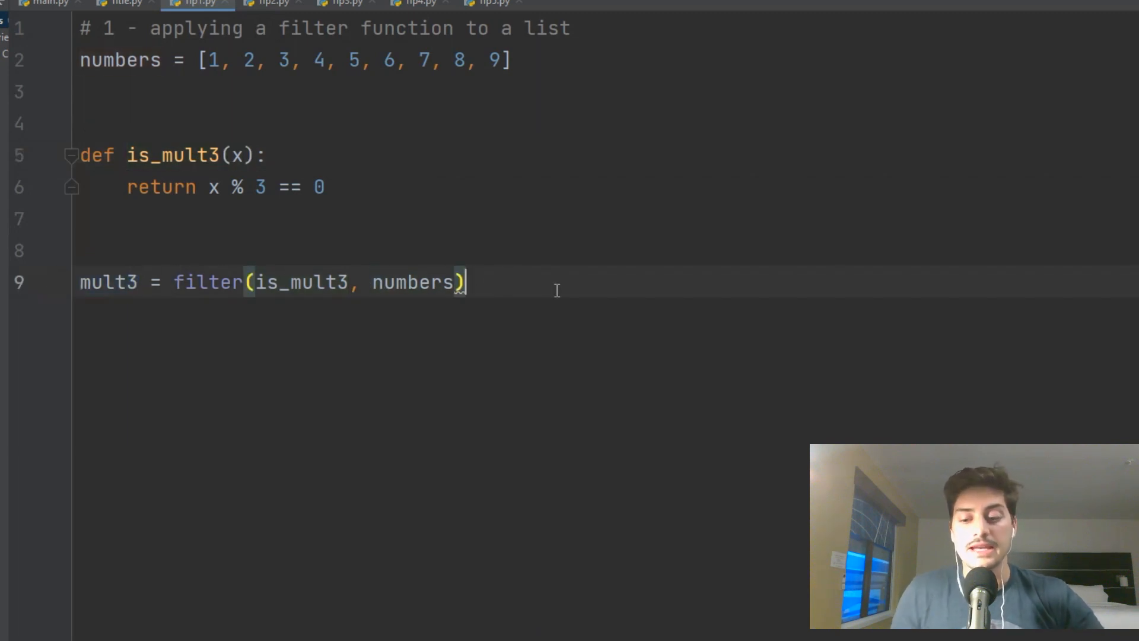
pyautogui.write('print(')
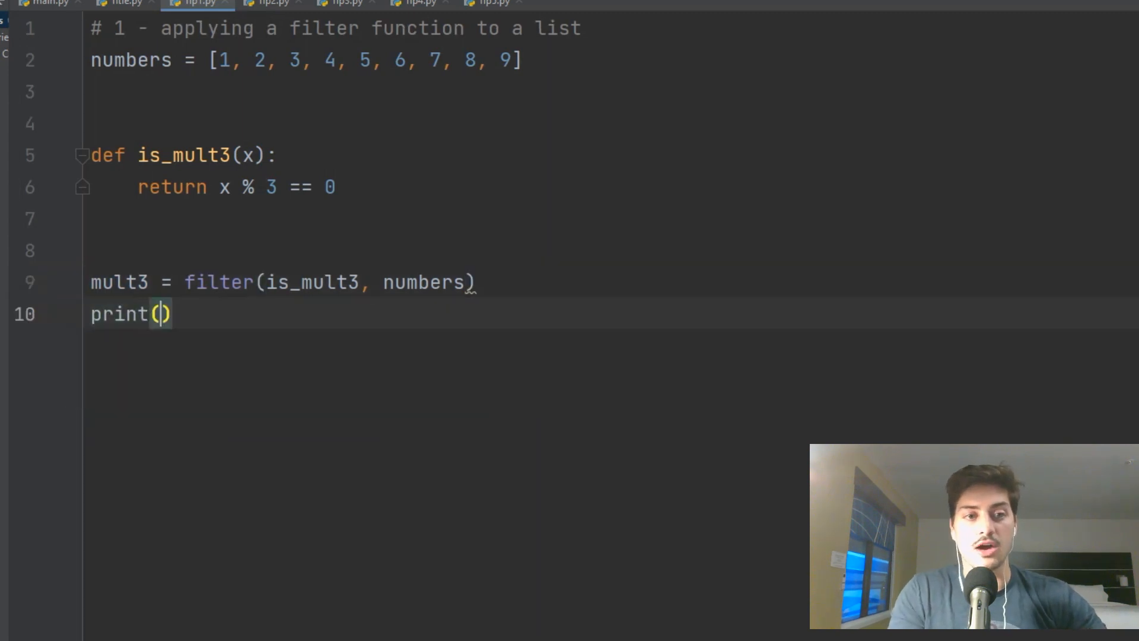
pyautogui.write('list()')
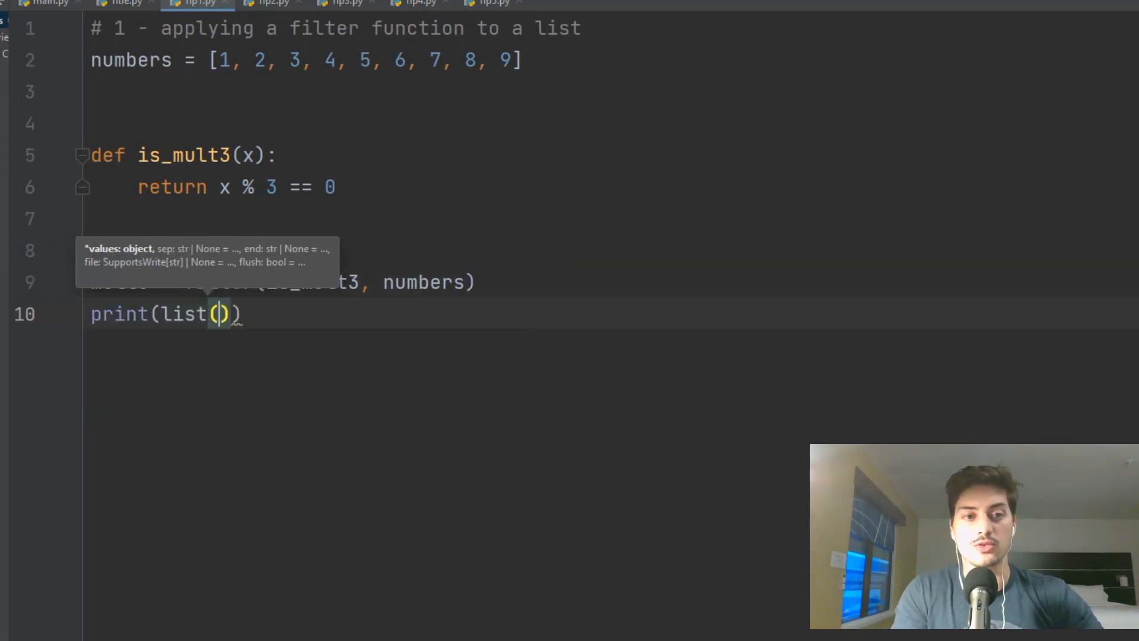
pyautogui.write('mult3')
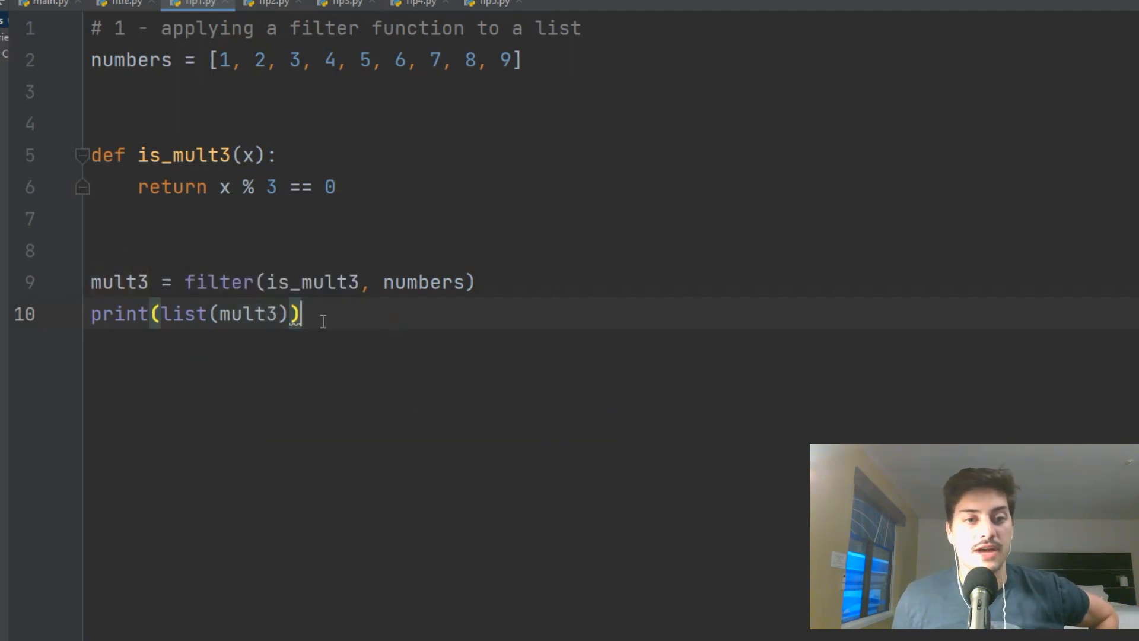
# - Run Tip1.py to print [3, 6, 9], then switch to Tip2.py
pyautogui.doubleClick(175, 315)
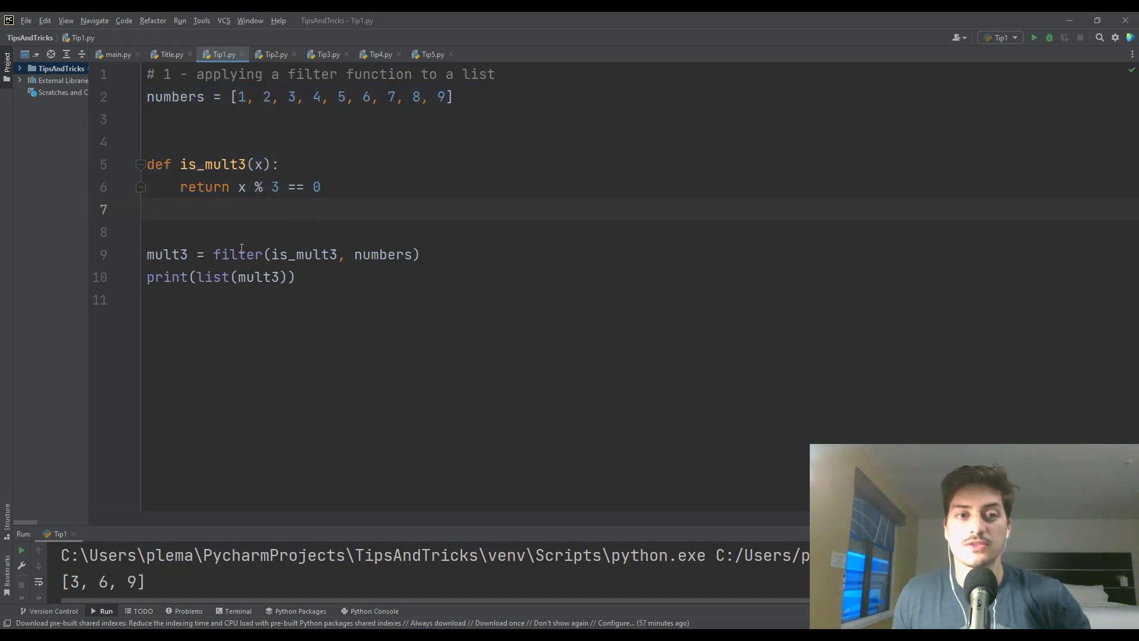
pyautogui.click(241, 254)
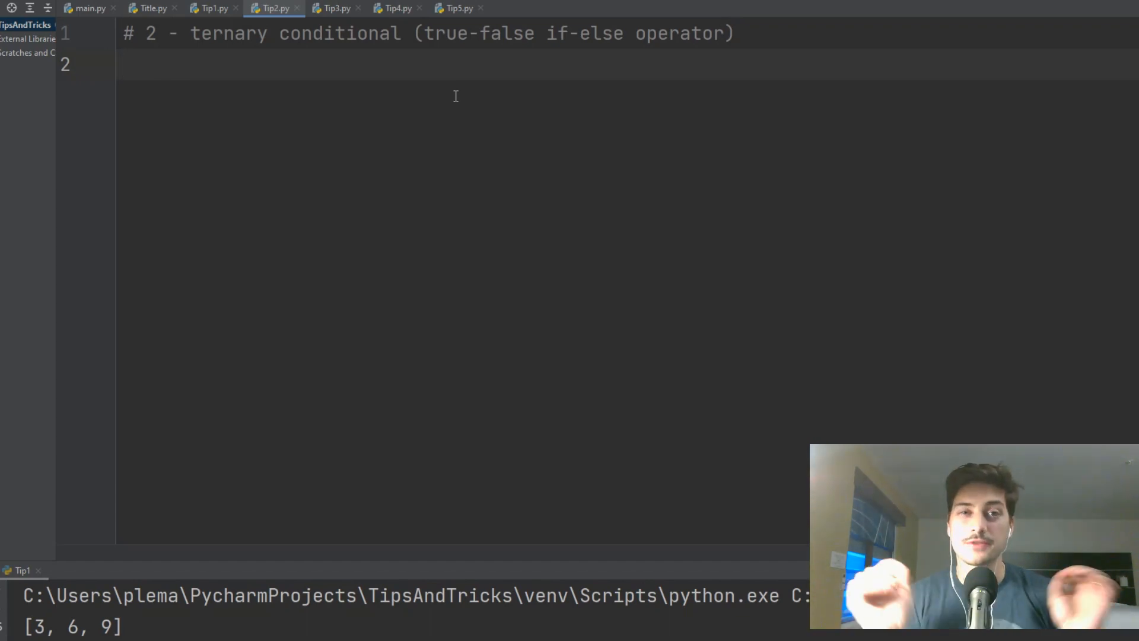
# - Write the if condition / else block assigning result = 1 or 2, then print(result)
pyautogui.write('condition = True')
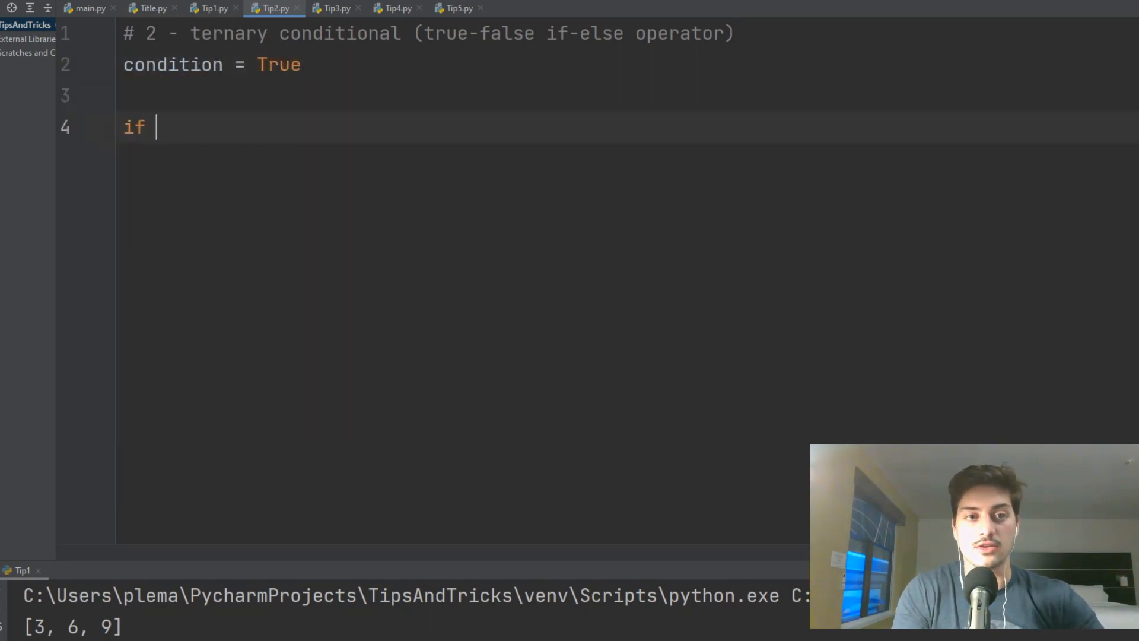
pyautogui.write('condition')
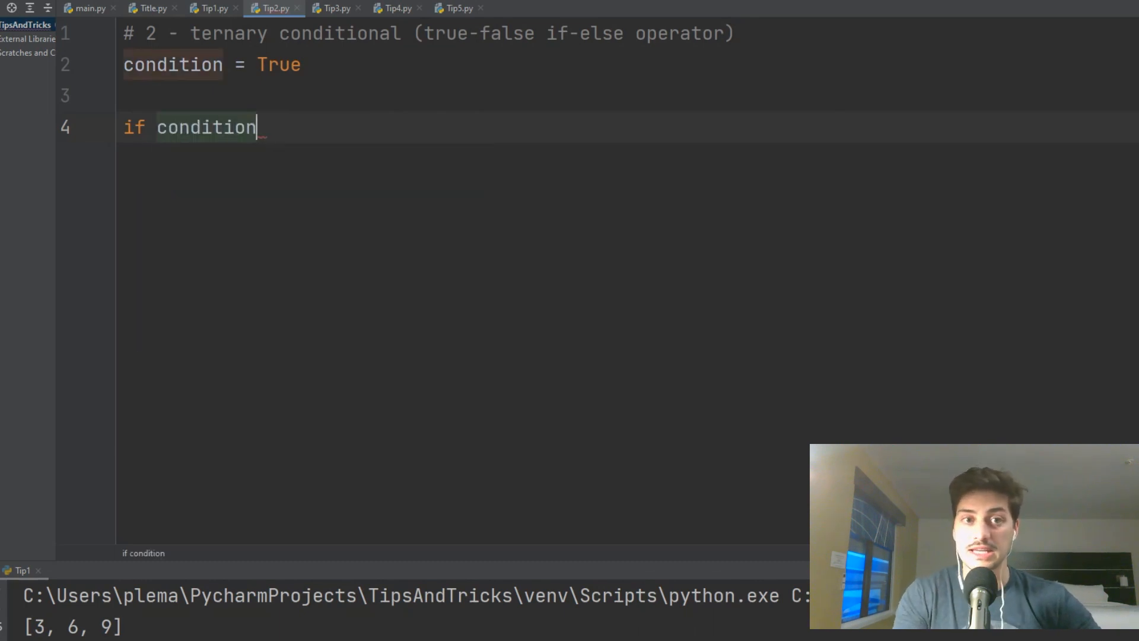
pyautogui.write(':')
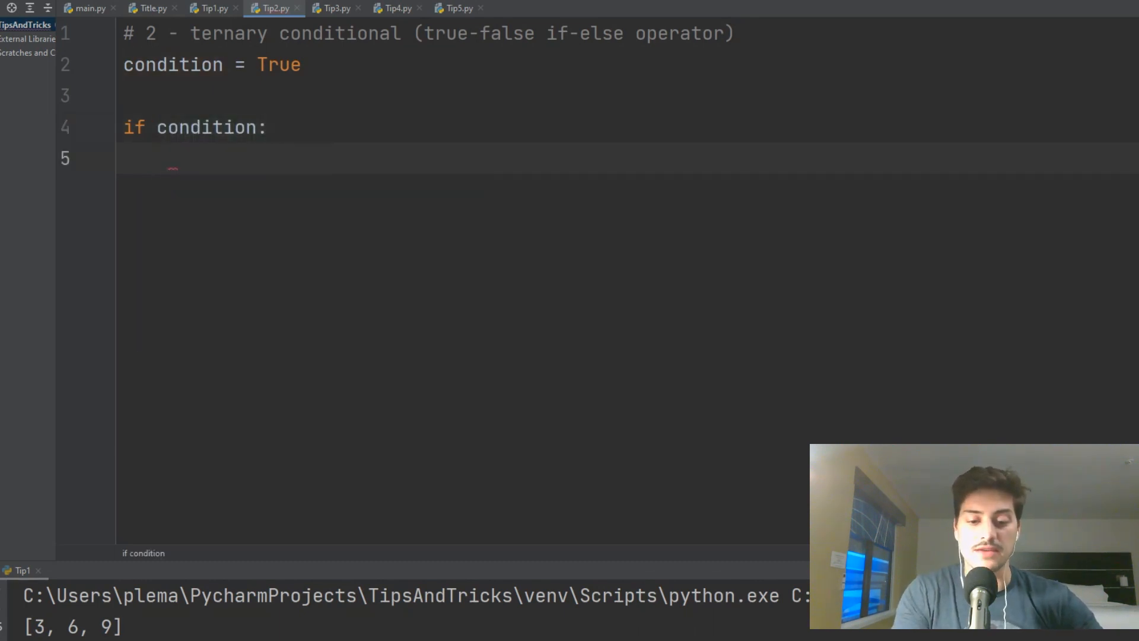
pyautogui.write('result = 1')
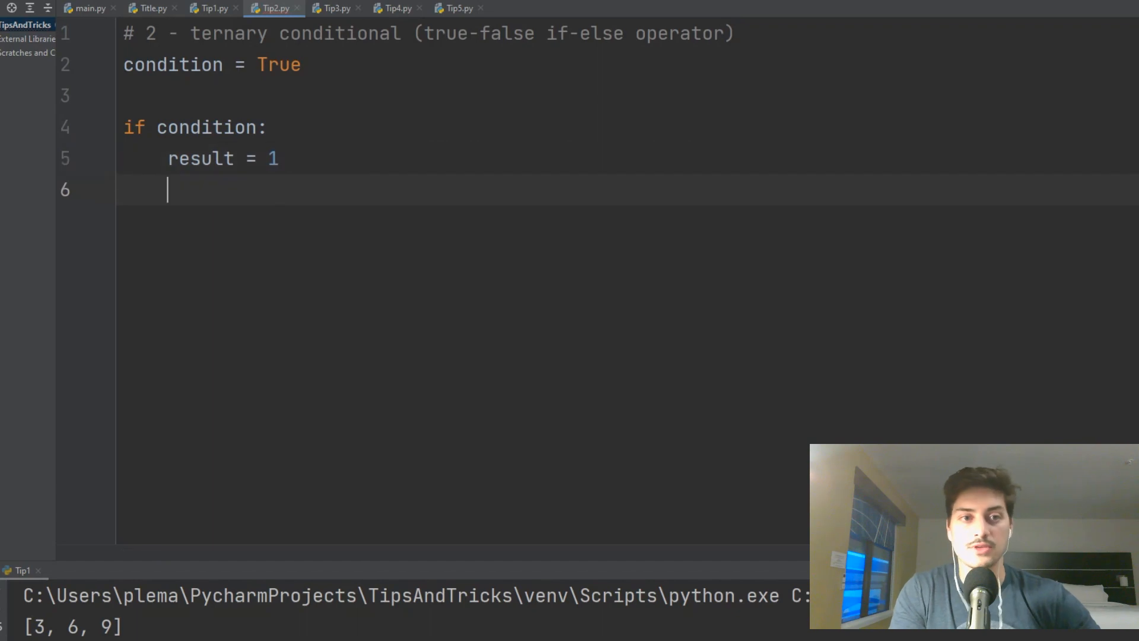
pyautogui.write('else:')
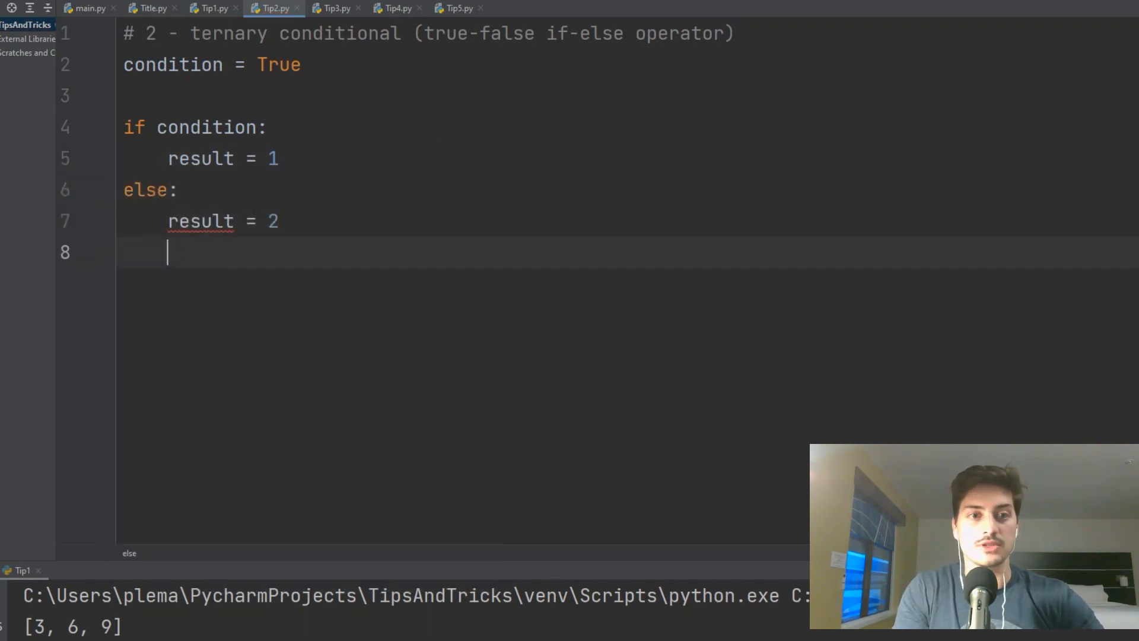
pyautogui.write('print')
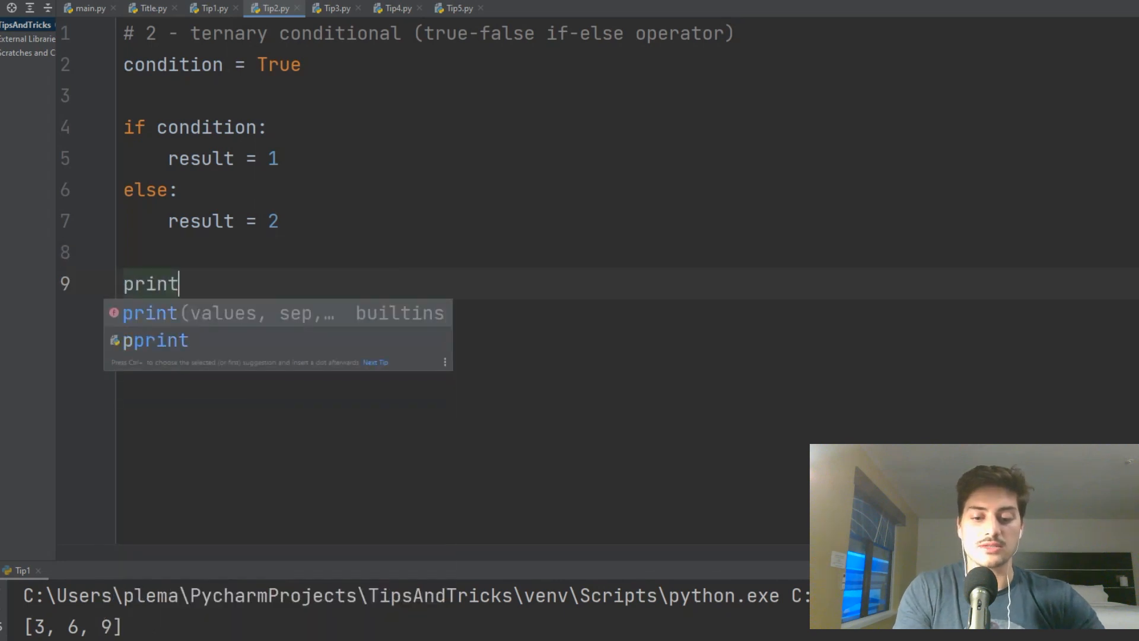
pyautogui.write('(result)')
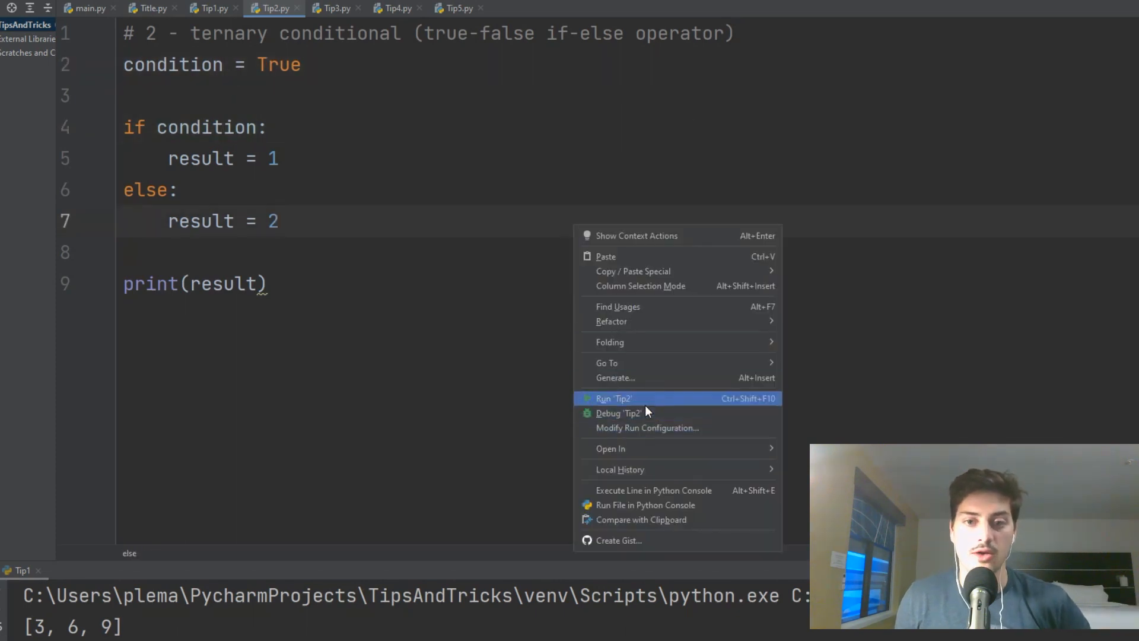
# - Run Tip2, change line 2 to condition = False, and open a line above print
pyautogui.click(613, 398)
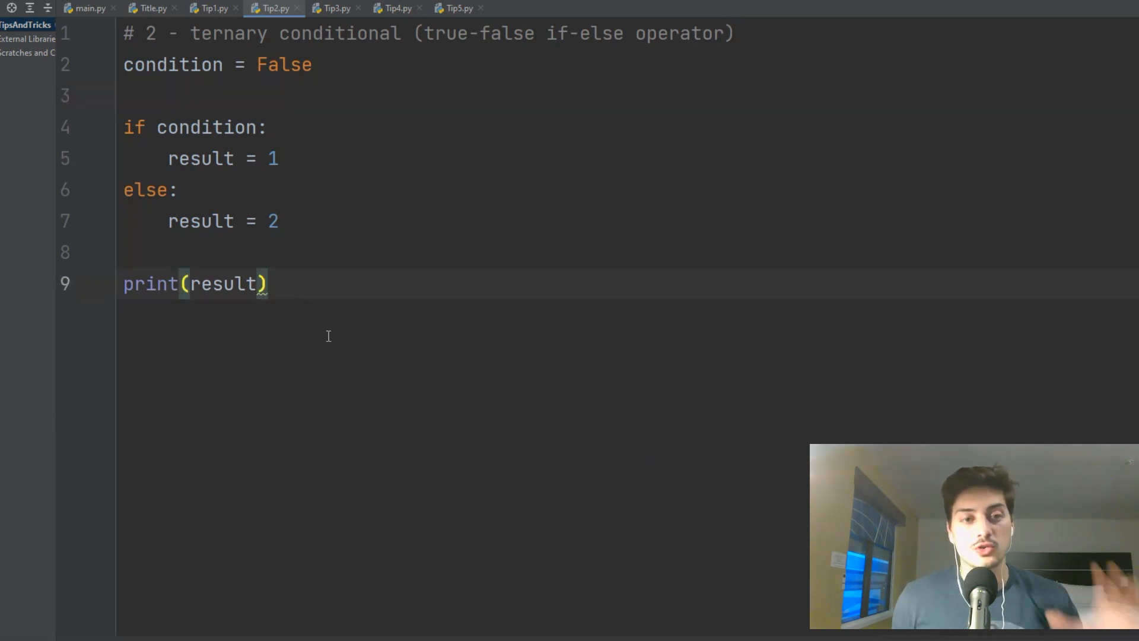
pyautogui.click(279, 222)
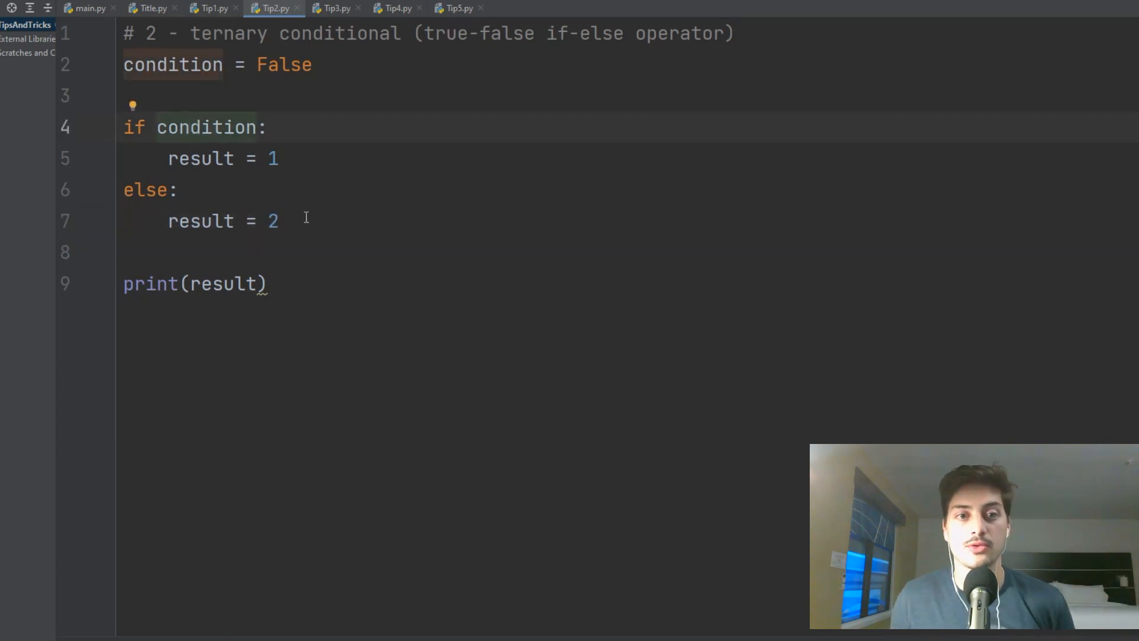
pyautogui.click(306, 219)
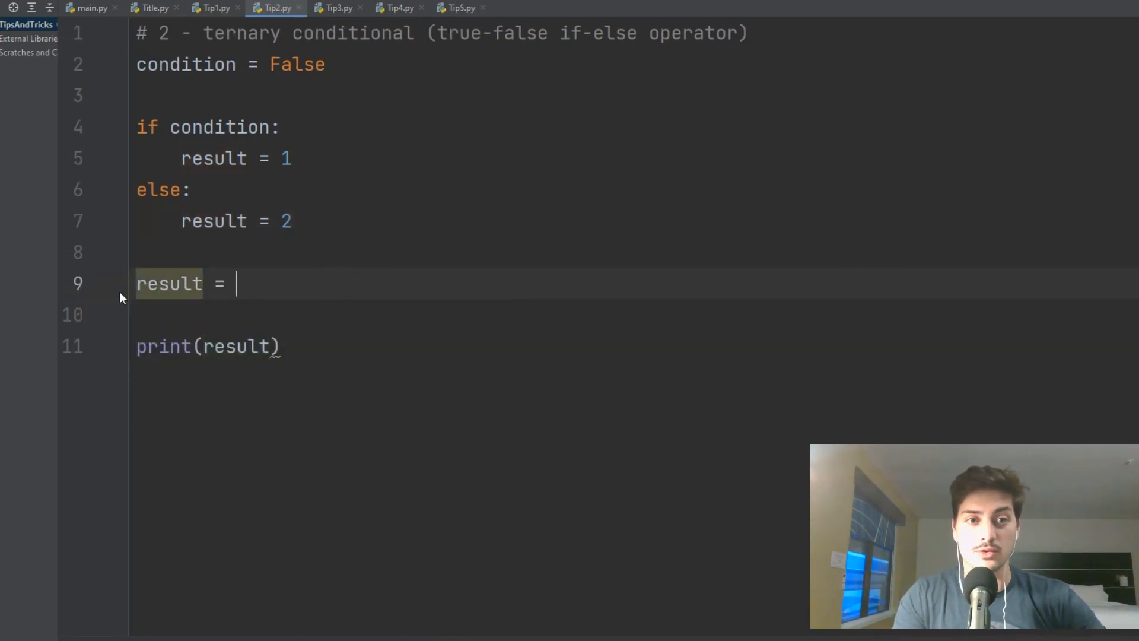
# - Type result = 1 if condition else 2 and select the old if-else block
pyautogui.write('1 if condi')
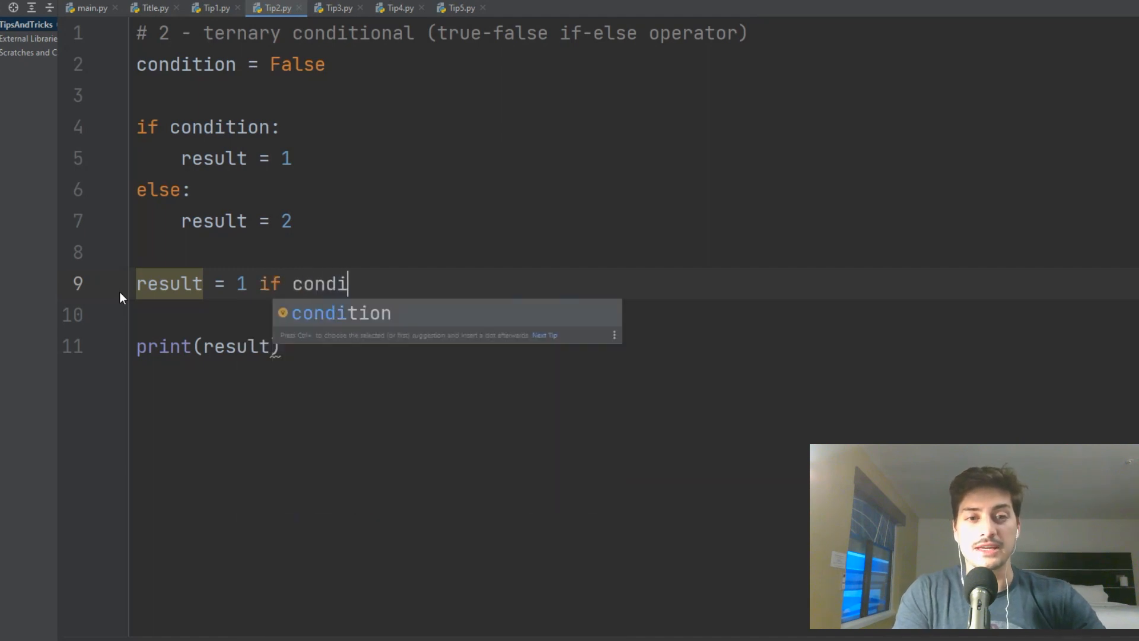
pyautogui.write('tion else 2')
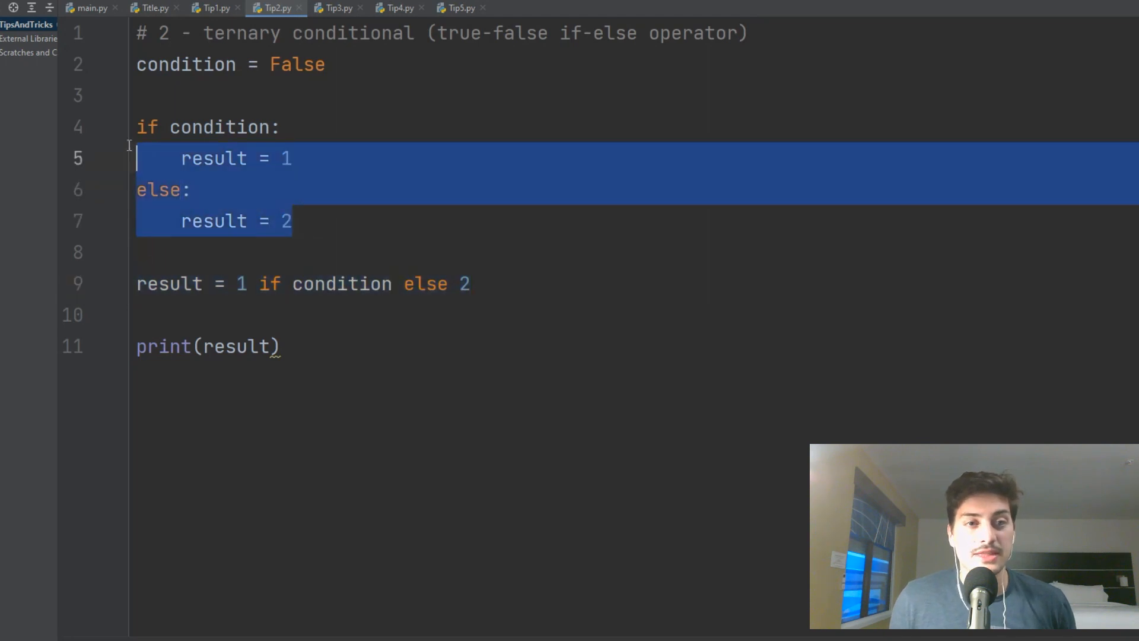
pyautogui.click(488, 293)
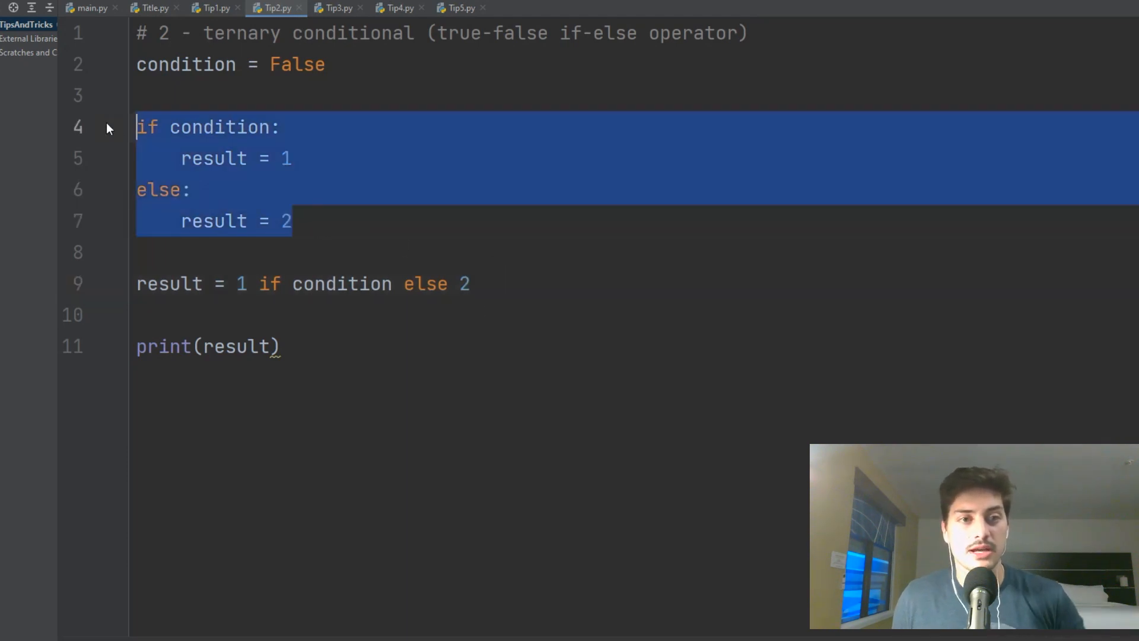
# - Wrap the if-else block in ''' quotes, run Tip2 printing 2, and set condition to True
pyautogui.write("'''")
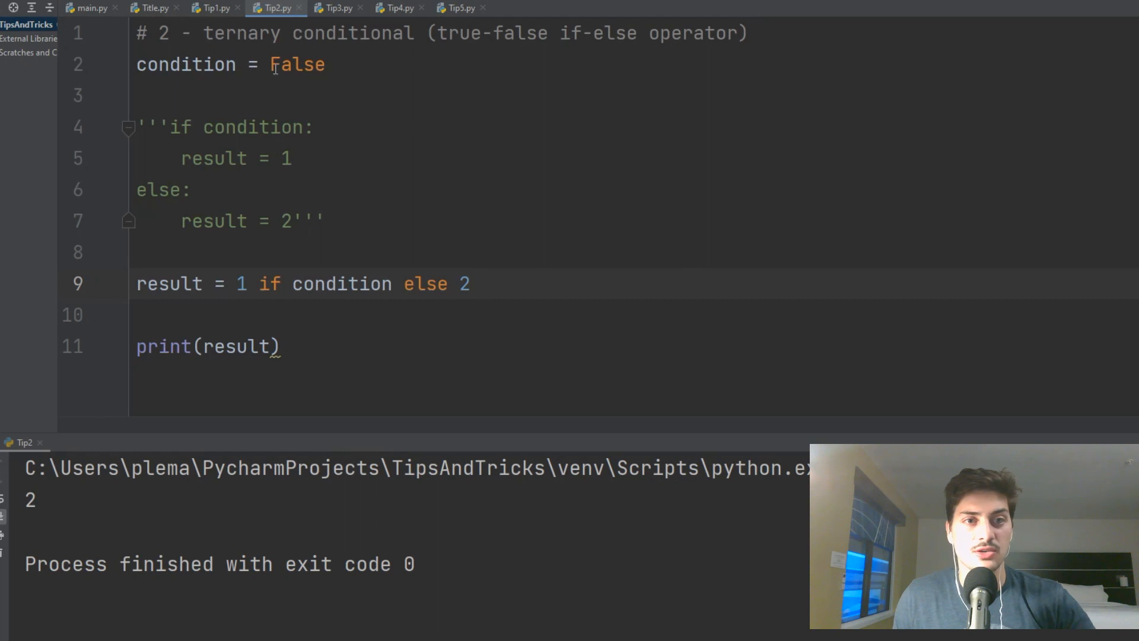
pyautogui.write('True')
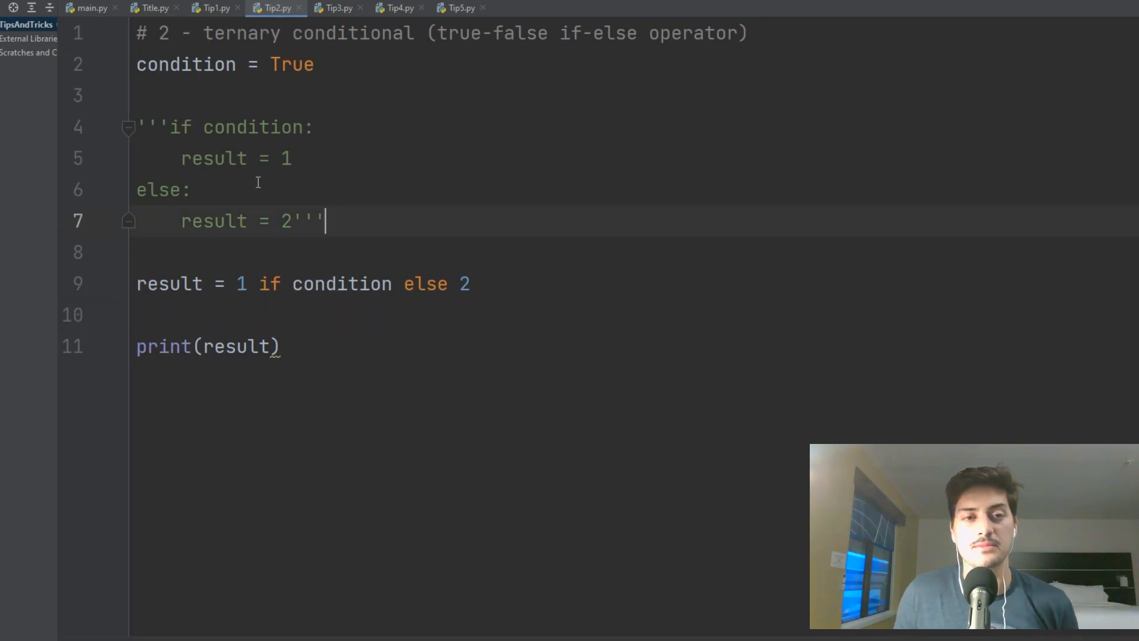
pyautogui.moveTo(169, 127); pyautogui.dragTo(292, 220)
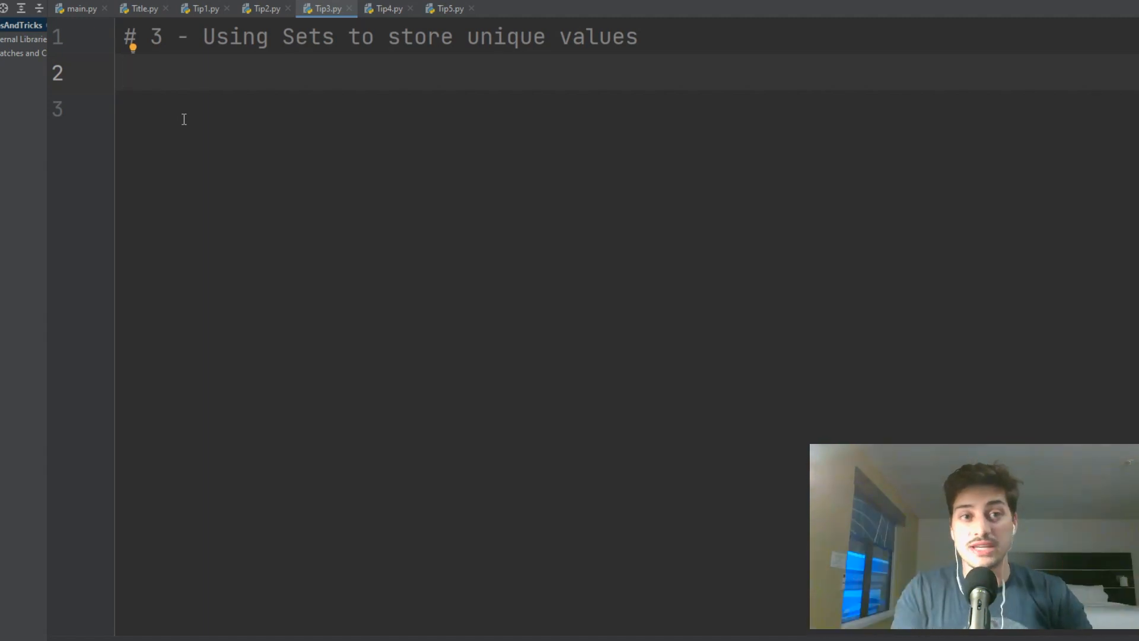
# - Type numbers = [1,1,1,2,3,3,4,4,4,4,5,6,6,6,7,8,9,9,9,0] in Tip3.py
pyautogui.write('numbers')
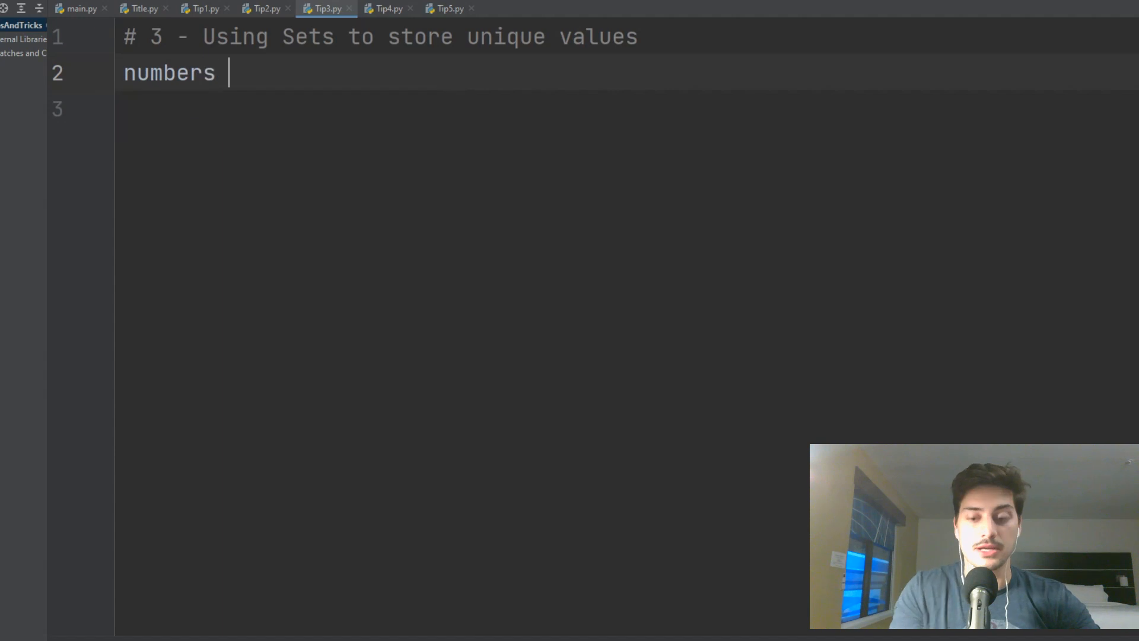
pyautogui.write('= [1')
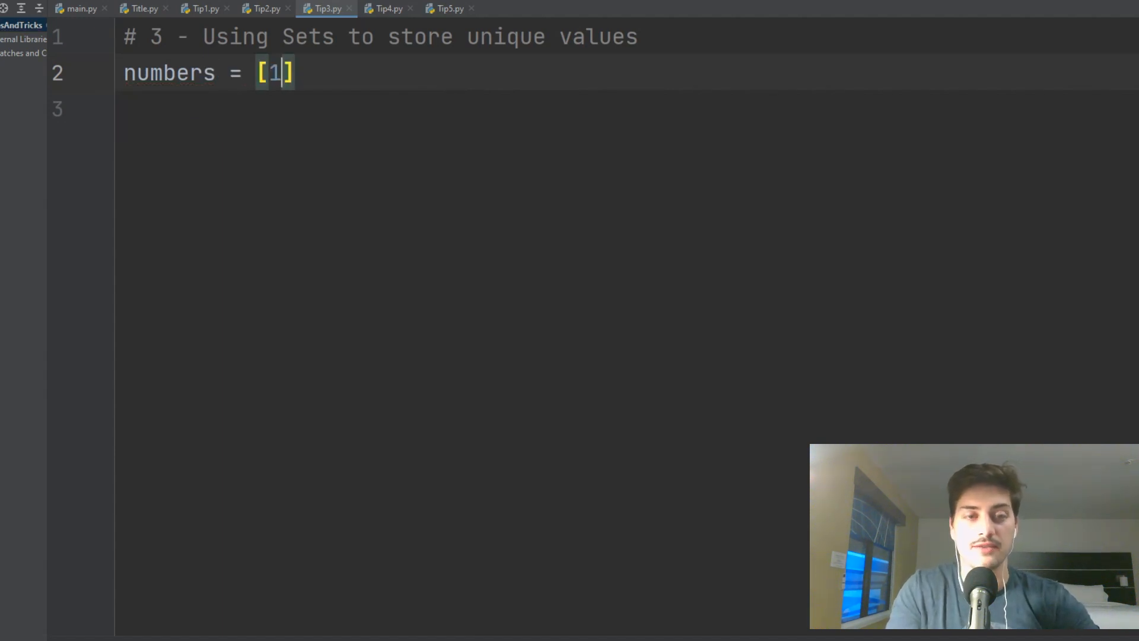
pyautogui.write(',1,1,2,3,')
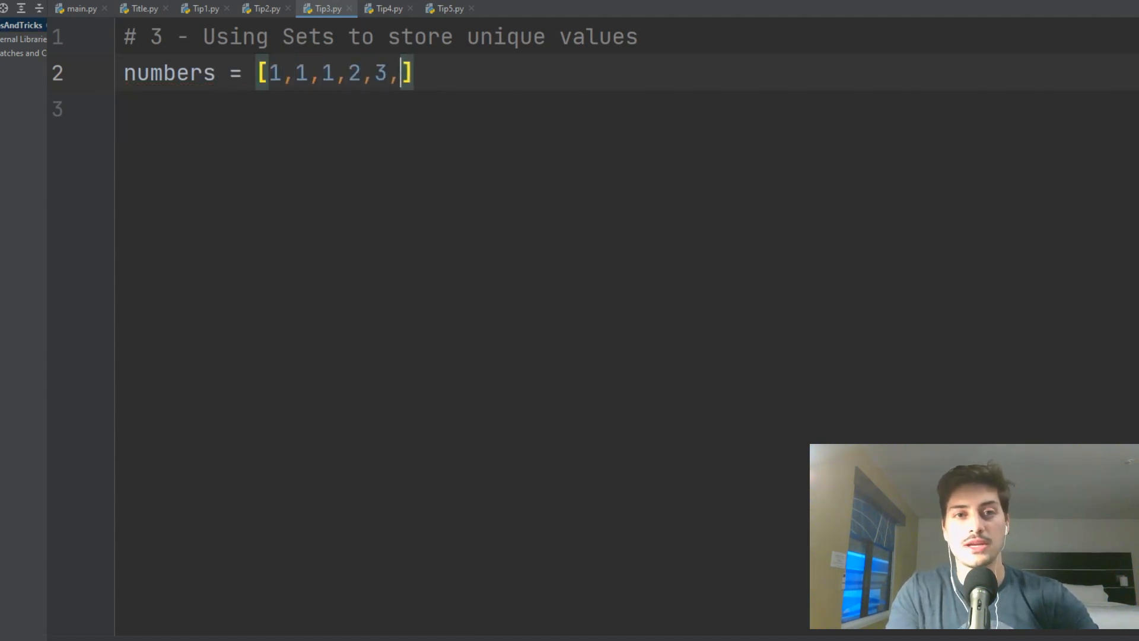
pyautogui.write('3,4,4,4,4,')
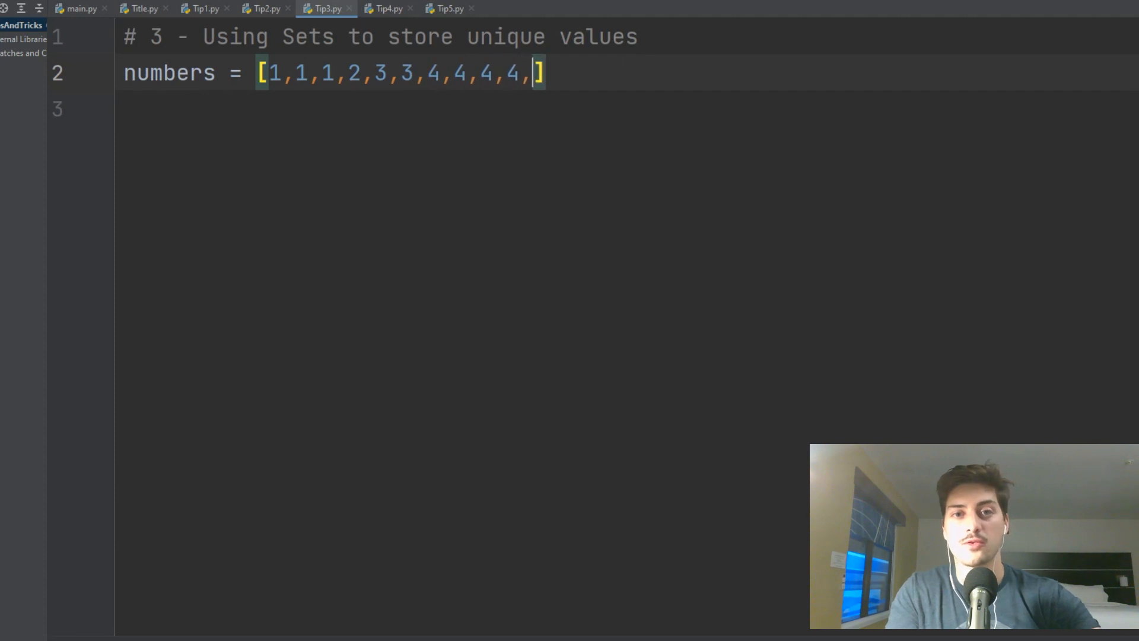
pyautogui.write('5,6,6,6,6')
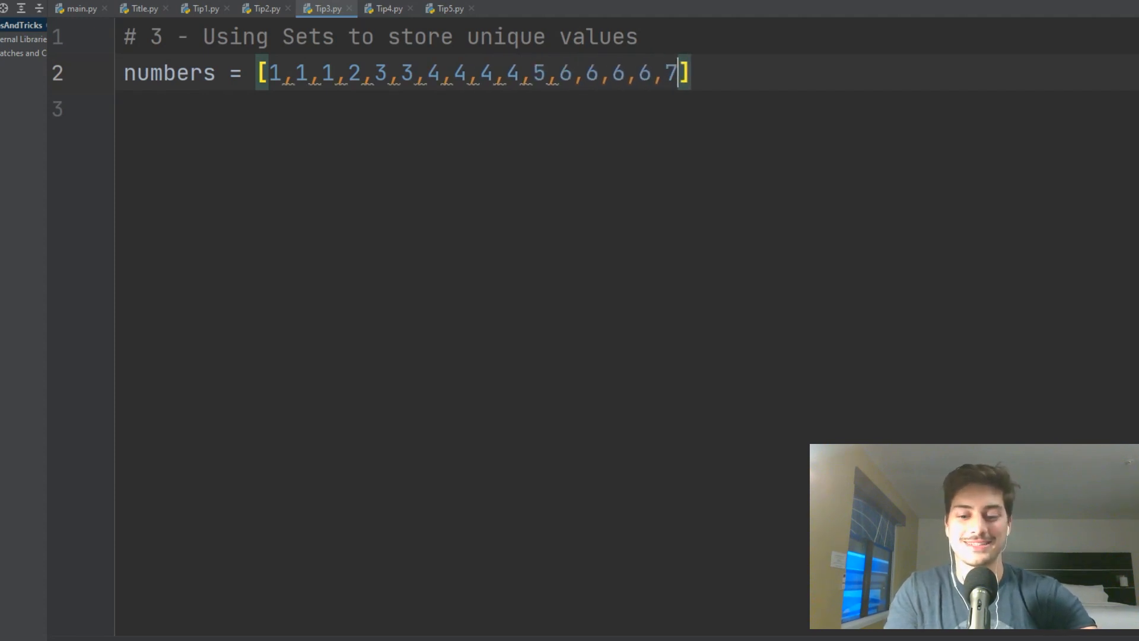
pyautogui.write(',7,8,9,9')
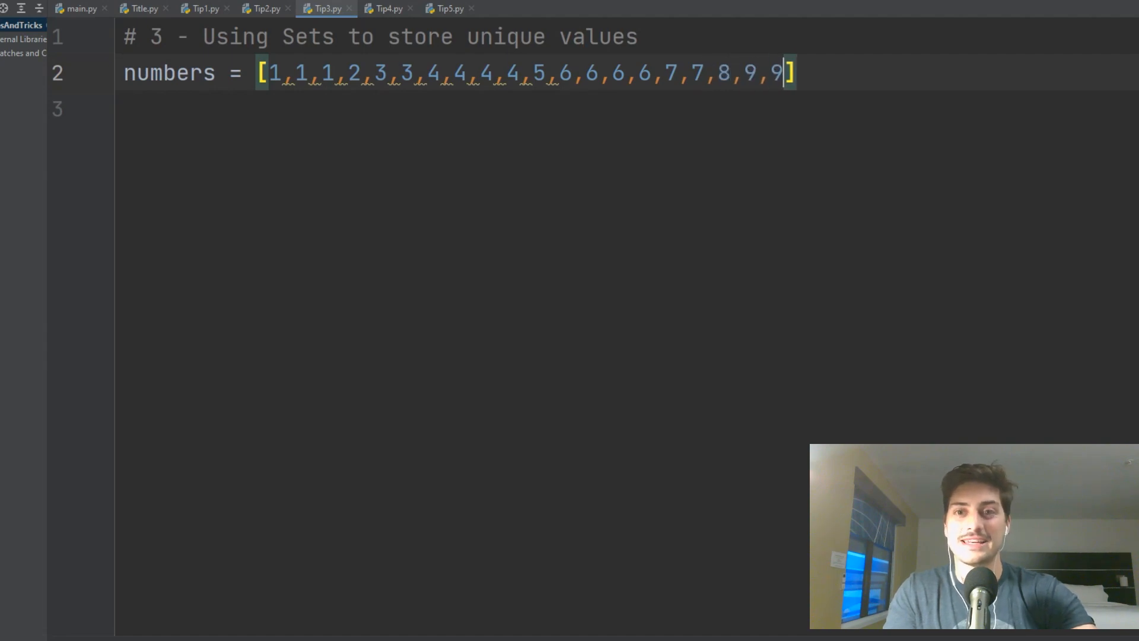
pyautogui.write(',9,0')
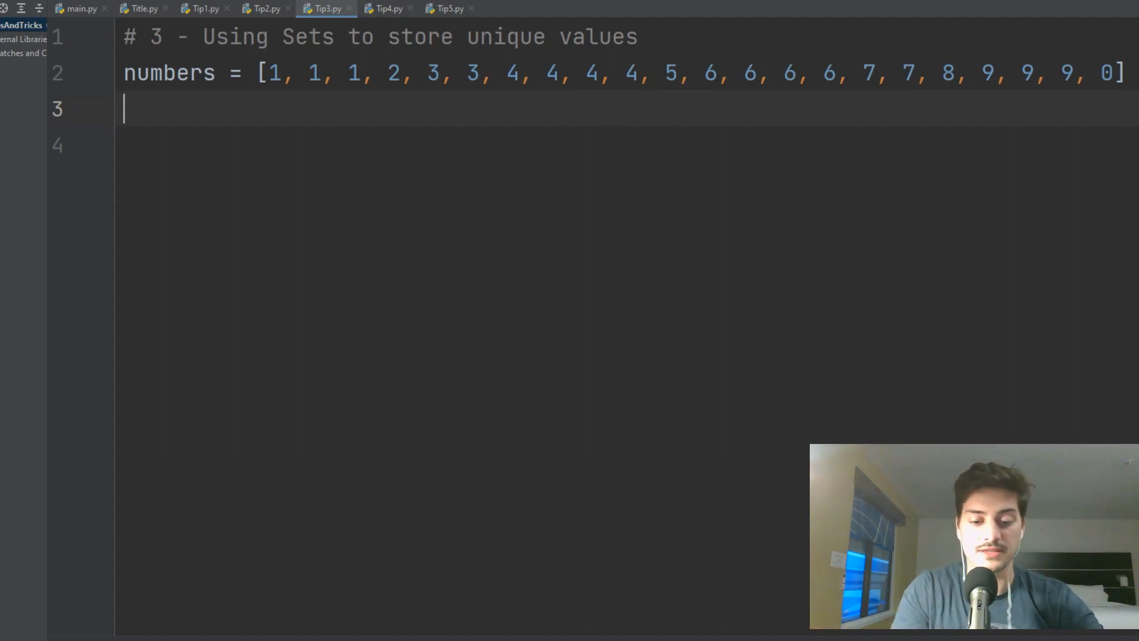
# - Add my_set = set(numbers) and print(my_set), printing {0, 1, ..., 9}
pyautogui.write('my_')
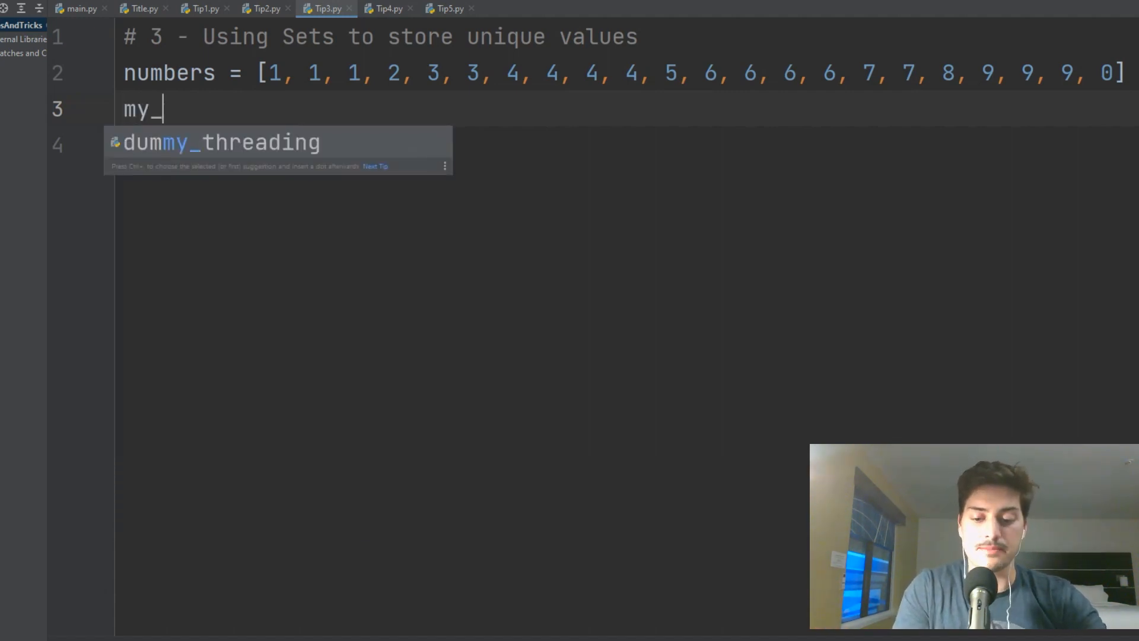
pyautogui.write('set =')
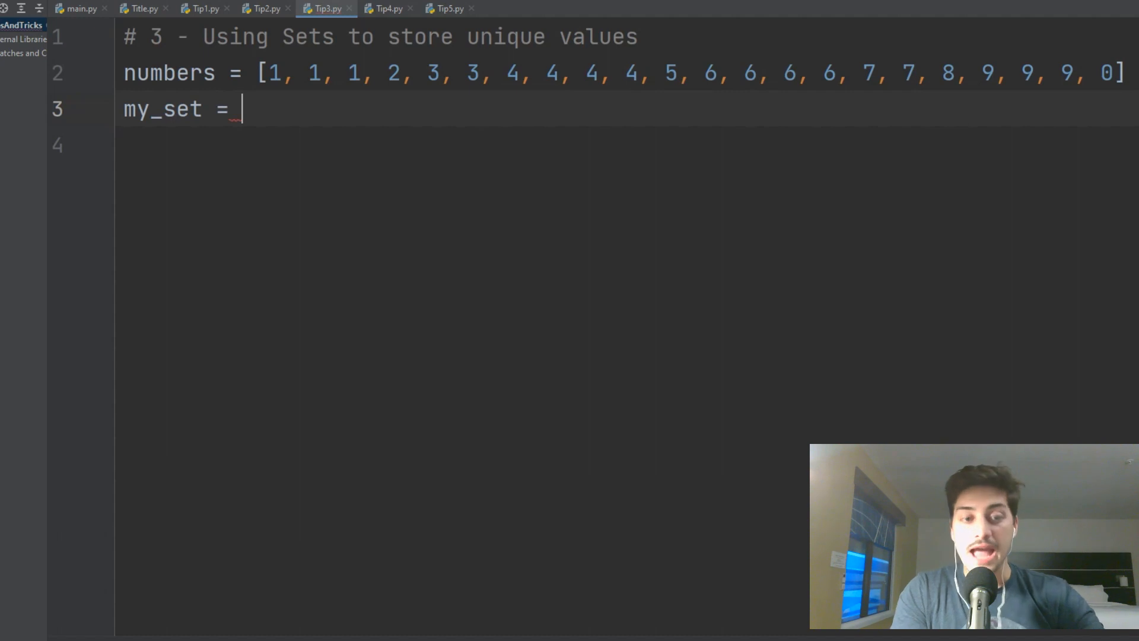
pyautogui.write('set()')
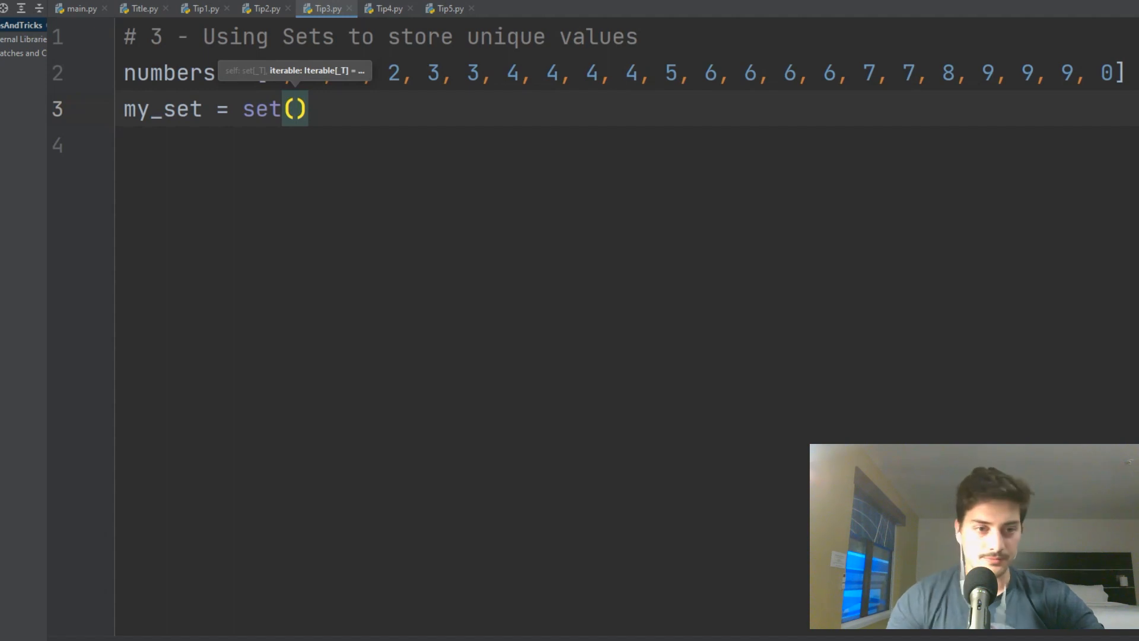
pyautogui.write('numbers')
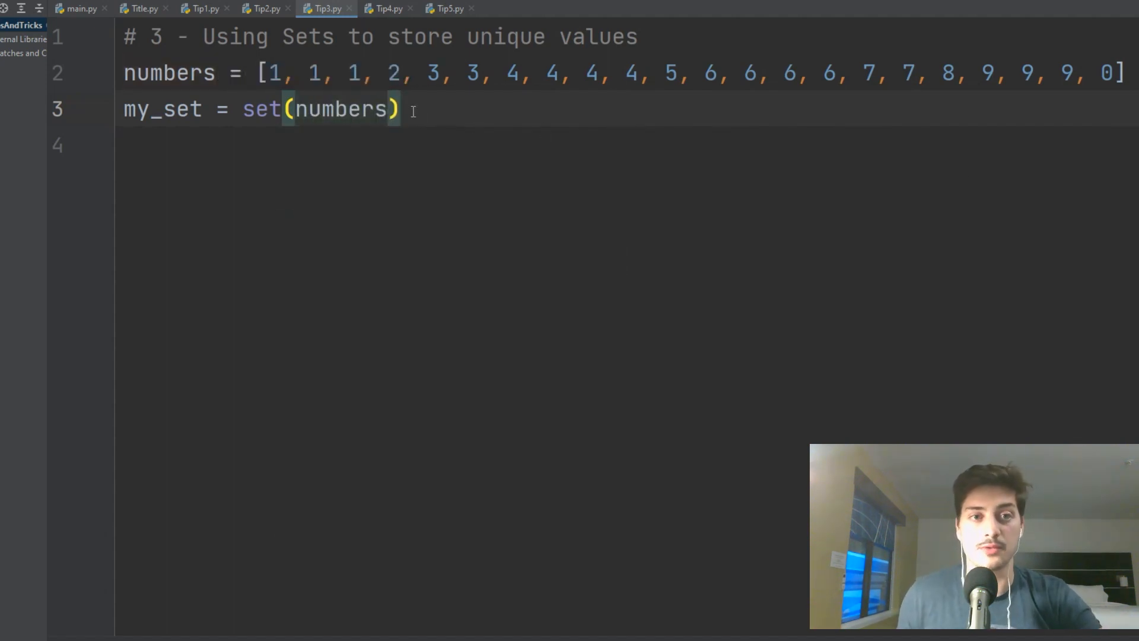
pyautogui.write('print')
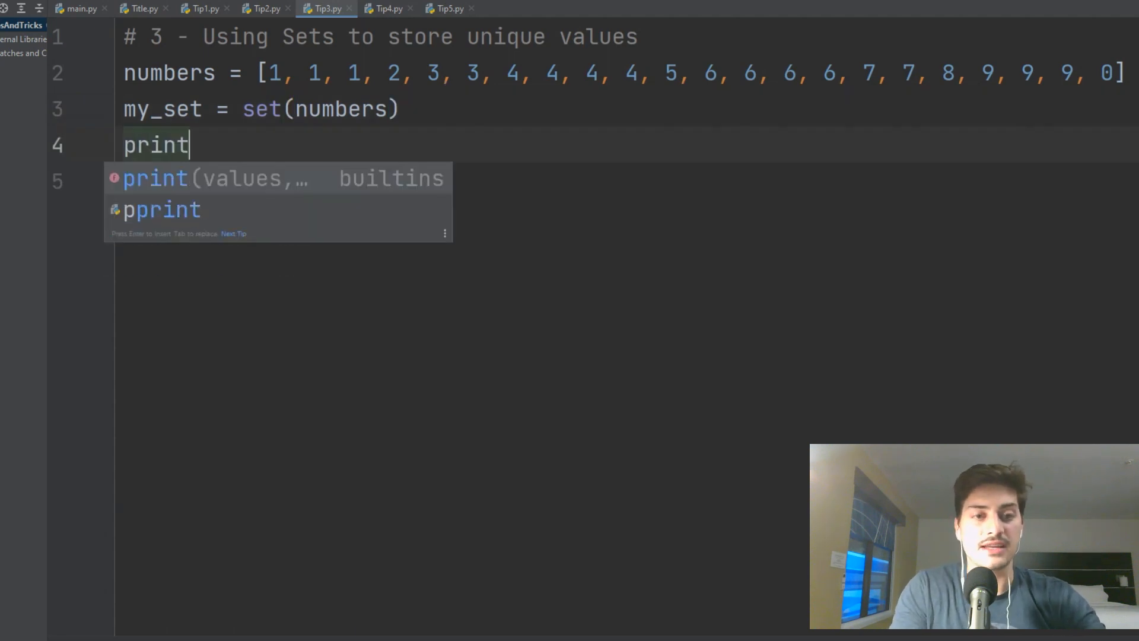
pyautogui.write('(my_set')
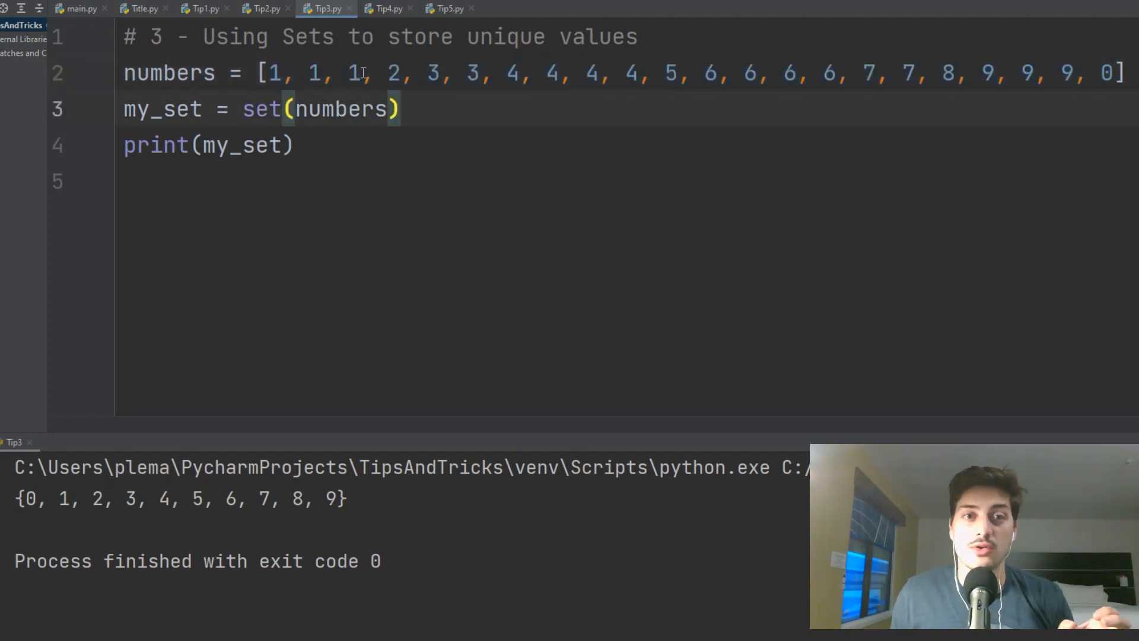
pyautogui.moveTo(267, 73); pyautogui.dragTo(363, 73)
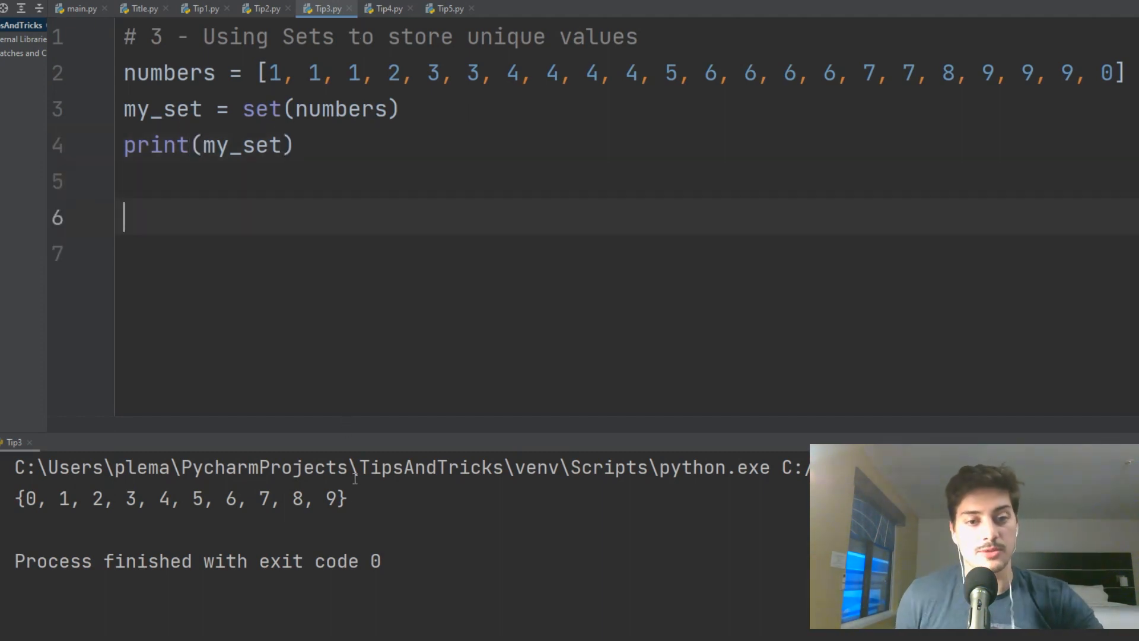
# - Type uniques = {1, 2, 3, 4, 5, 5, 5, 6, 7, 8, 9} with repeated 5s in Tip3.py
pyautogui.write('uni')
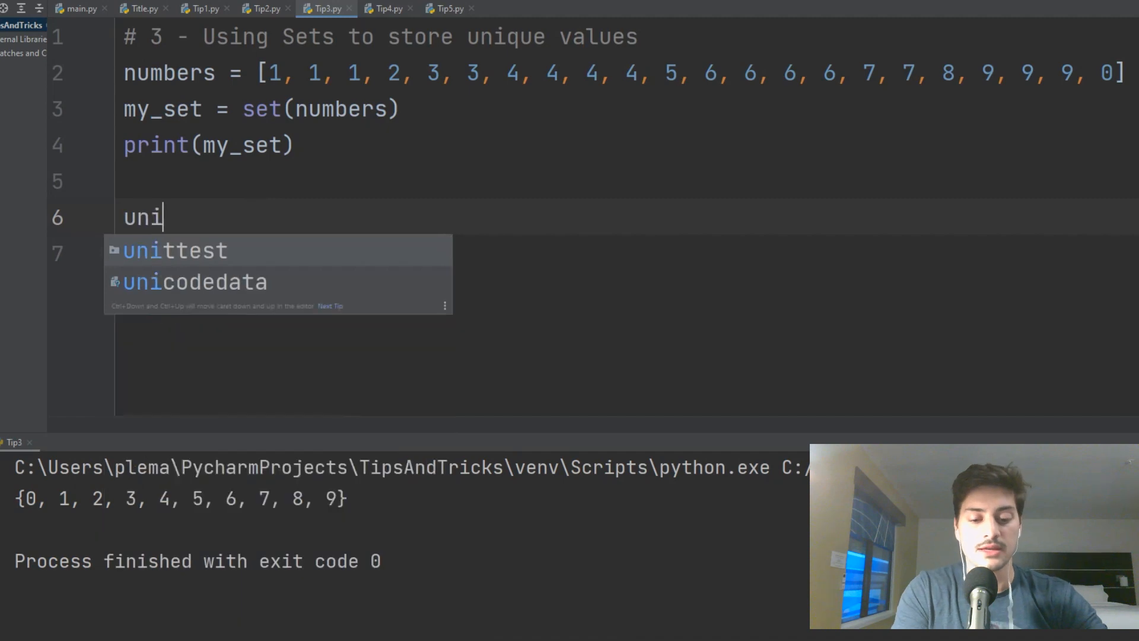
pyautogui.write('ques =')
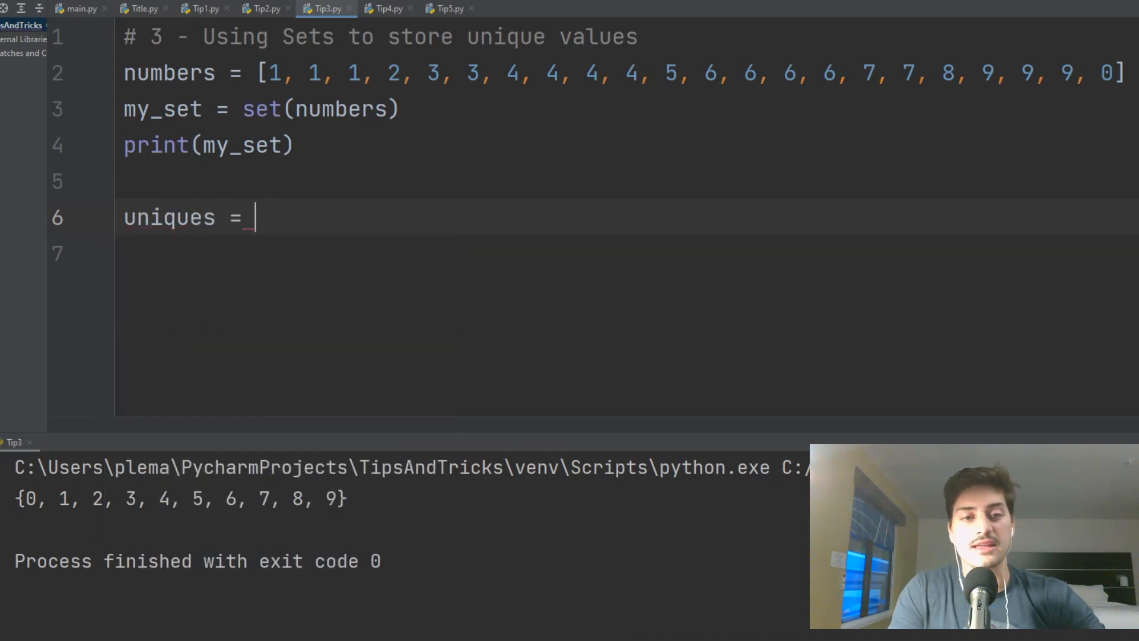
pyautogui.write('{')
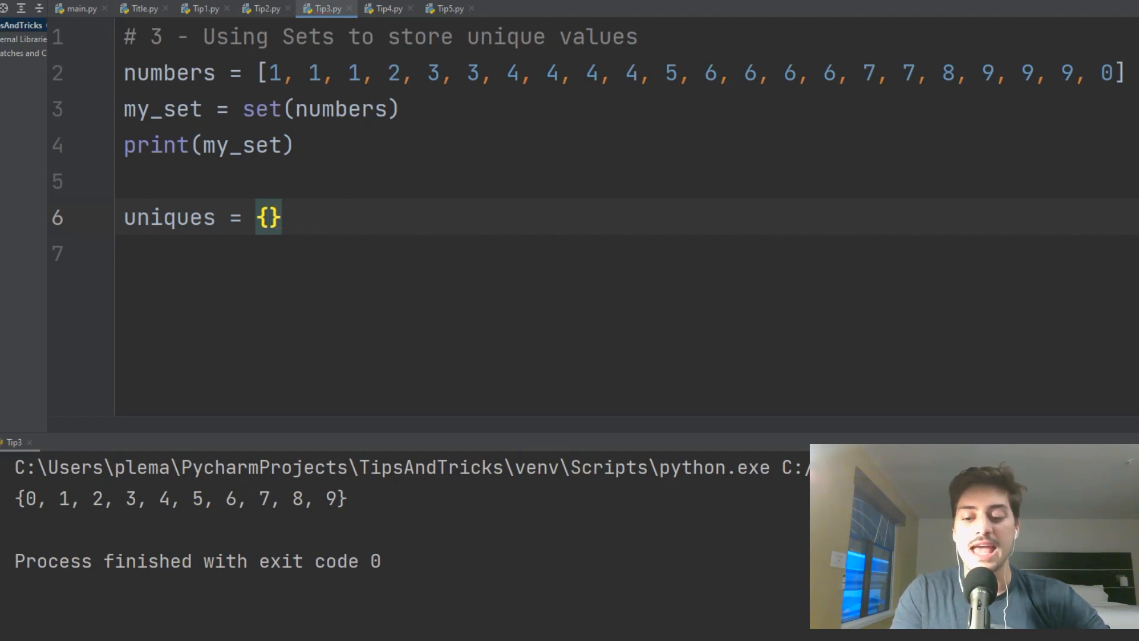
pyautogui.write('1,')
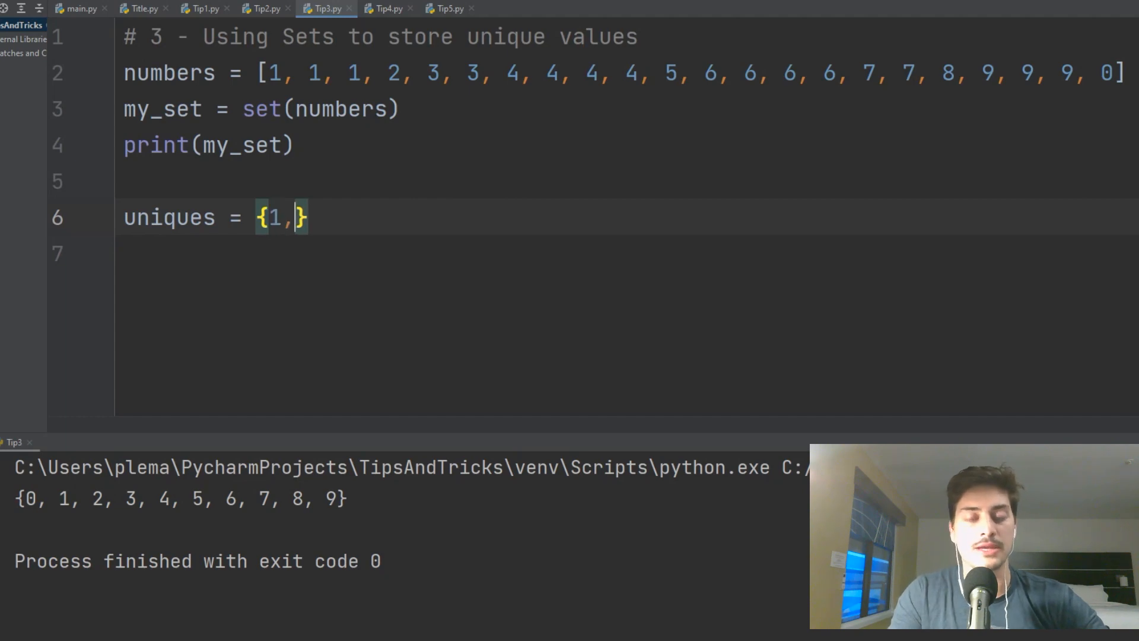
pyautogui.write('2,3,4,5,5,')
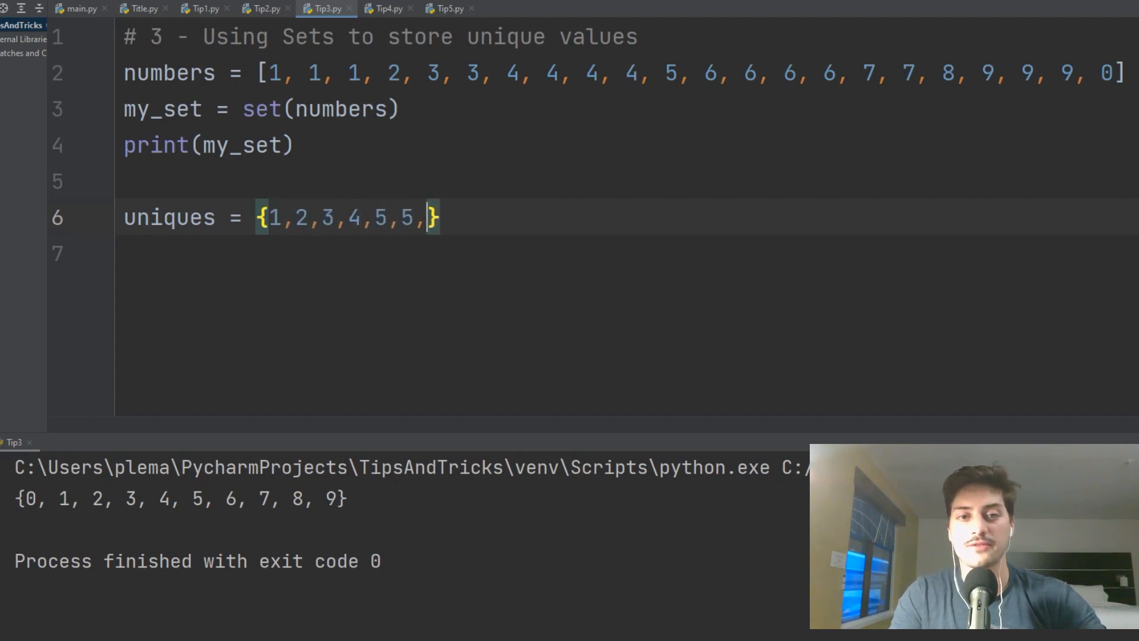
pyautogui.write('5,6,7,8,9')
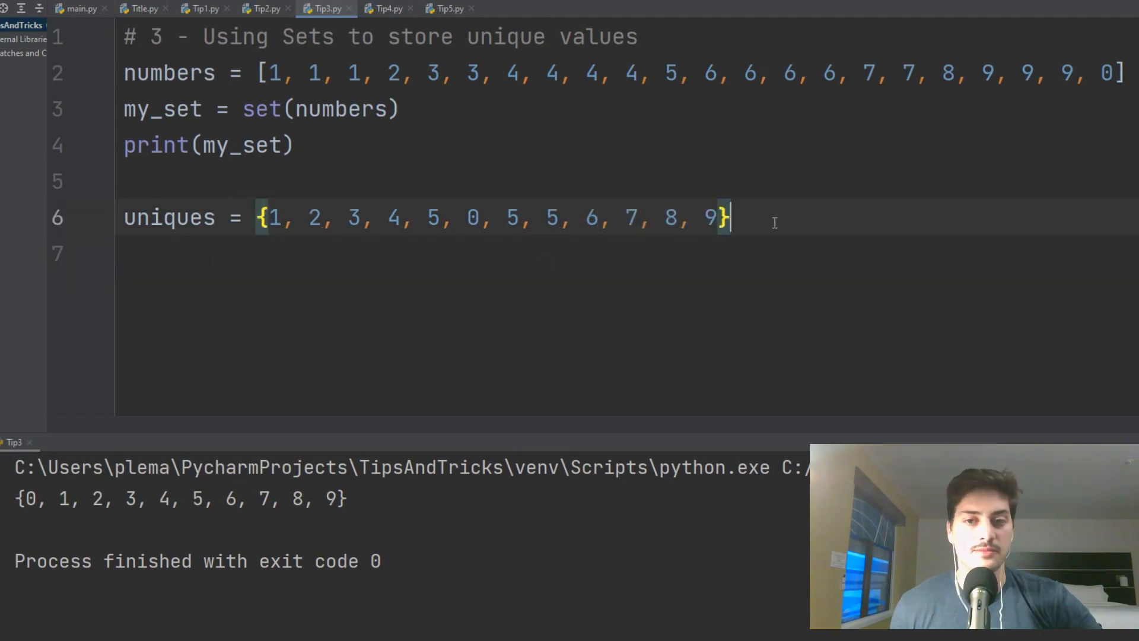
pyautogui.click(284, 217)
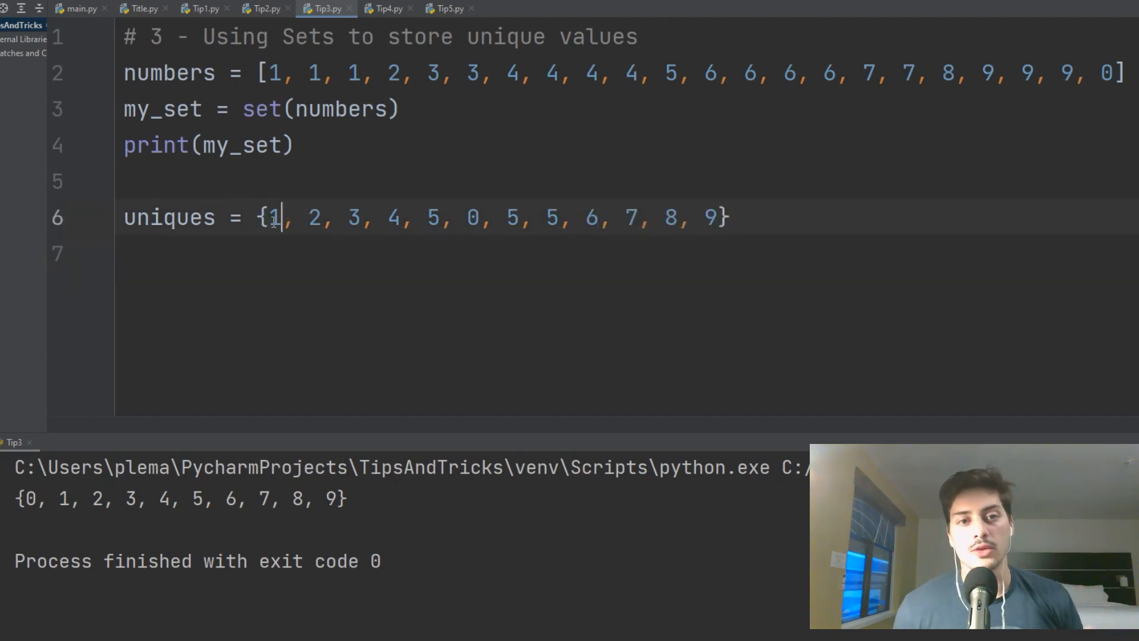
pyautogui.doubleClick(265, 217)
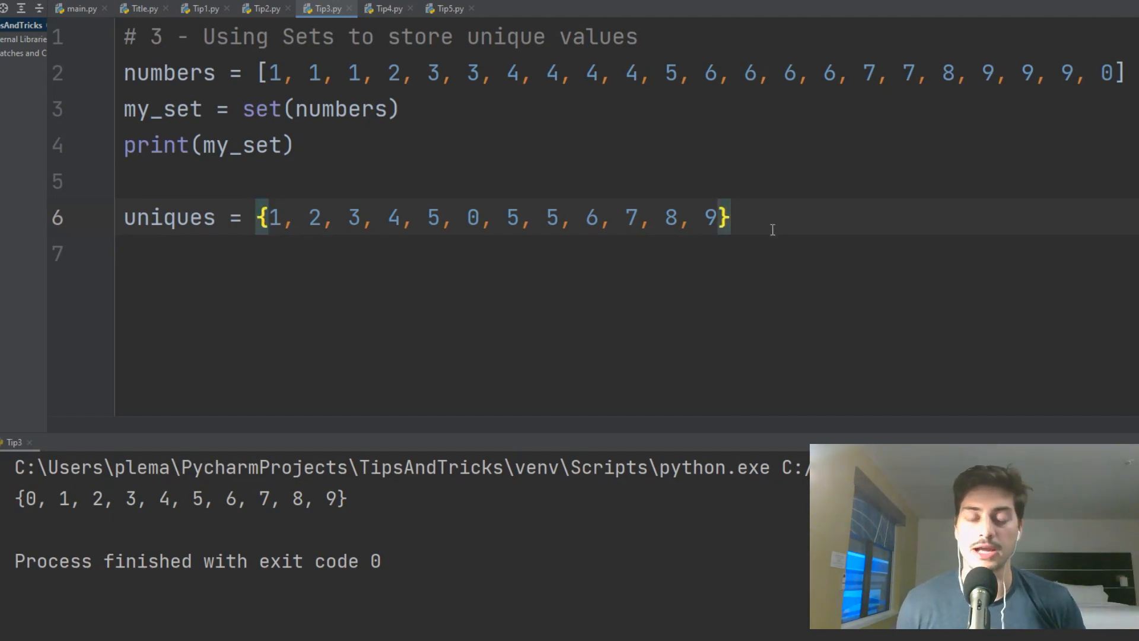
pyautogui.moveTo(846, 218)
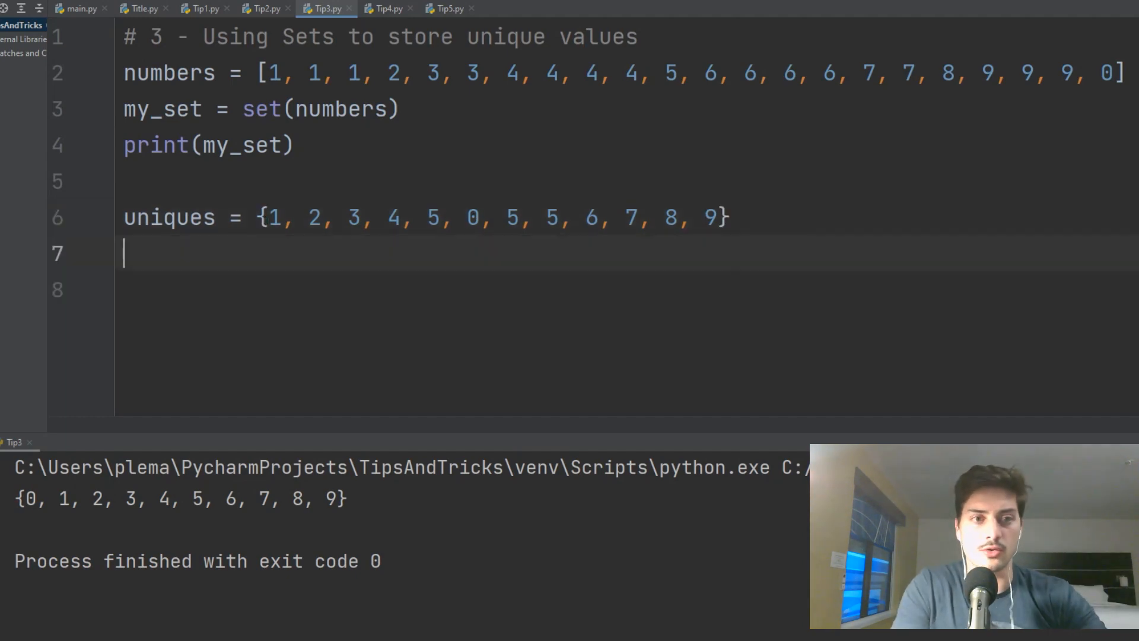
# - Print the uniques set on line 7 and run Tip3, showing 0–9
pyautogui.write('print(uniques')
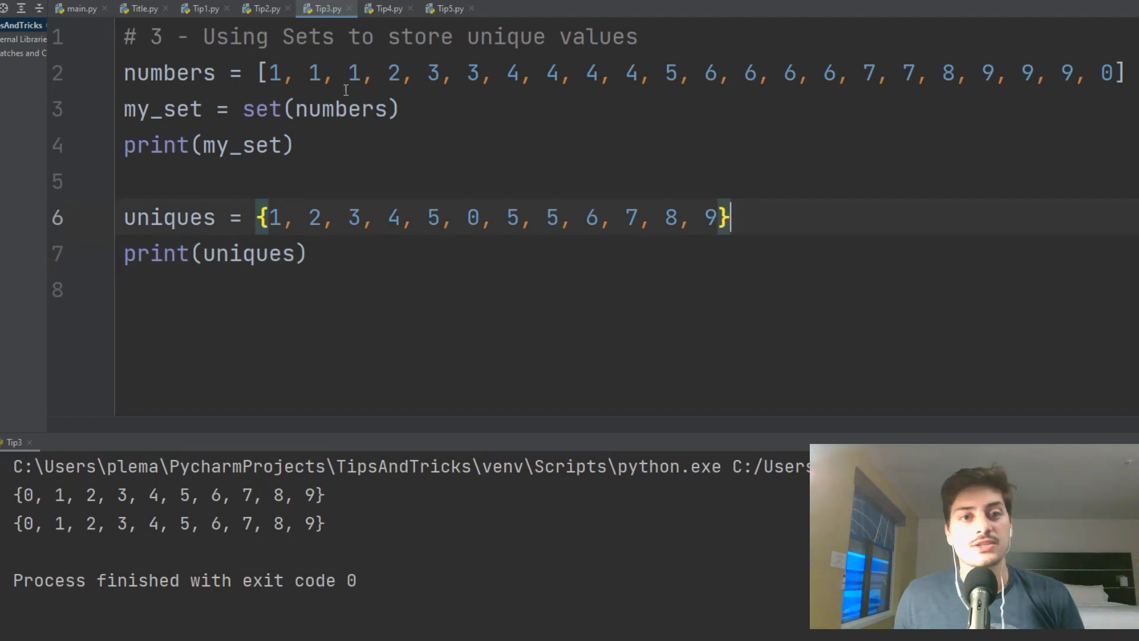
pyautogui.doubleClick(260, 110)
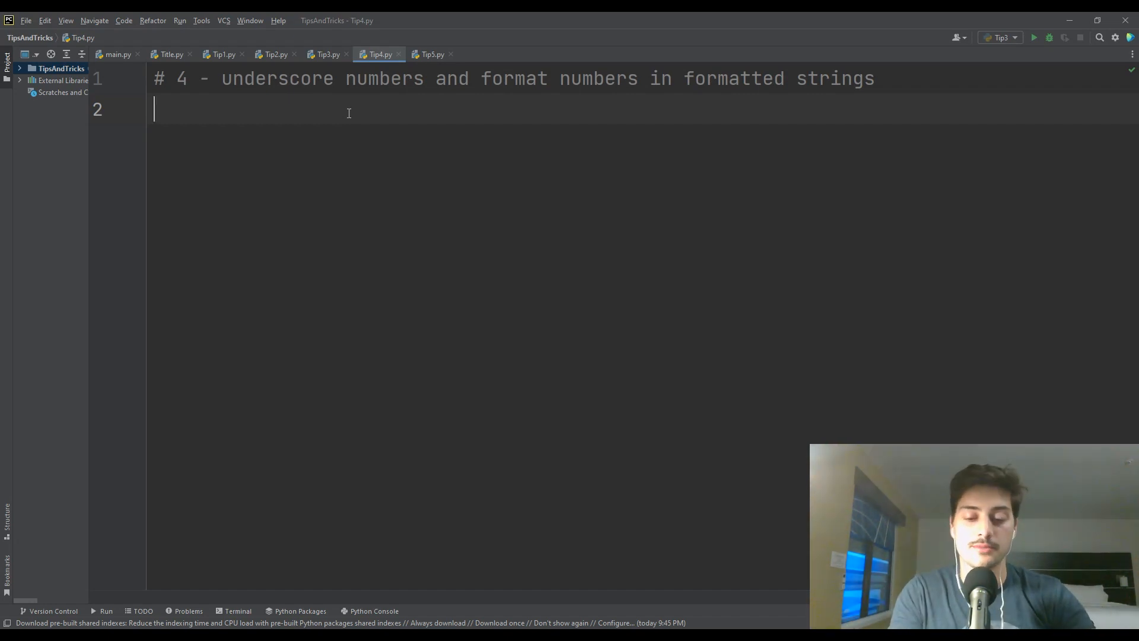
pyautogui.write('num')
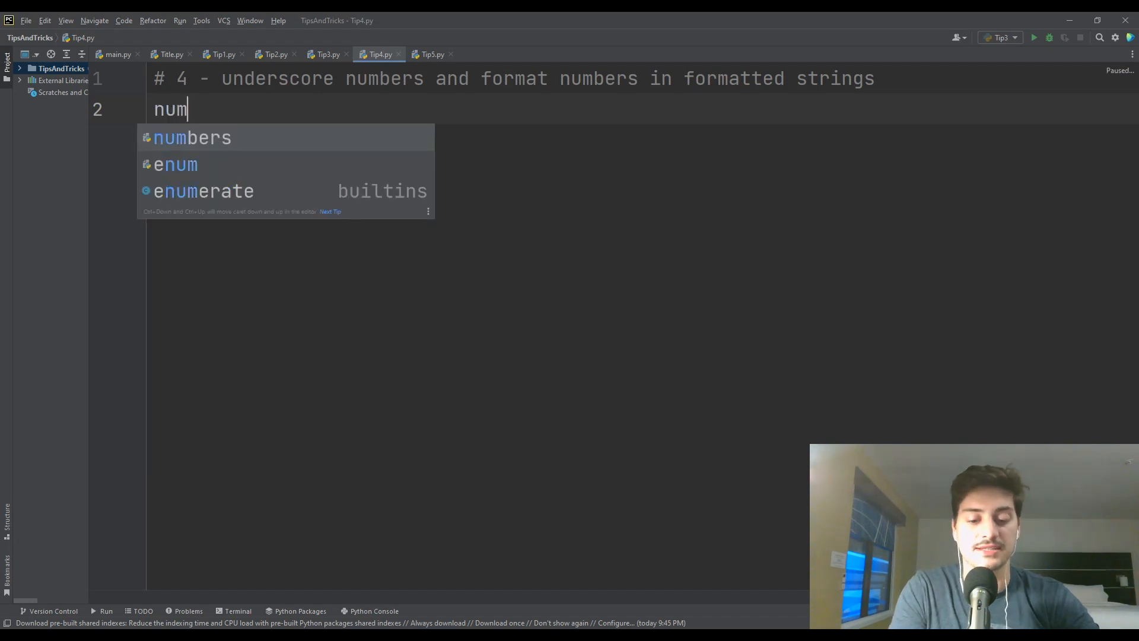
pyautogui.write('ber1')
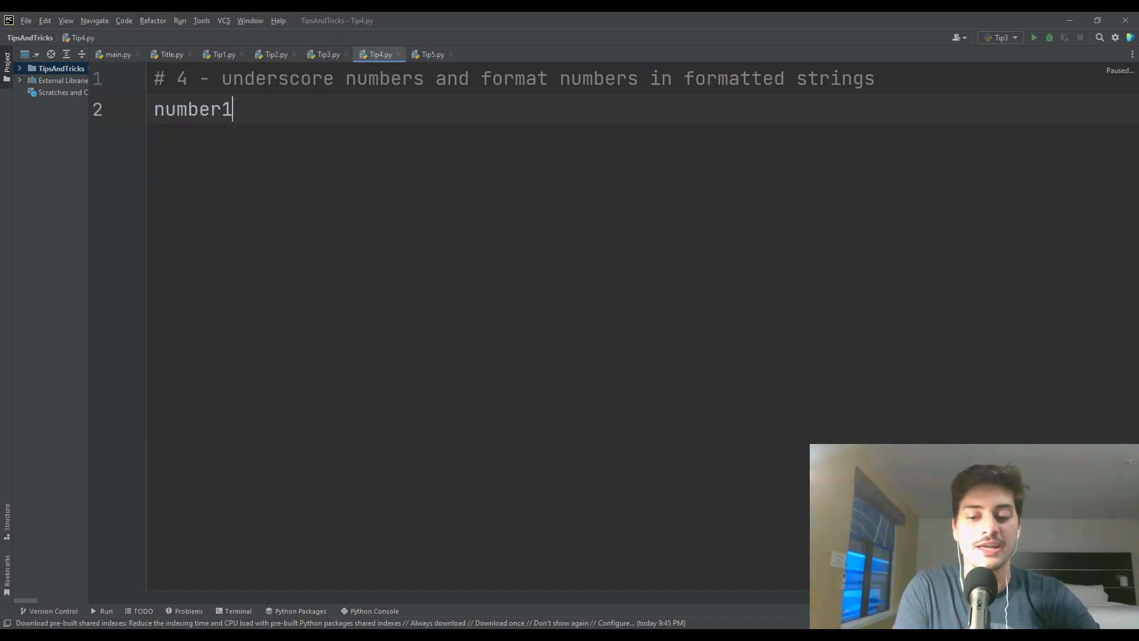
pyautogui.write('= _100000000000000')
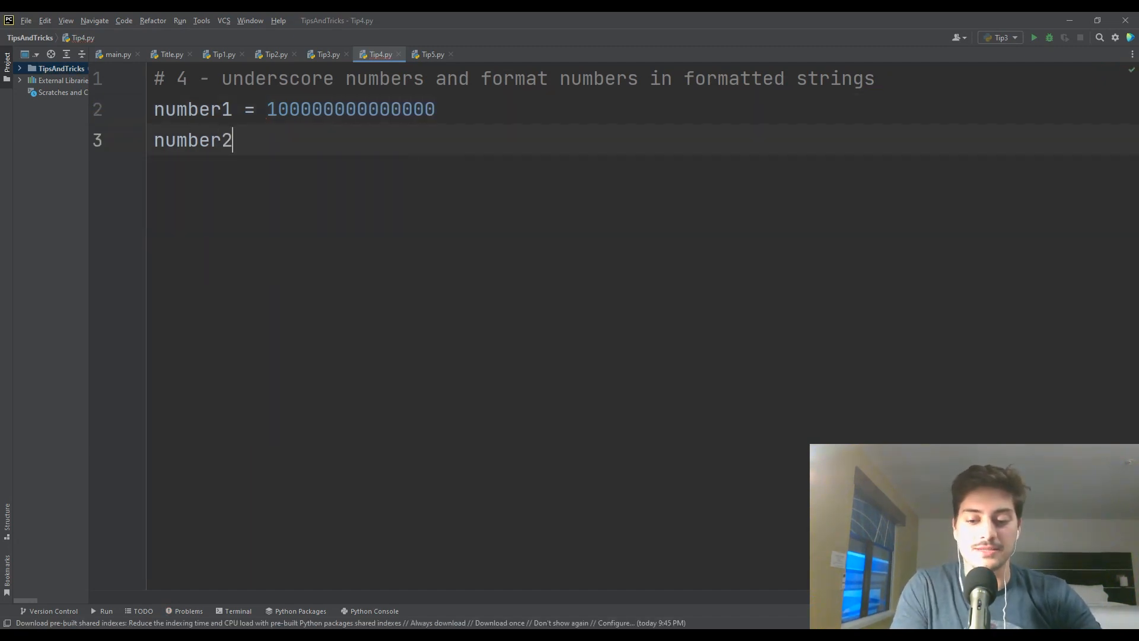
pyautogui.write('= 23')
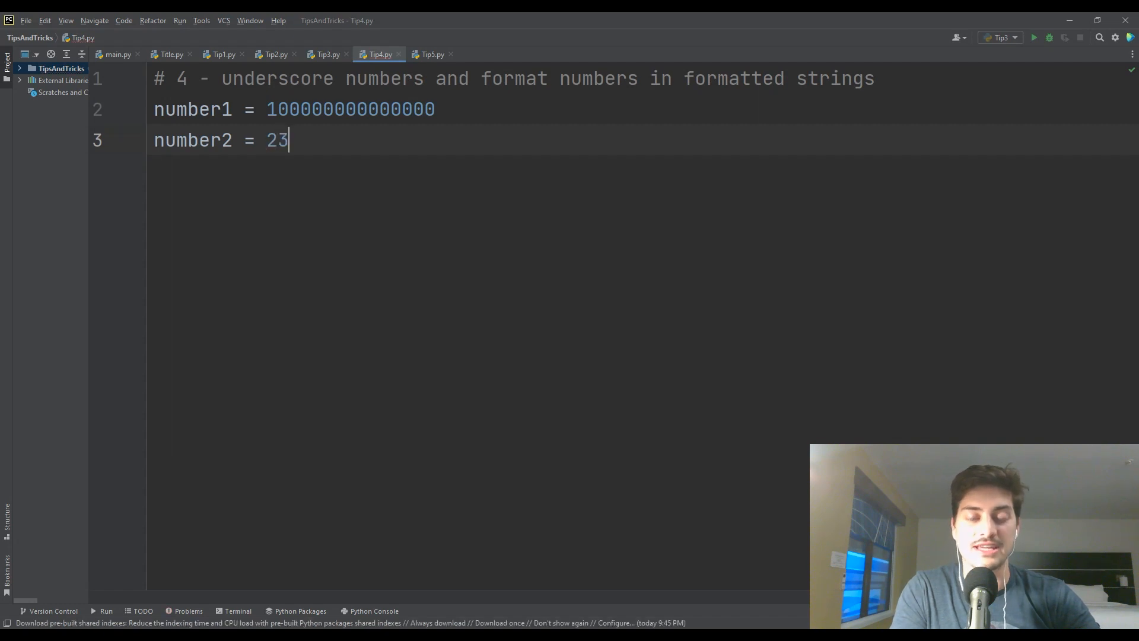
pyautogui.write('000000231')
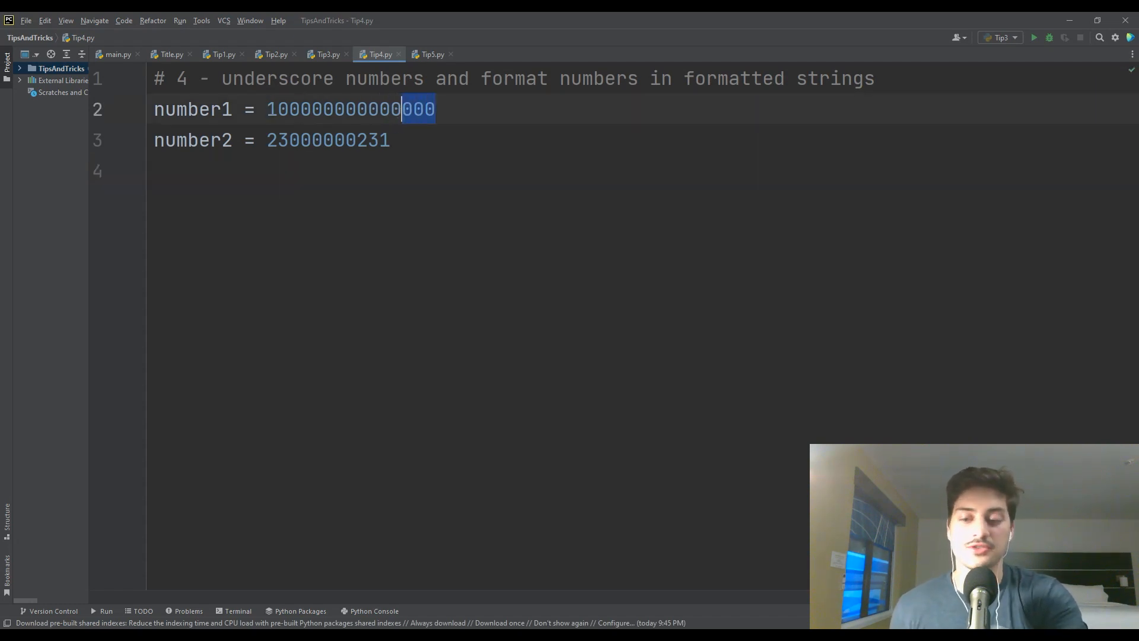
pyautogui.press('Delete')
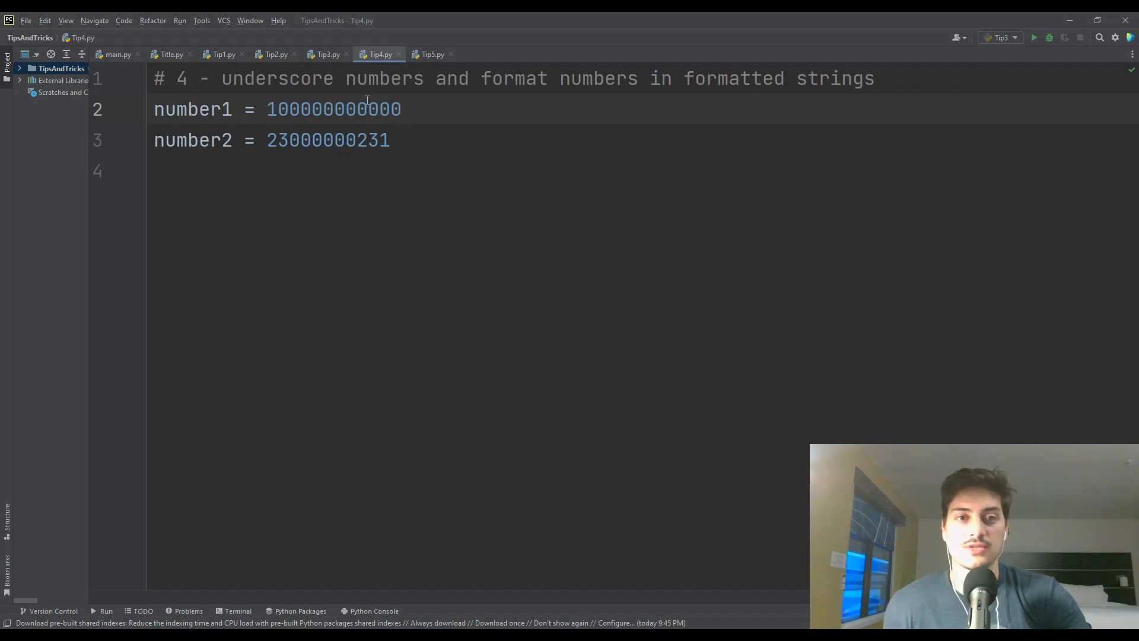
# - Write the numbers as 100_000_000_000.21 and 23_000_000_231.23 with underscore digit groups
pyautogui.write('_')
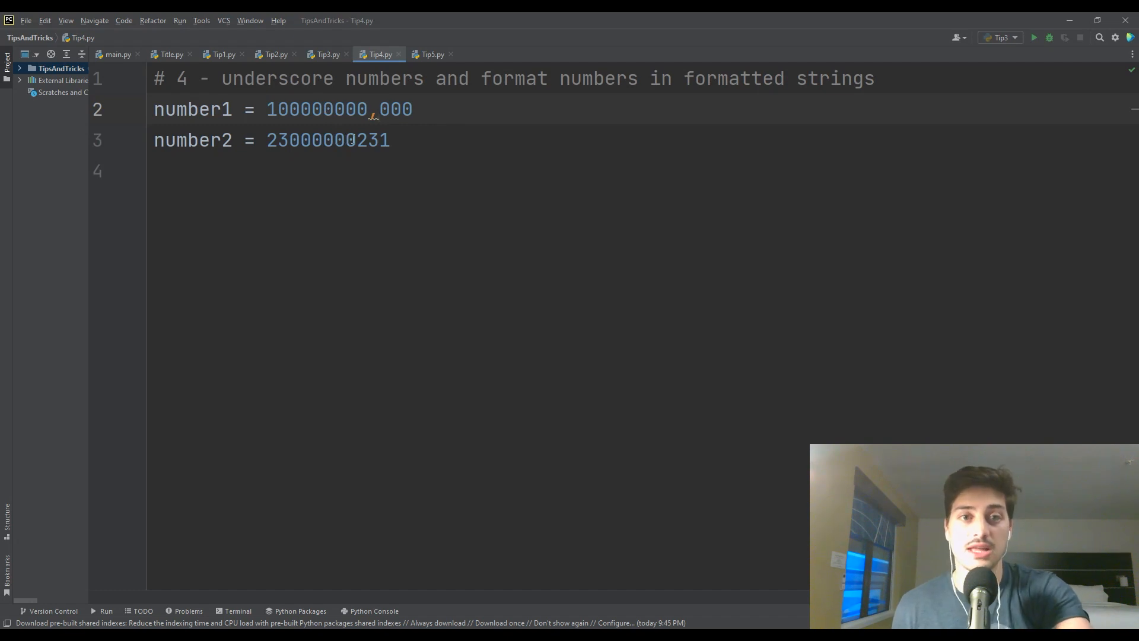
pyautogui.press('BackSpace')
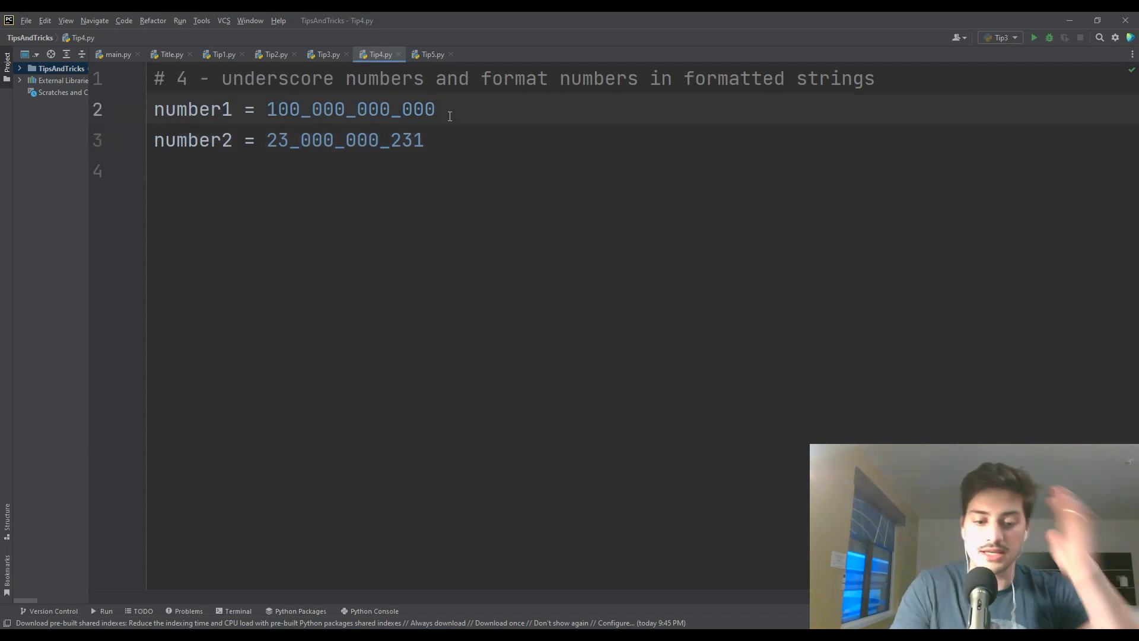
pyautogui.write('.21')
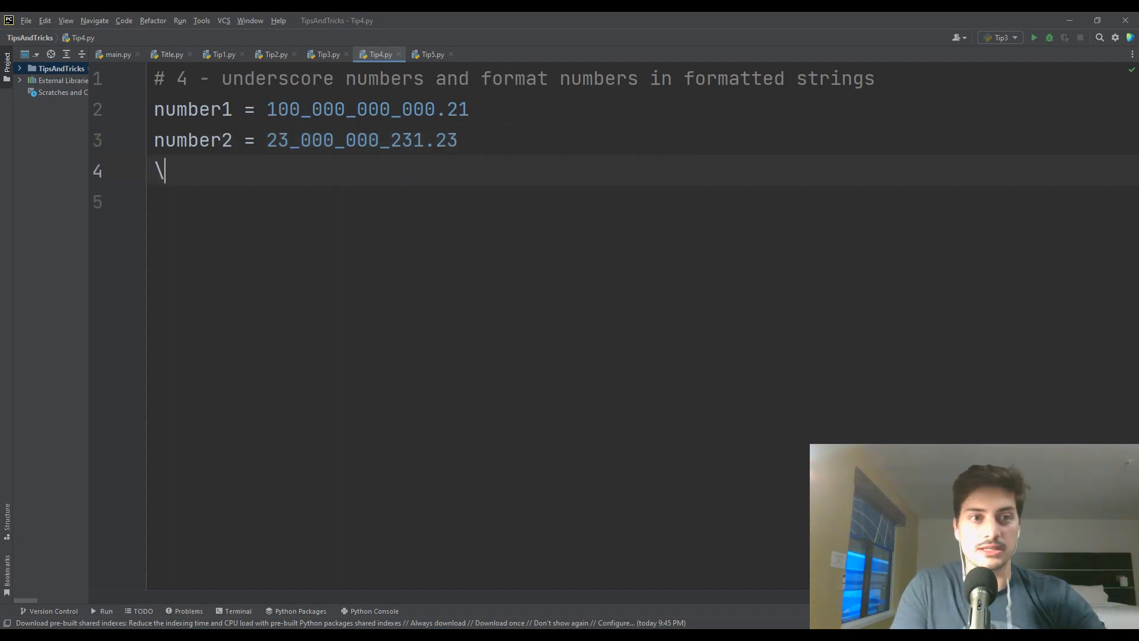
# - Add print(number1+number2) and run Tip4, outputting 123000000231.44
pyautogui.write('print(number')
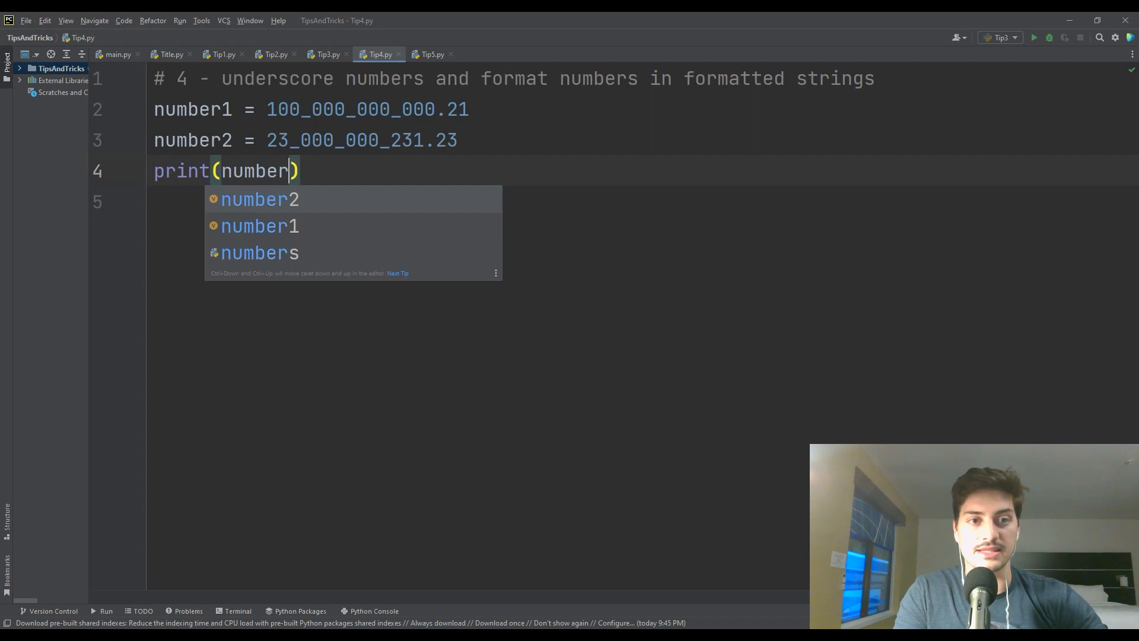
pyautogui.write('1+number2')
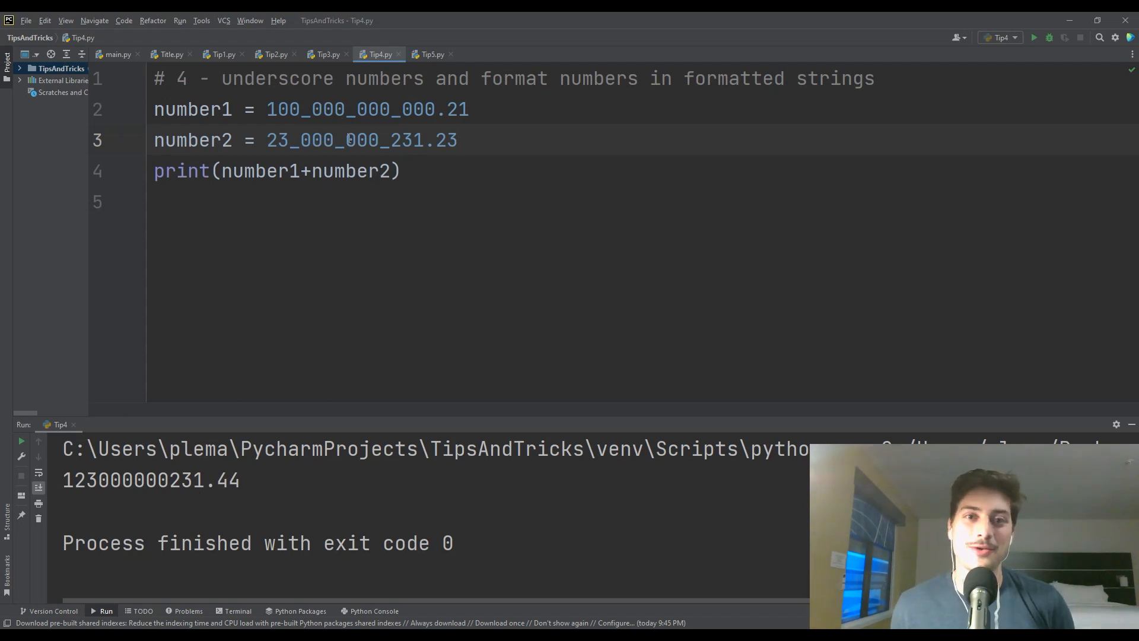
pyautogui.click(262, 109)
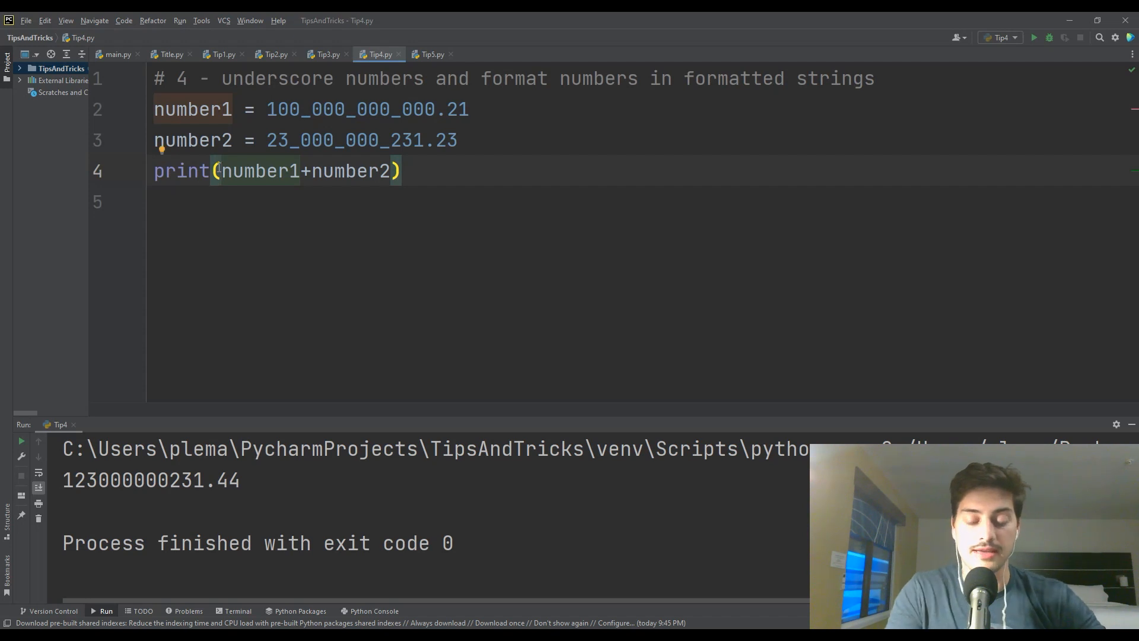
# - Wrap the sum in an f-string with a :, format spec for 123,000,000,231.44
pyautogui.write('f')
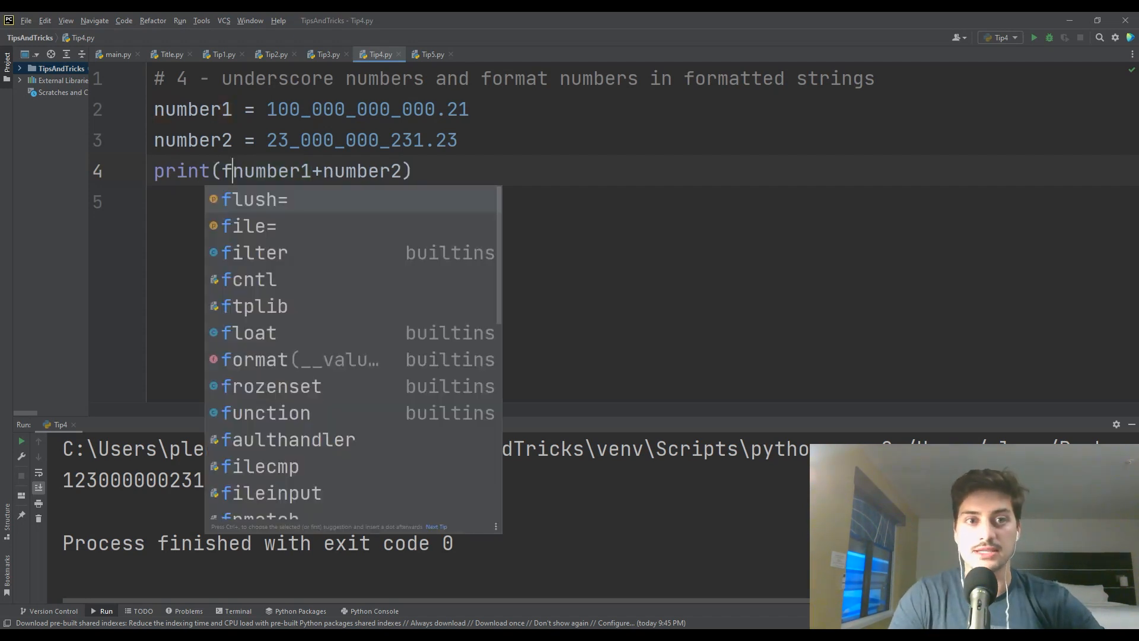
pyautogui.write("'")
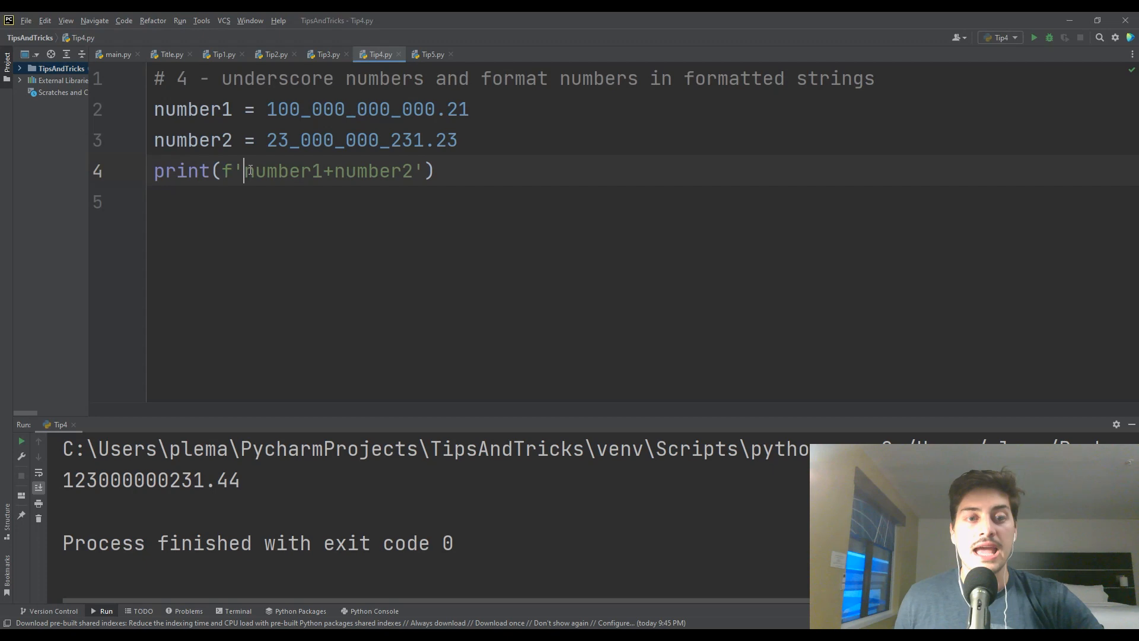
pyautogui.moveTo(245, 171); pyautogui.dragTo(411, 171)
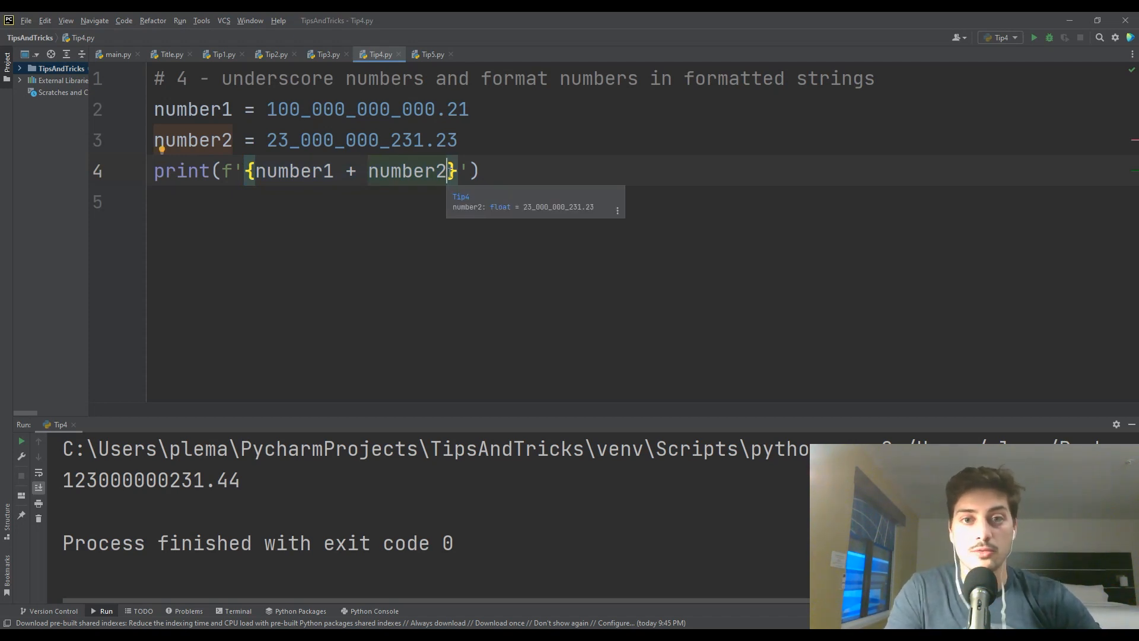
pyautogui.write(':')
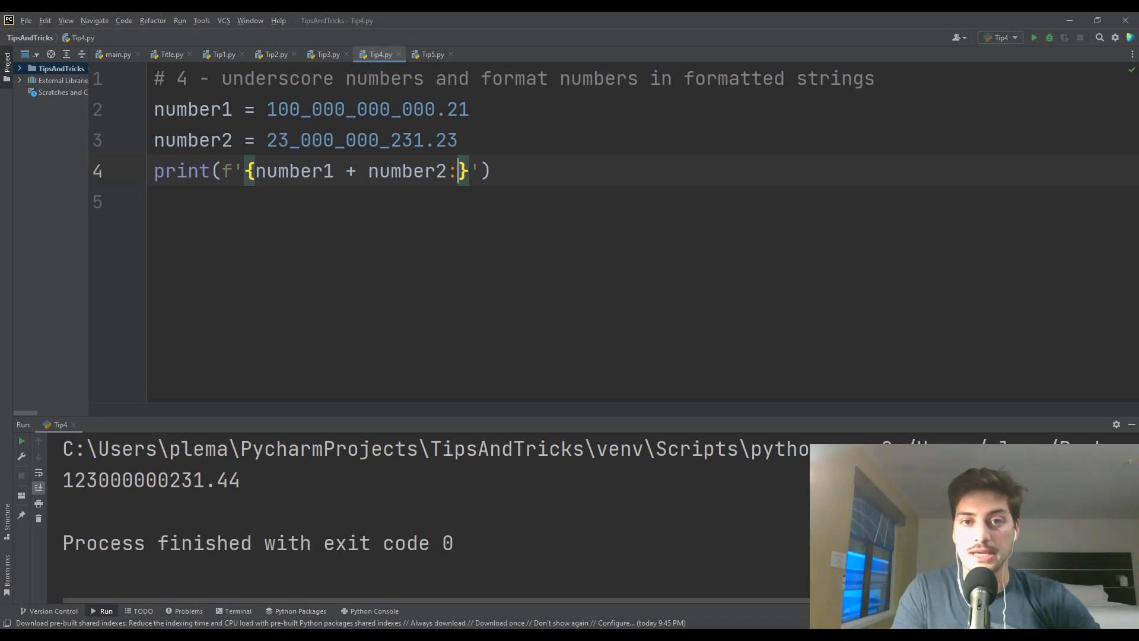
pyautogui.write(',')
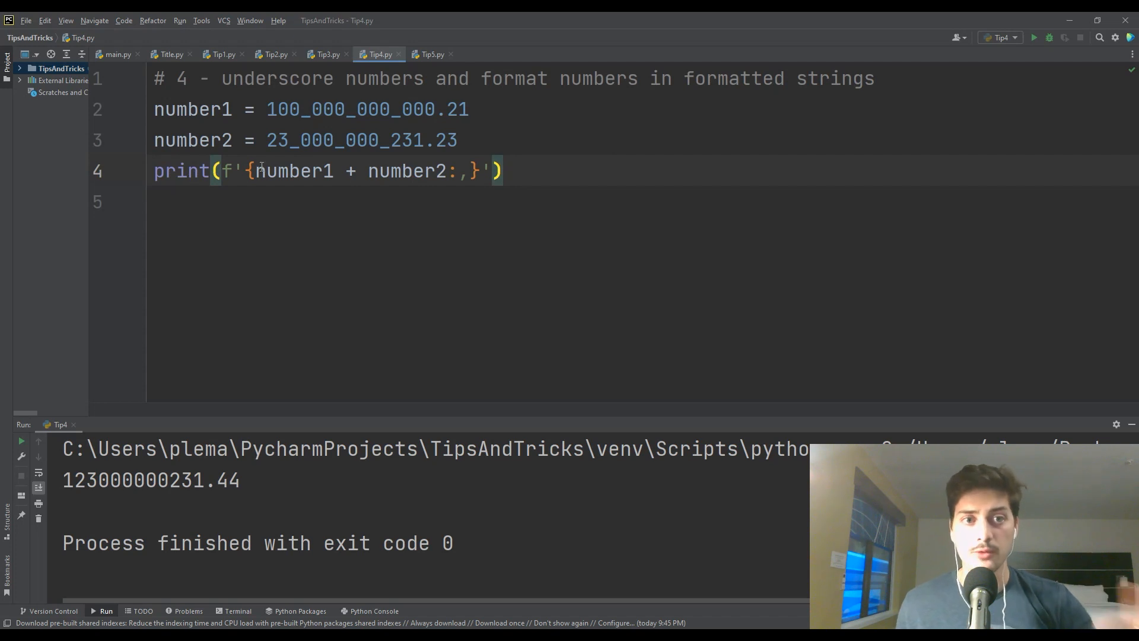
pyautogui.moveTo(255, 171); pyautogui.dragTo(446, 171)
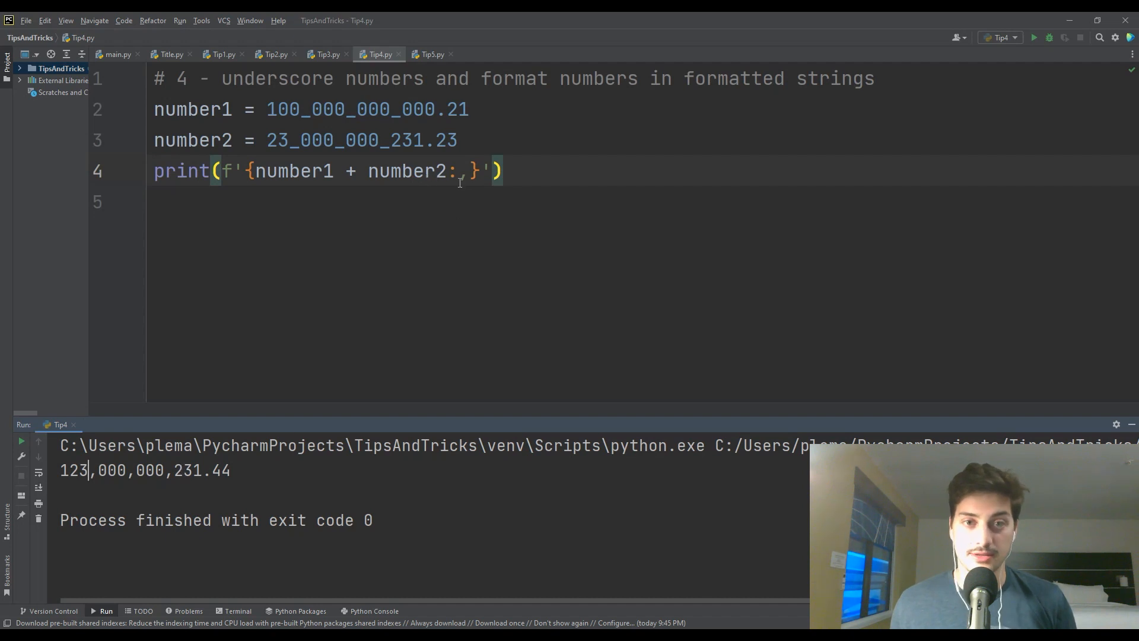
# - Switch the format spec to underscore and rerun Tip4, printing 123_000_000_231.44
pyautogui.write('_')
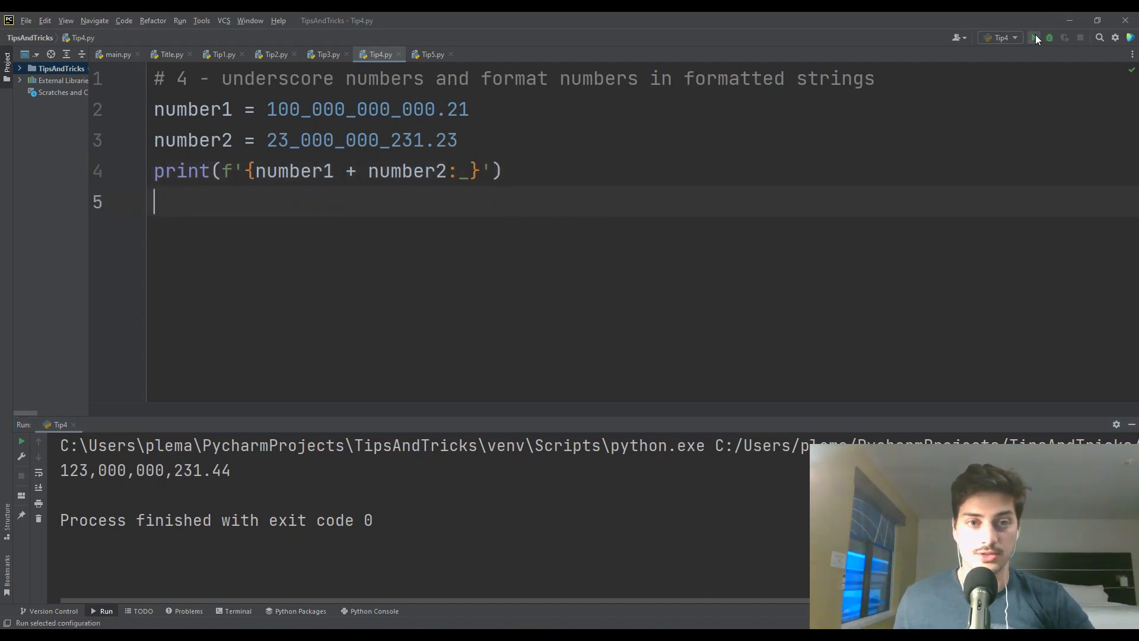
pyautogui.click(1038, 38)
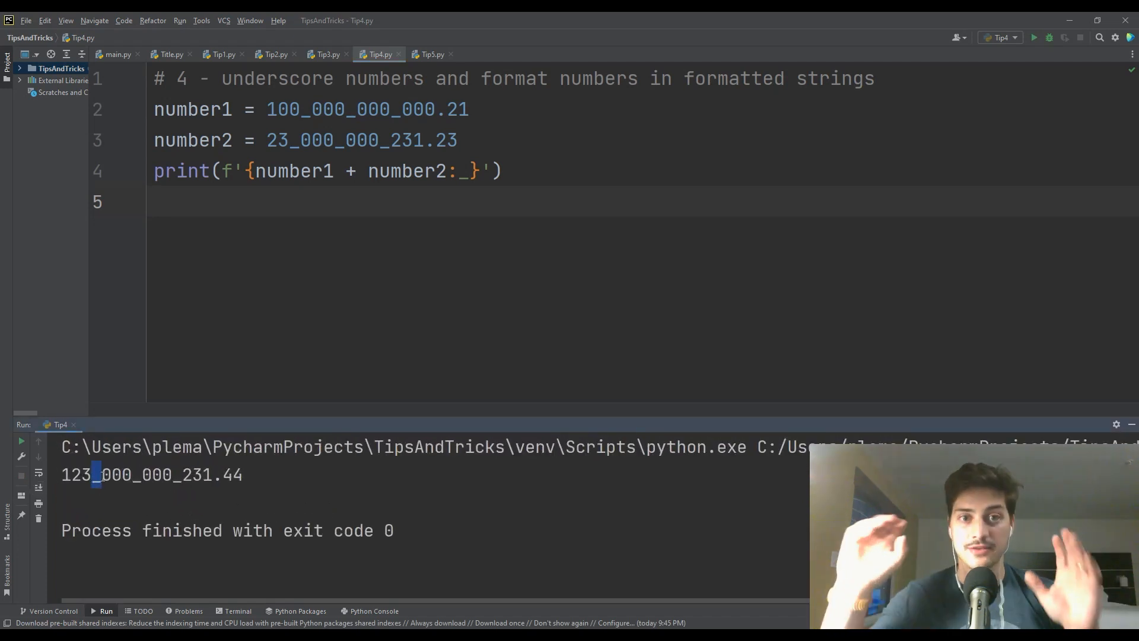
pyautogui.click(318, 171)
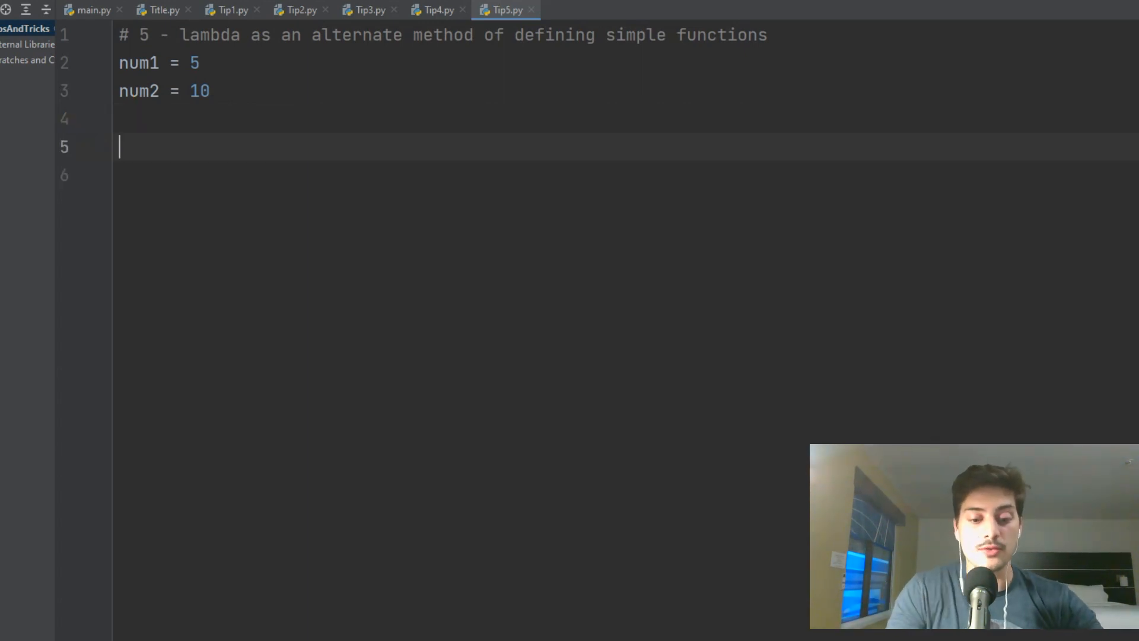
# - Write def add_nums(x, y) returning x + y, reformatted to standard spacing
pyautogui.write('def')
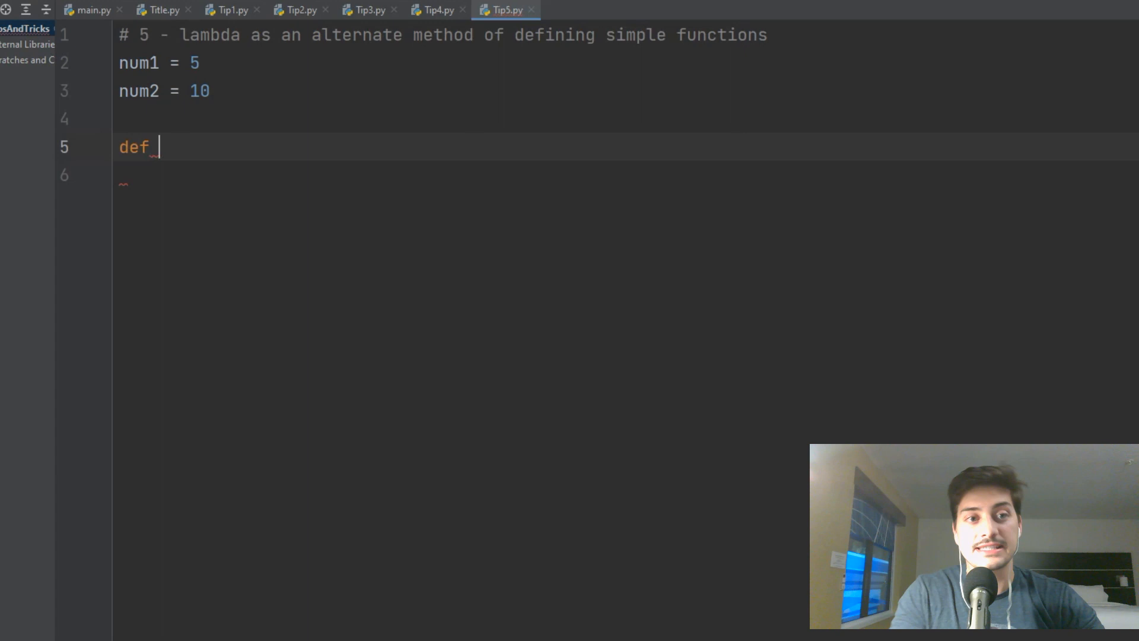
pyautogui.write('add_nums')
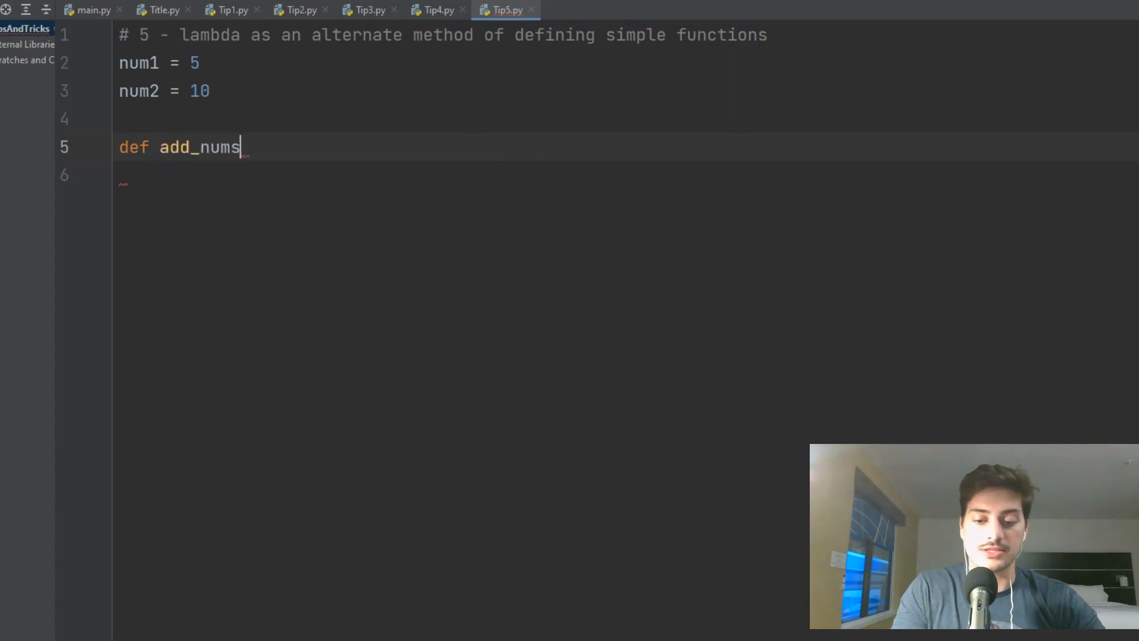
pyautogui.write('(x, y):')
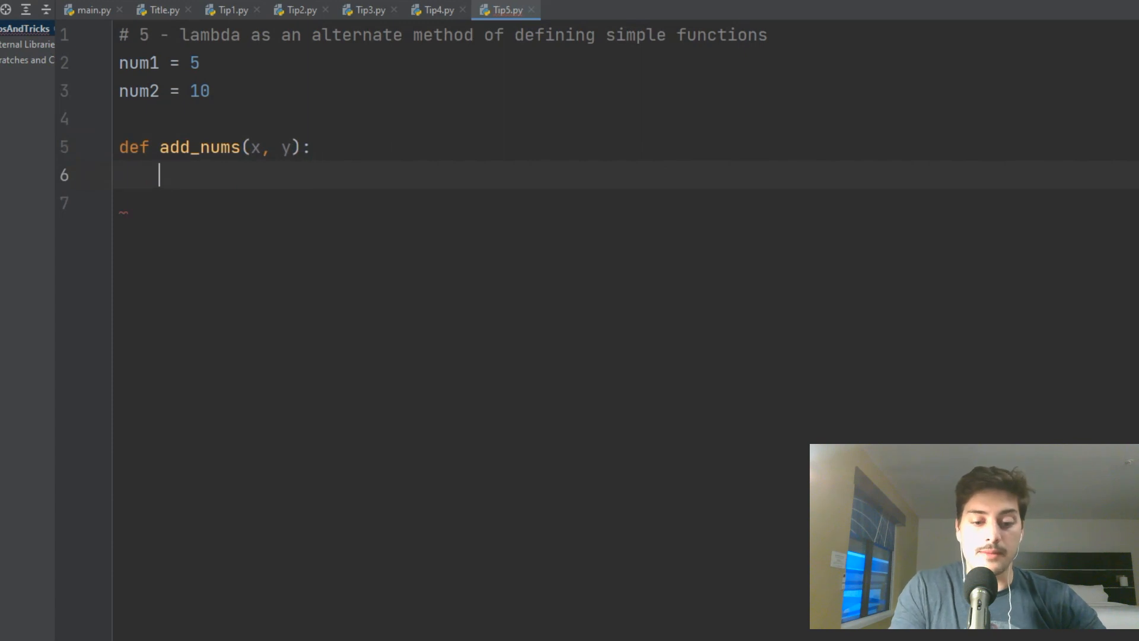
pyautogui.write('return')
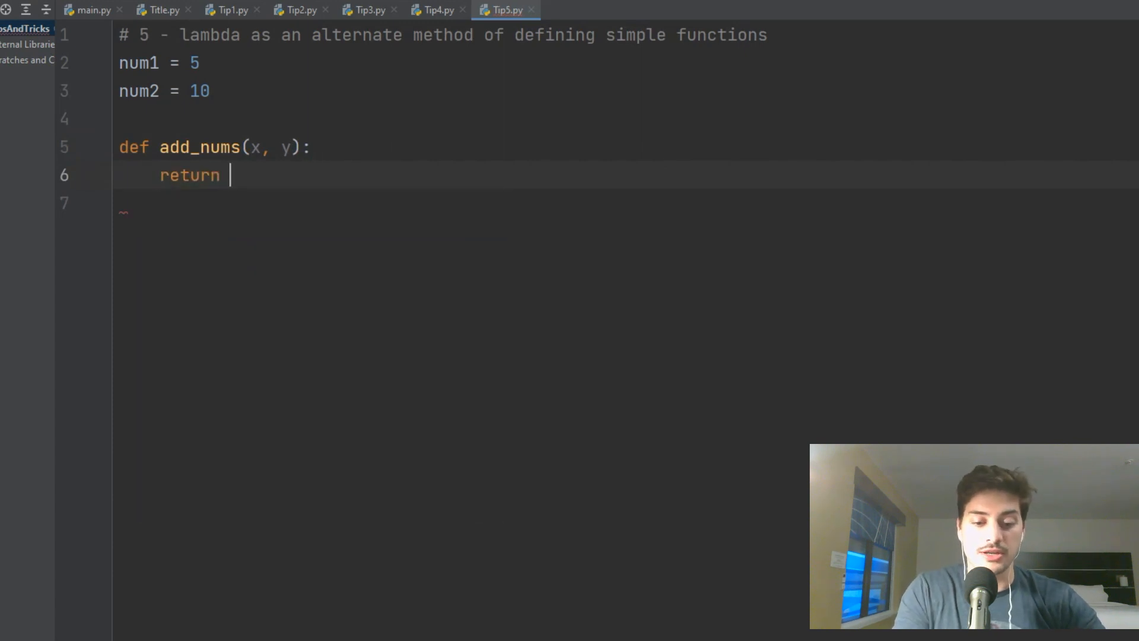
pyautogui.write('x+y')
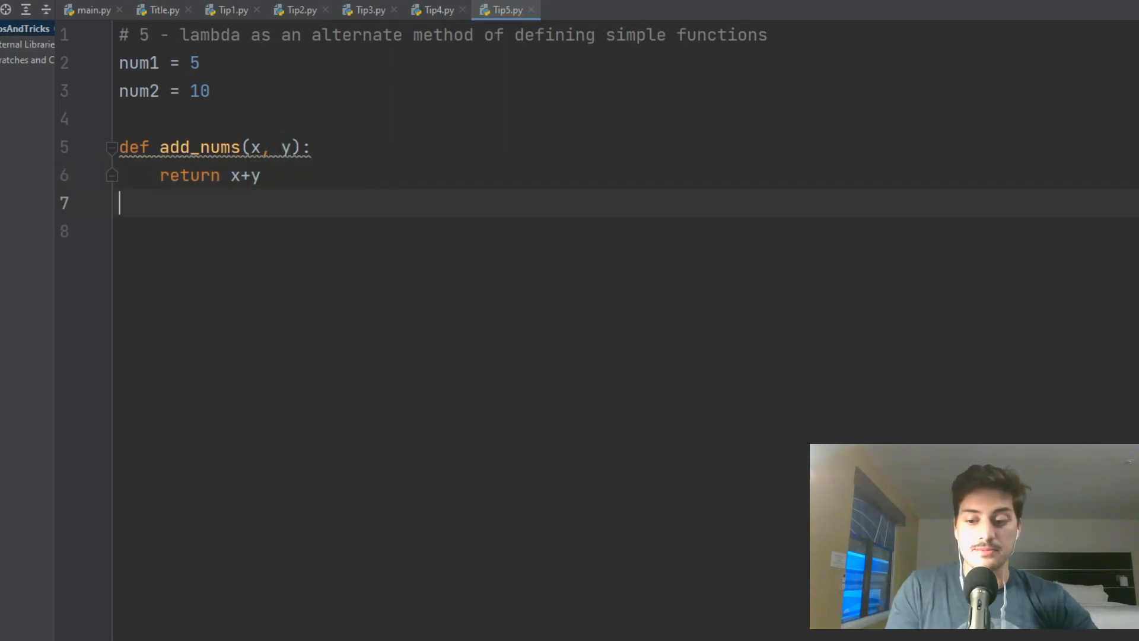
pyautogui.press('Enter')
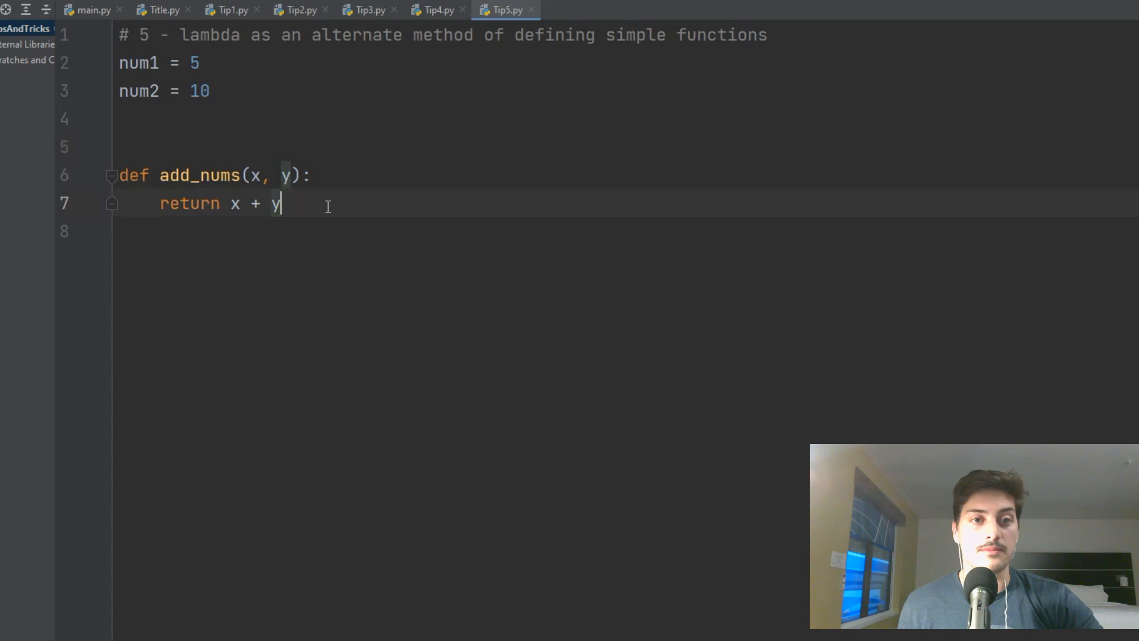
pyautogui.press('Enter')
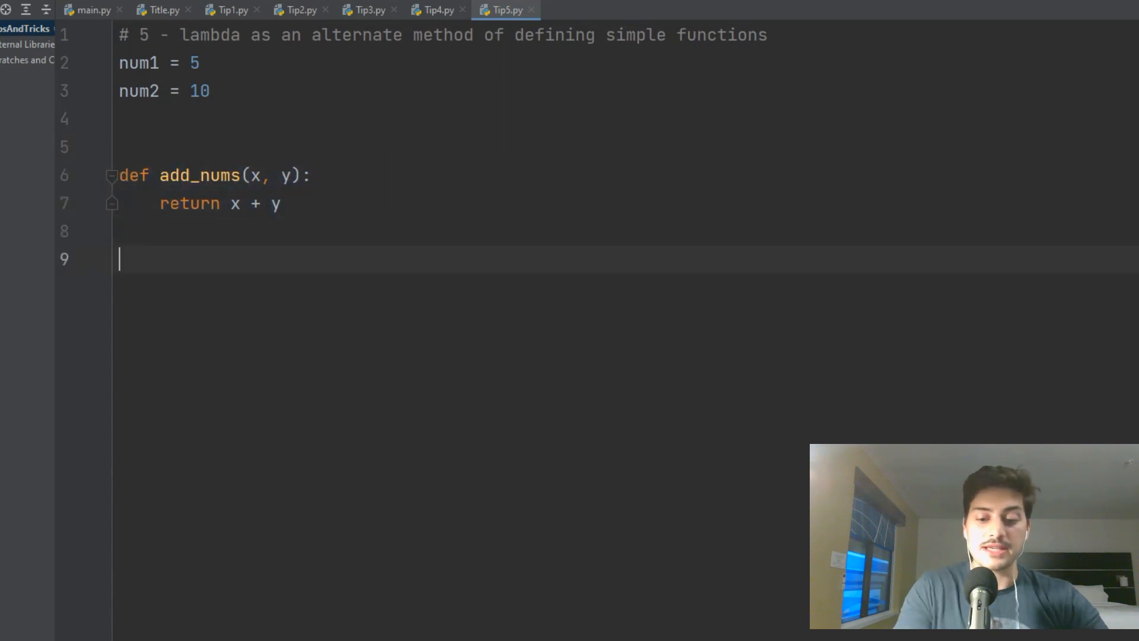
# - Add add_nums2 = lambda x, y: x + y below the add_nums function
pyautogui.write('a')
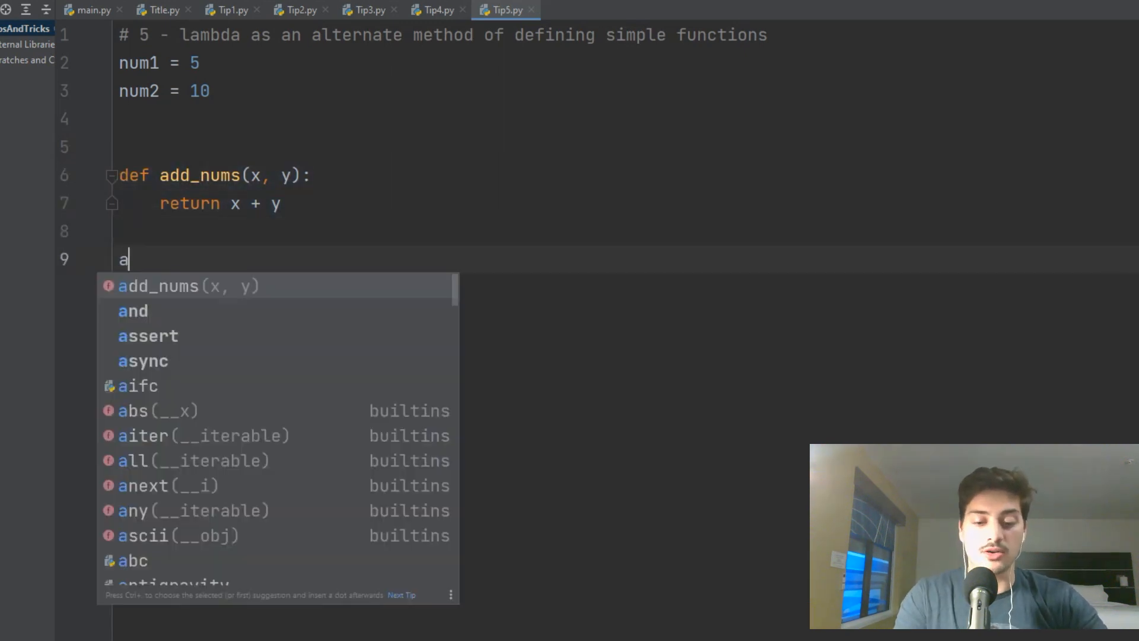
pyautogui.write('dd_nums2')
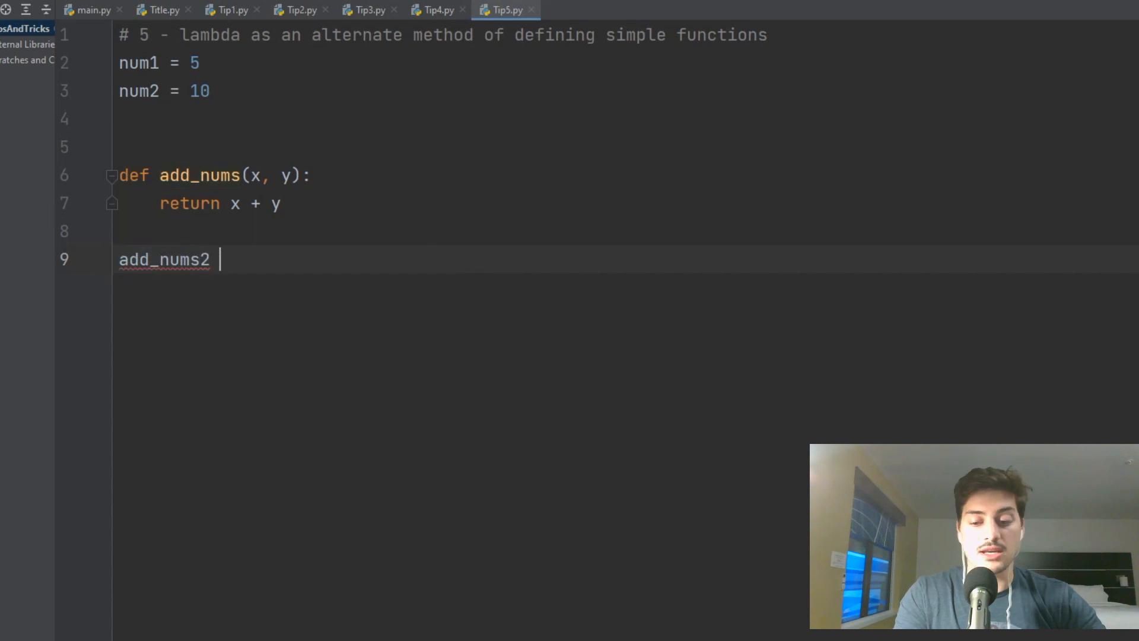
pyautogui.write('=')
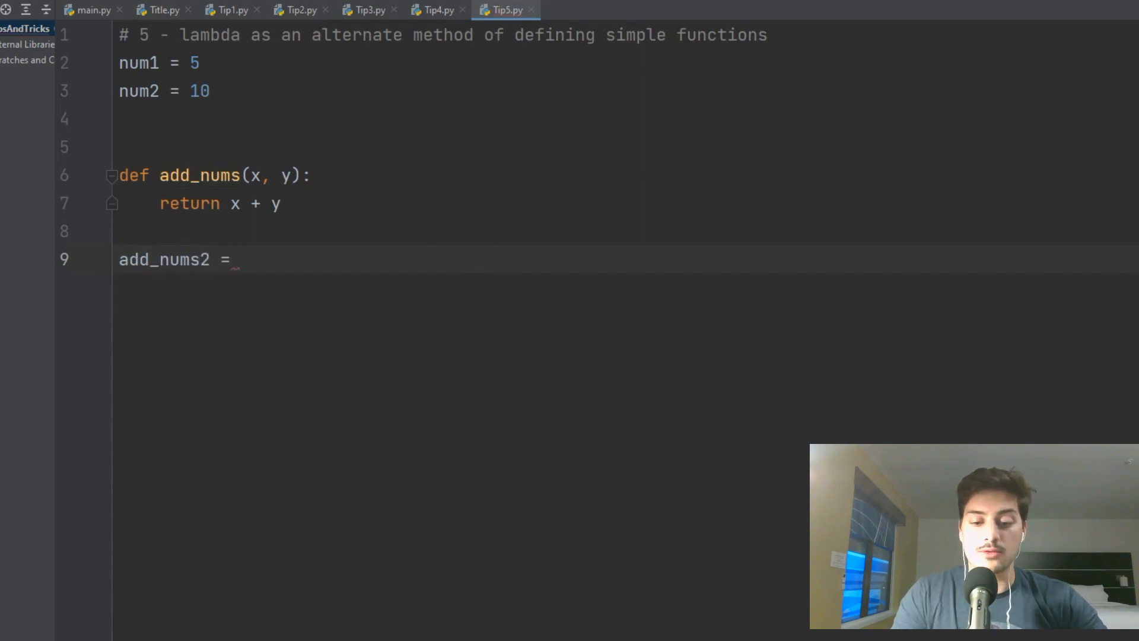
pyautogui.write('lambda')
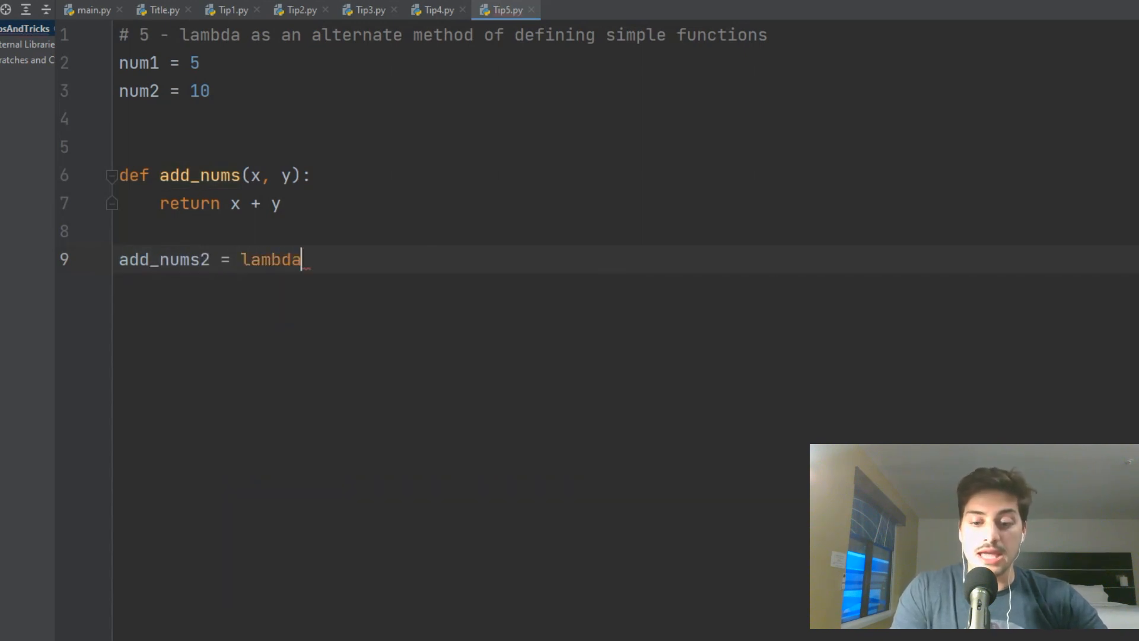
pyautogui.write('" "')
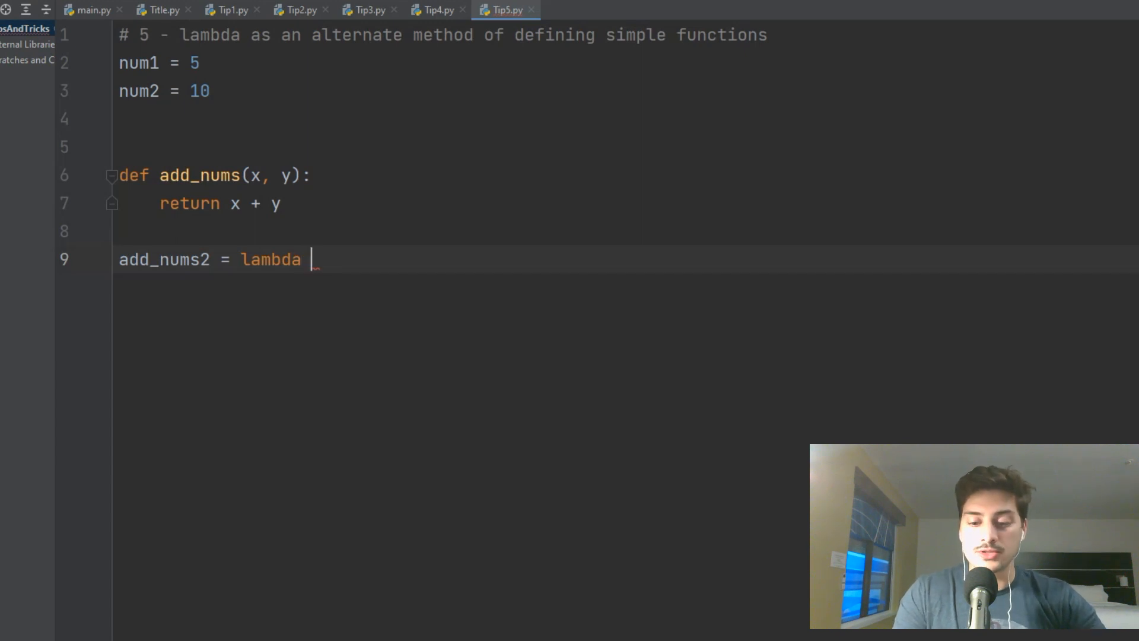
pyautogui.write('x, y')
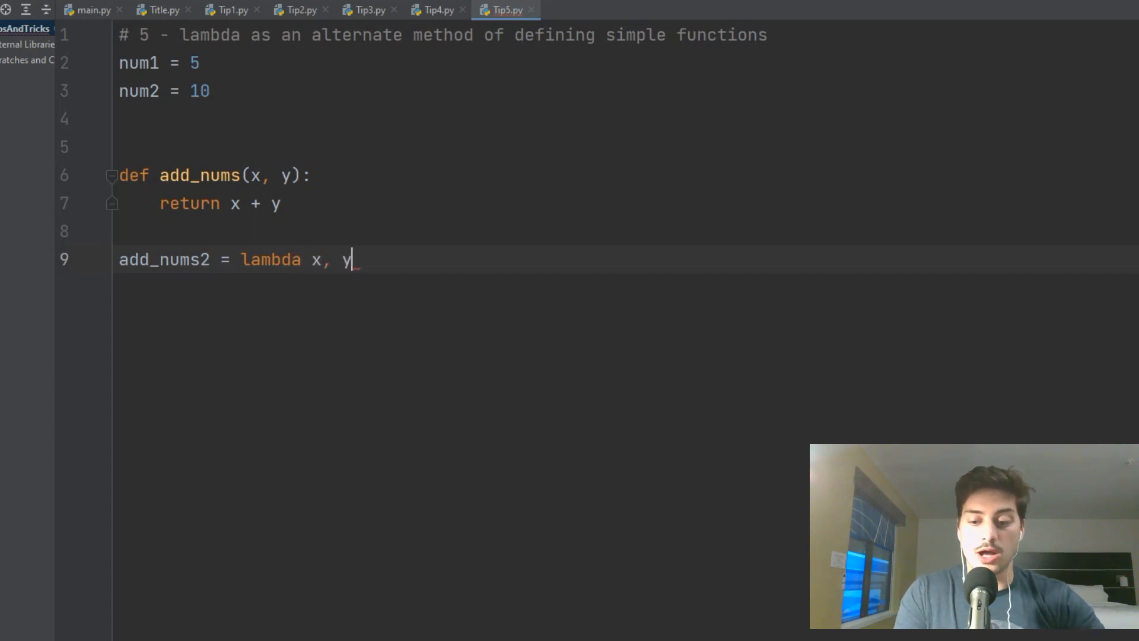
pyautogui.write(': x+')
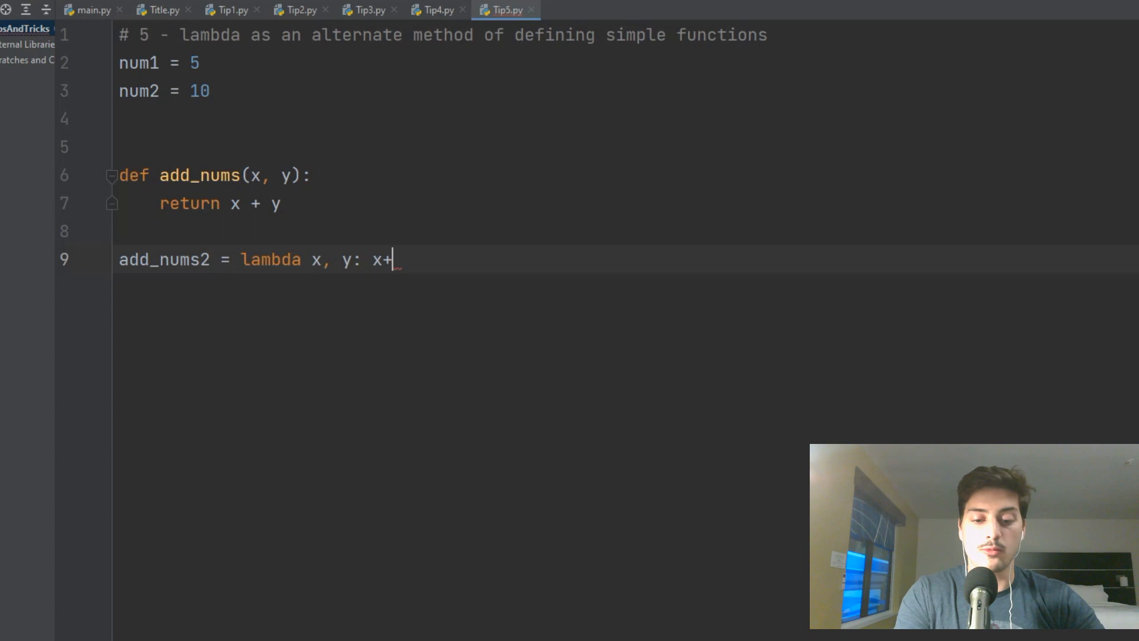
pyautogui.write('y')
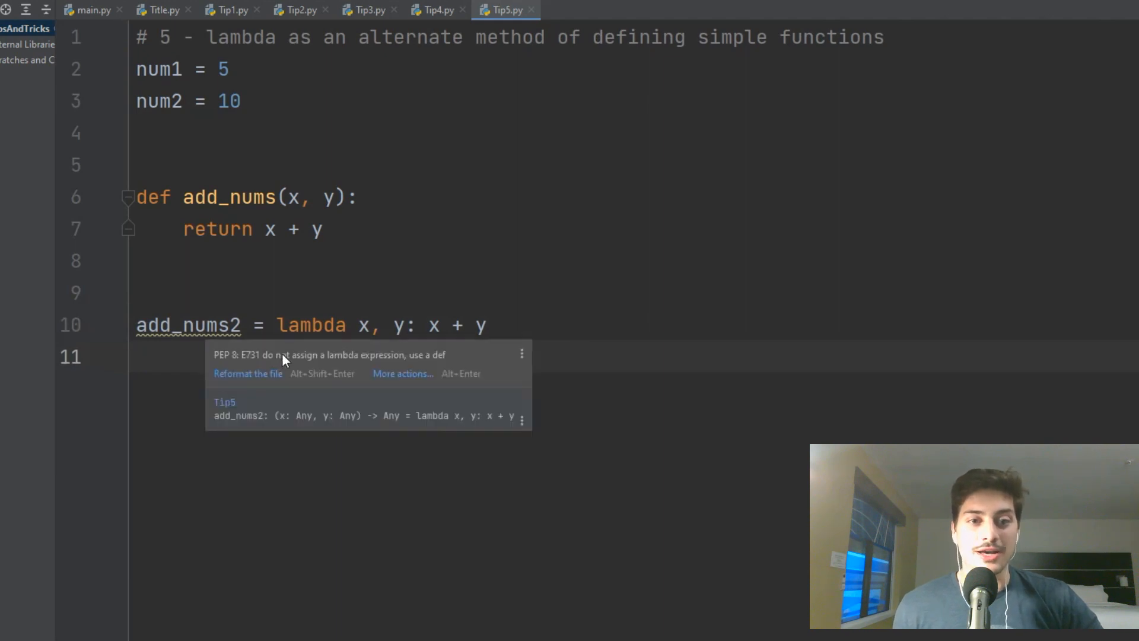
pyautogui.moveTo(254, 375)
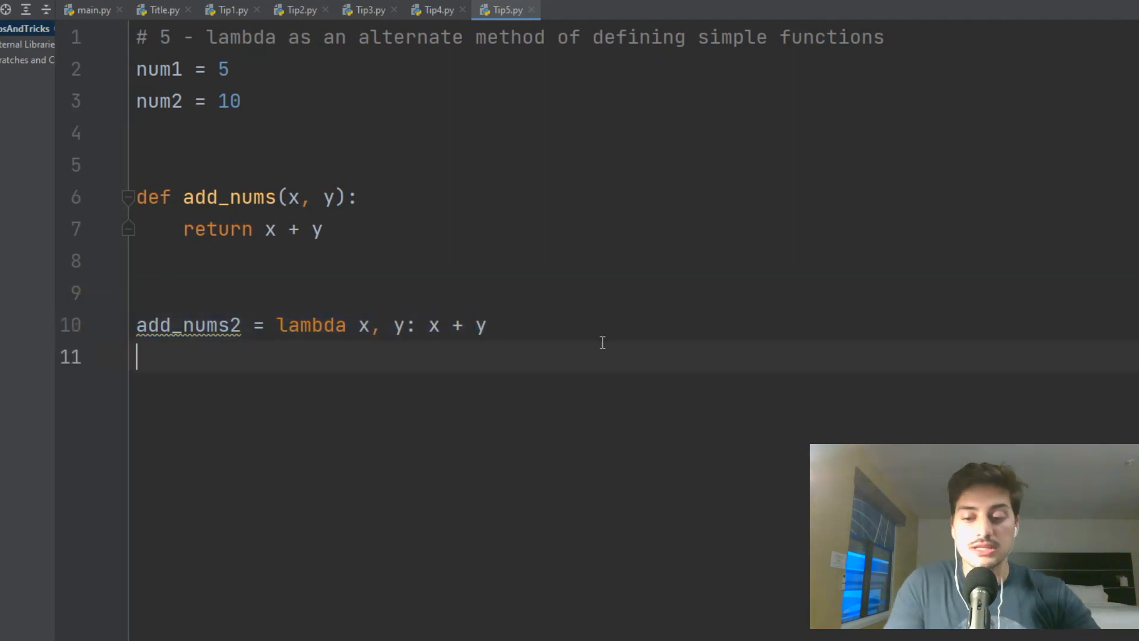
# - Print add_nums(num1, num2) and add_nums2(num1, num2) on separate lines
pyautogui.write('add_nums(')
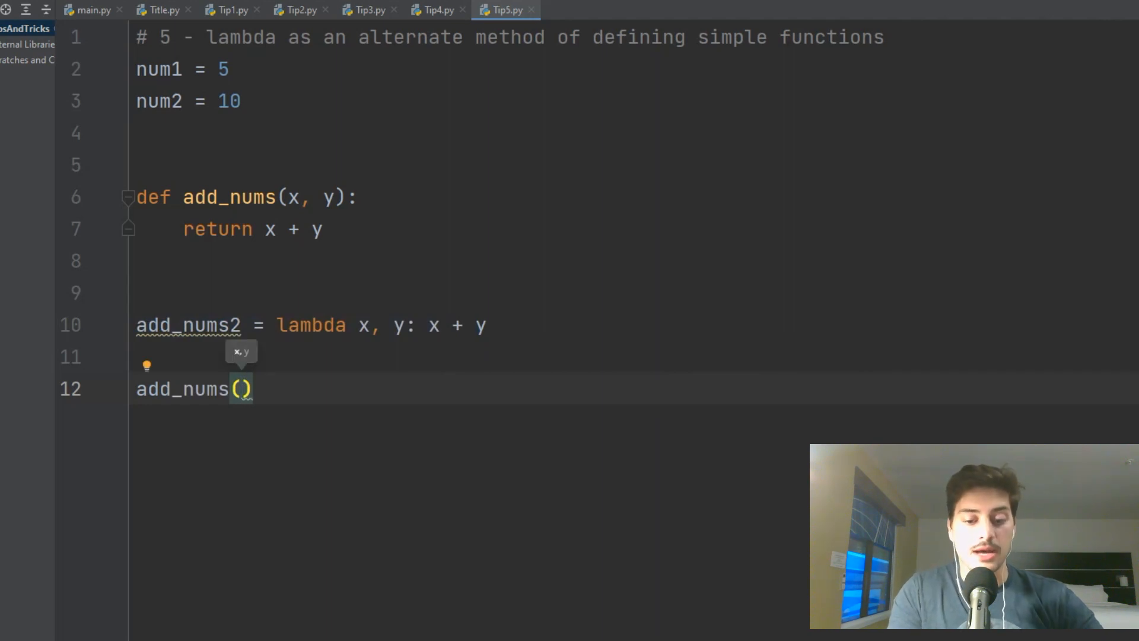
pyautogui.write('num1, num2')
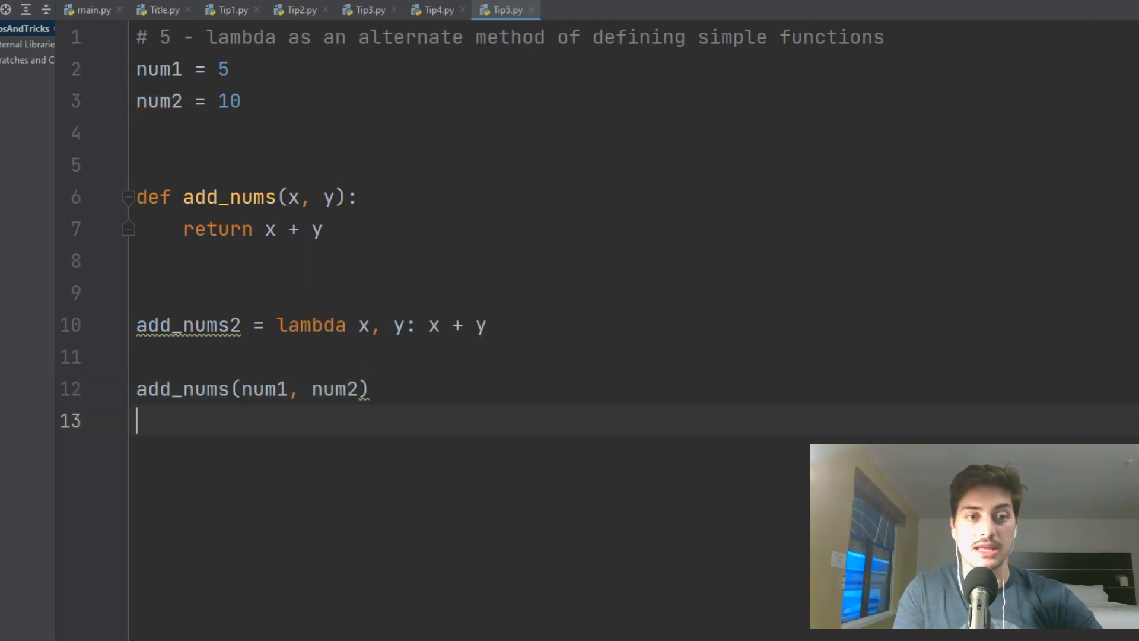
pyautogui.write('add_nums2(')
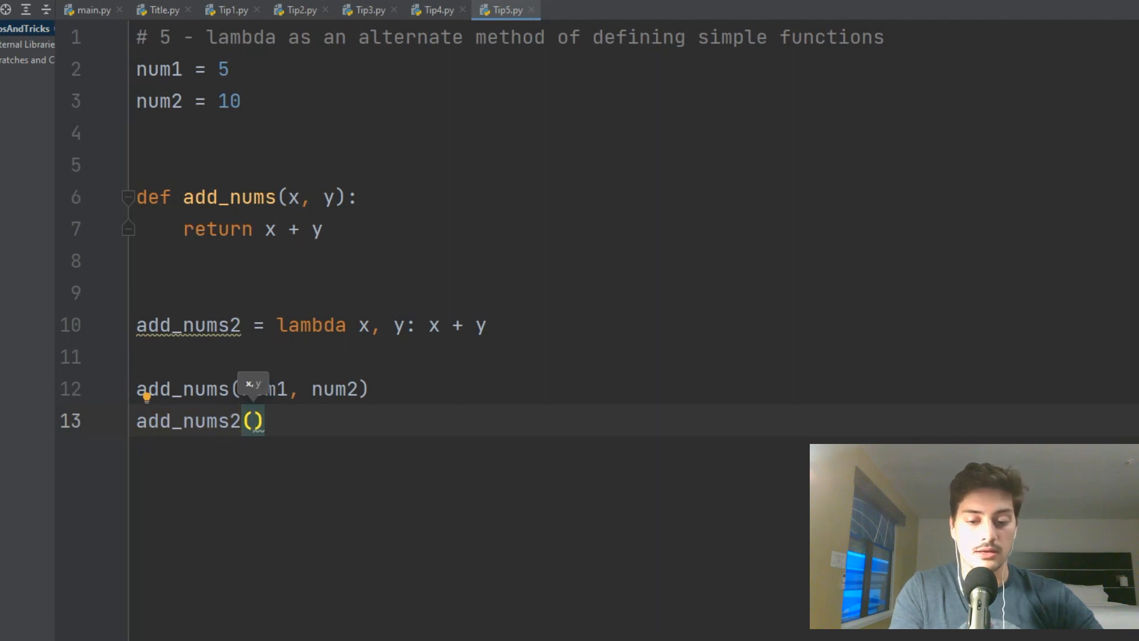
pyautogui.write('num1, num2')
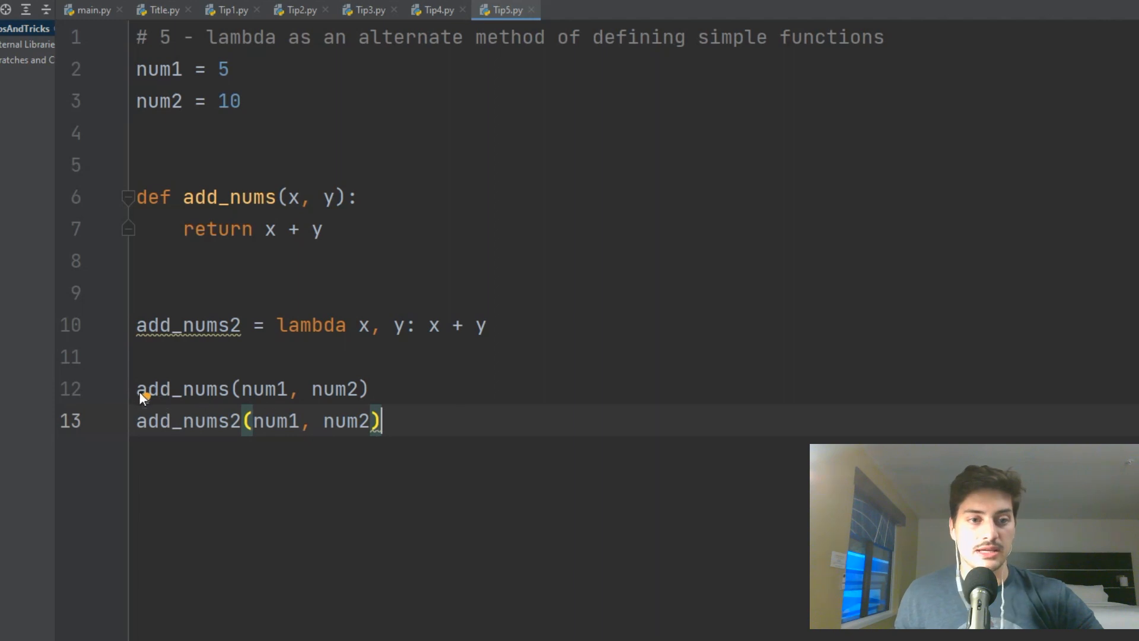
pyautogui.write('print(')
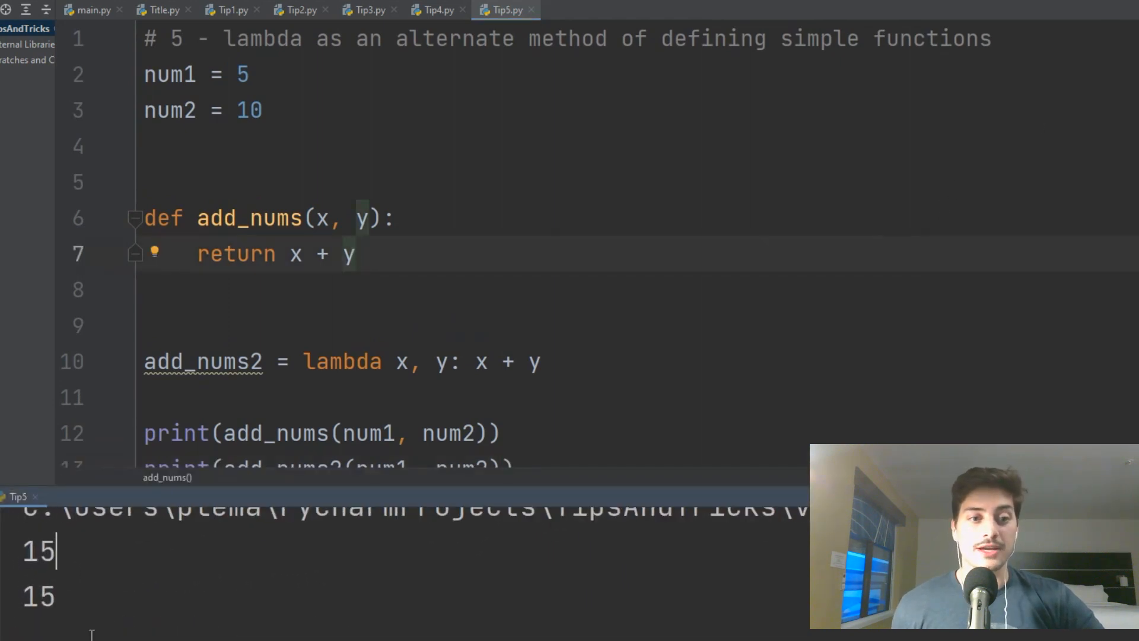
pyautogui.moveTo(385, 321)
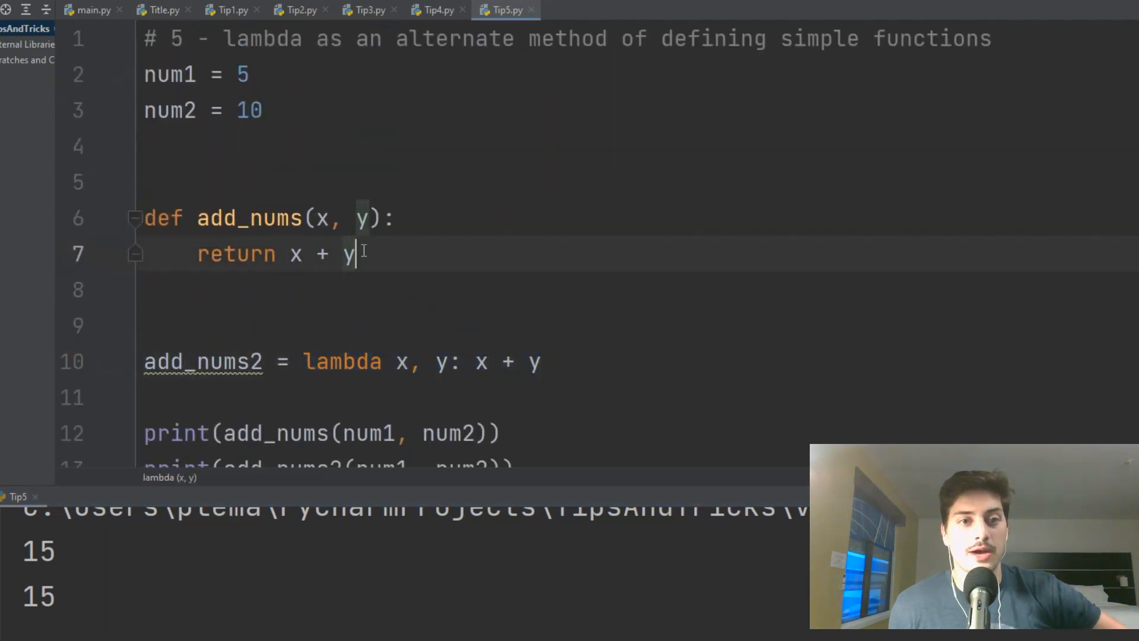
pyautogui.moveTo(394, 359)
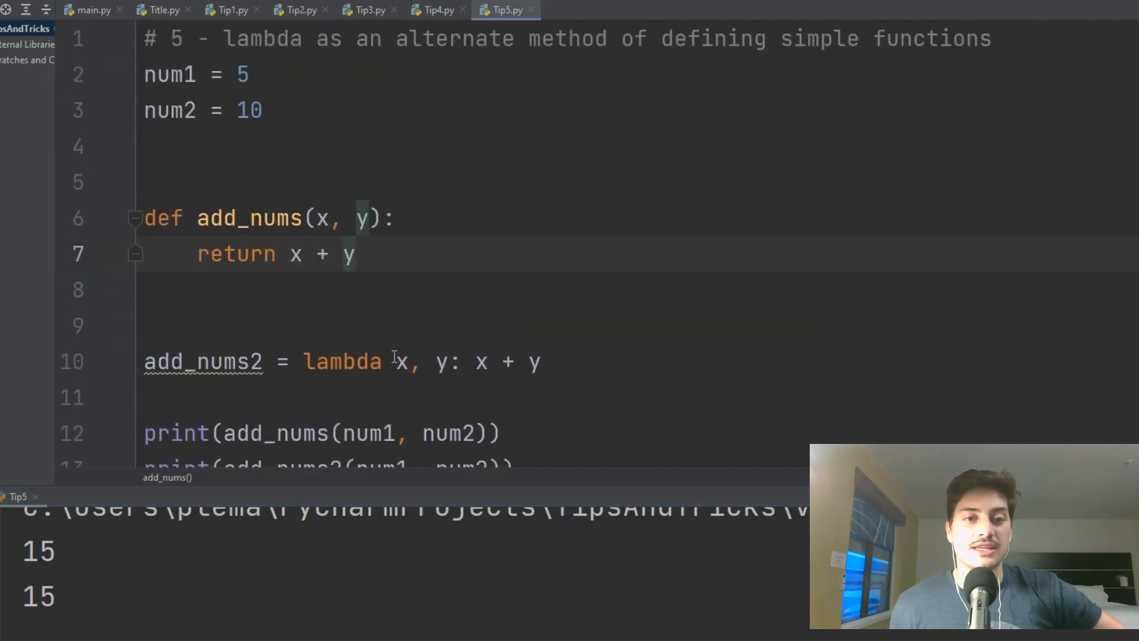
# - Highlight the add_nums2 lambda expression and scroll the Tip5 output showing 15 twice
pyautogui.moveTo(304, 362); pyautogui.dragTo(541, 362)
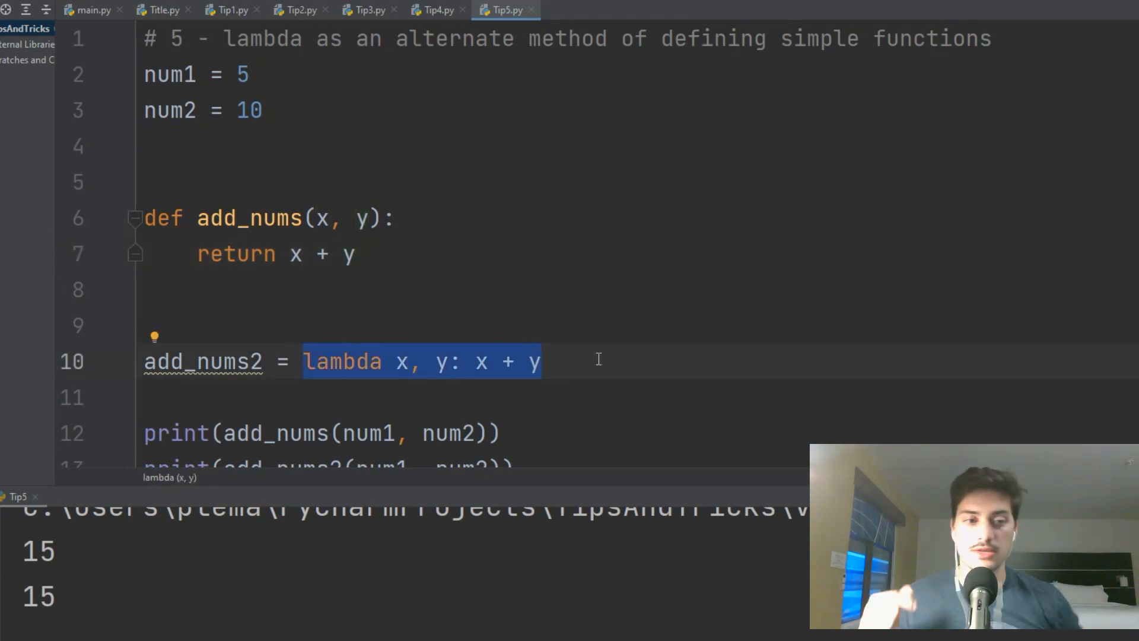
pyautogui.moveTo(1030, 382)
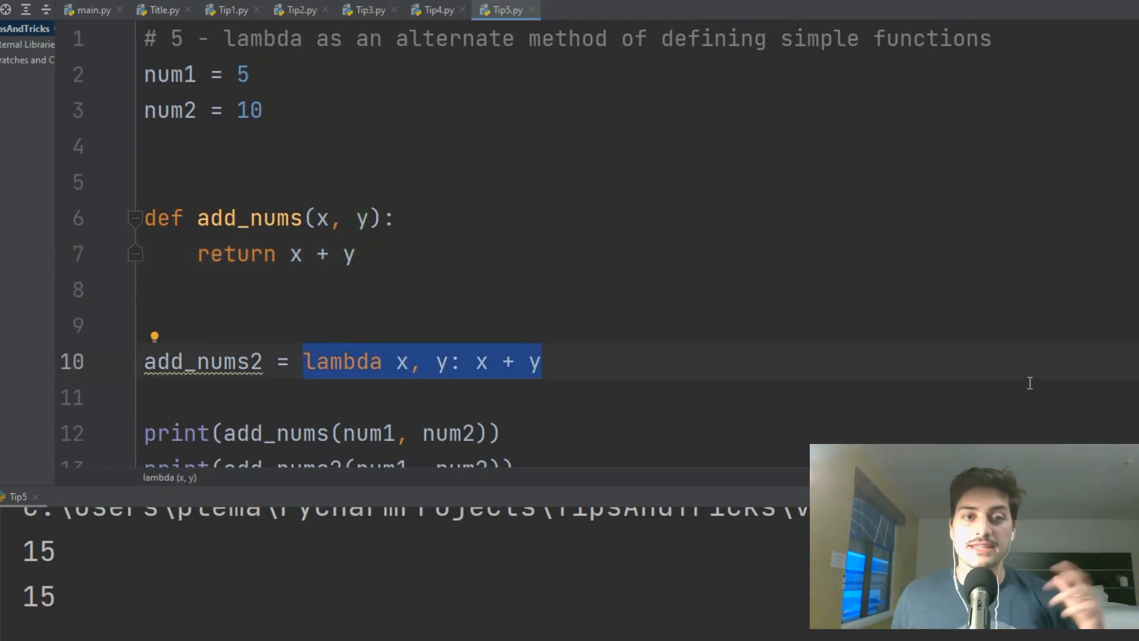
pyautogui.scroll(-3)
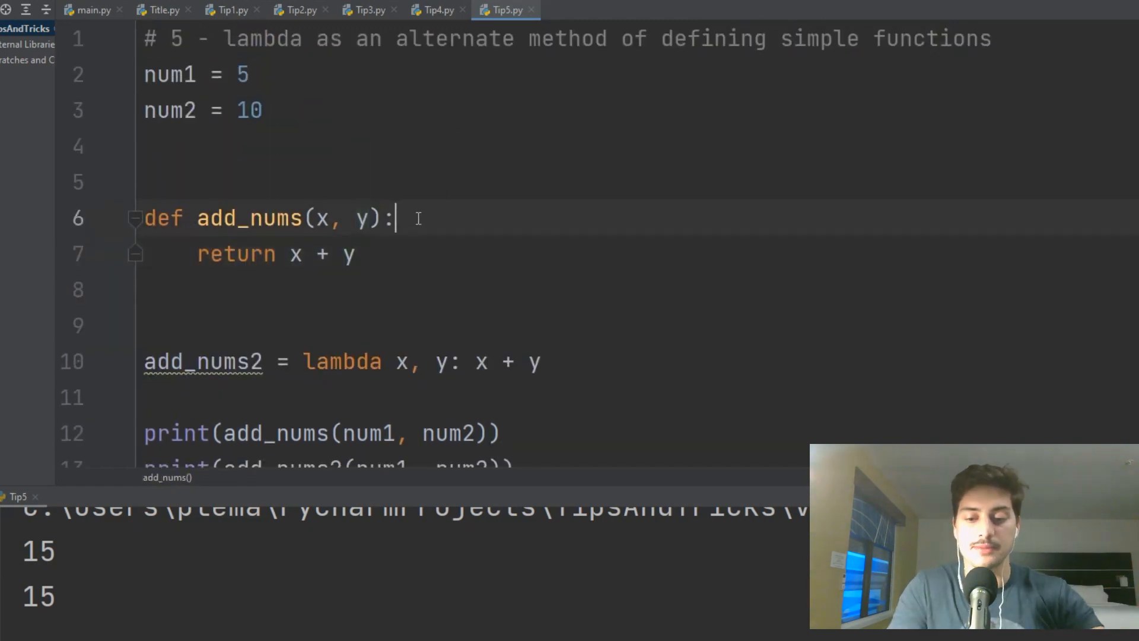
pyautogui.write('x * 1')
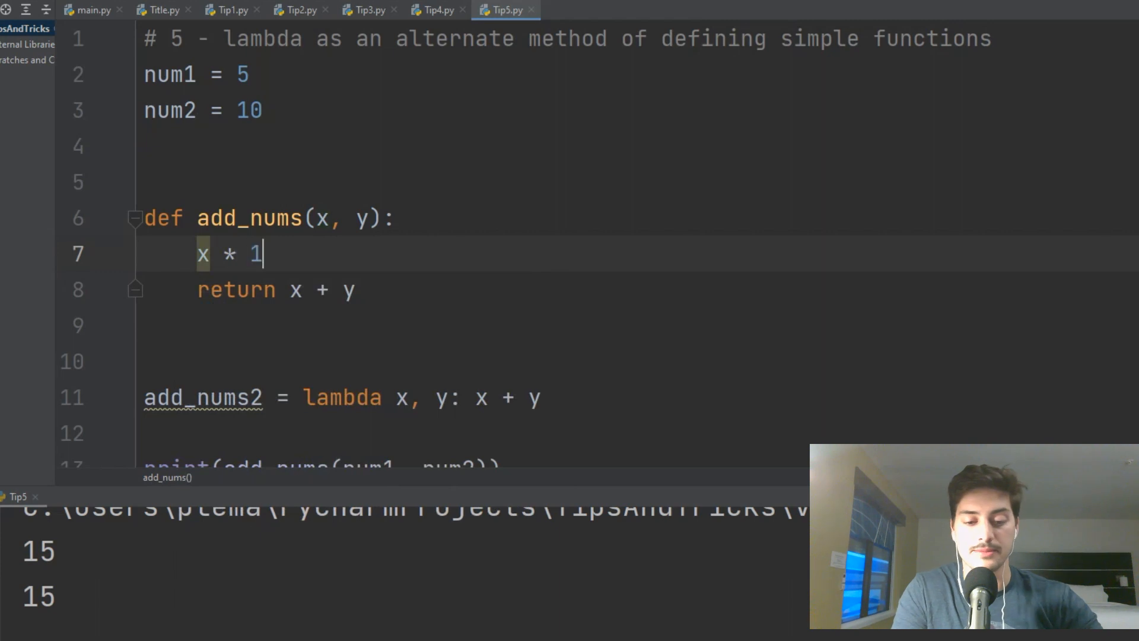
pyautogui.write('5')
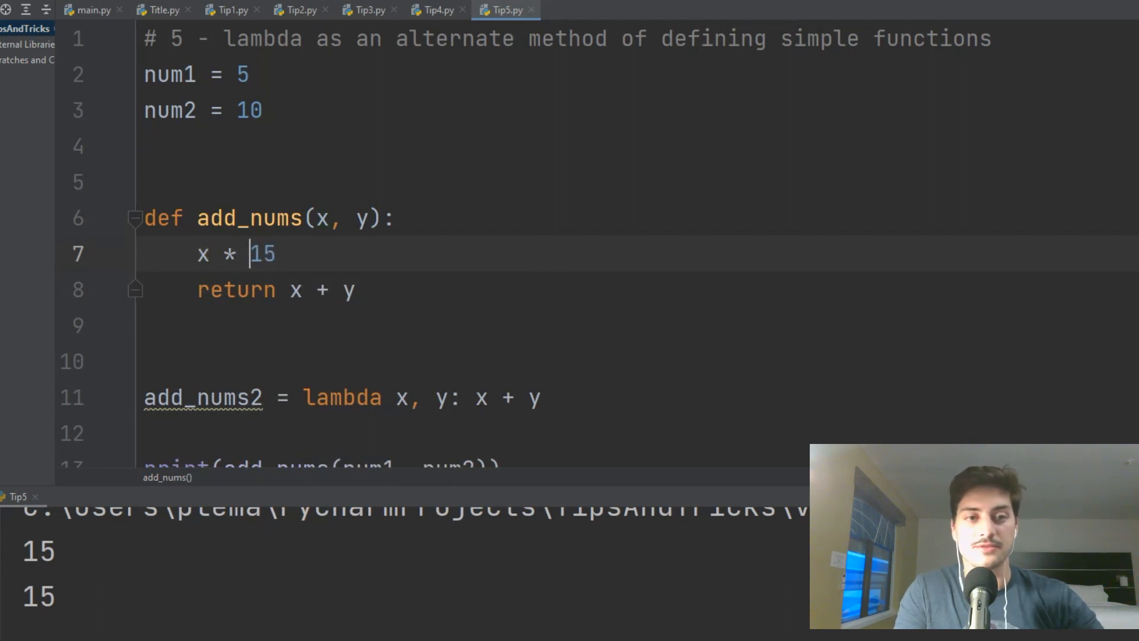
pyautogui.write('x =')
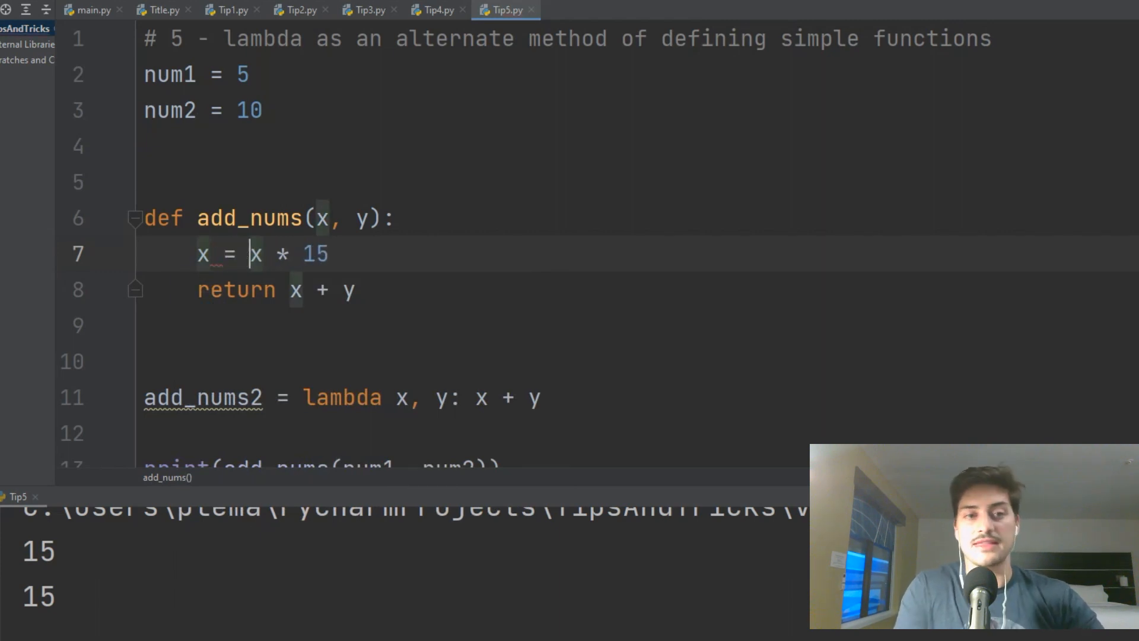
pyautogui.press('Enter')
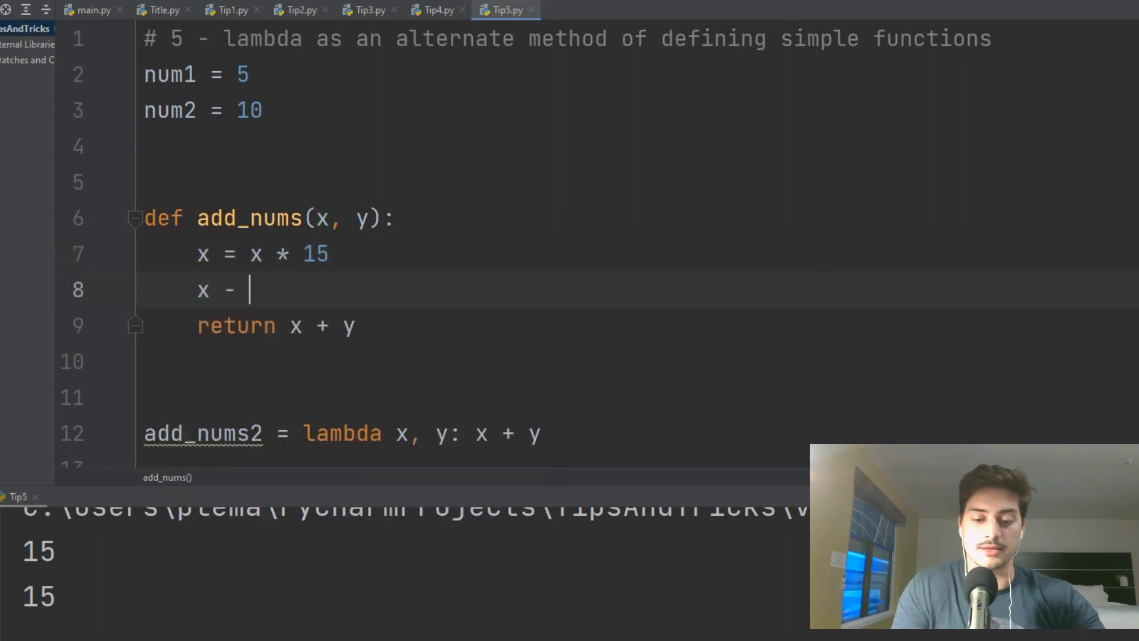
pyautogui.write('y + 7')
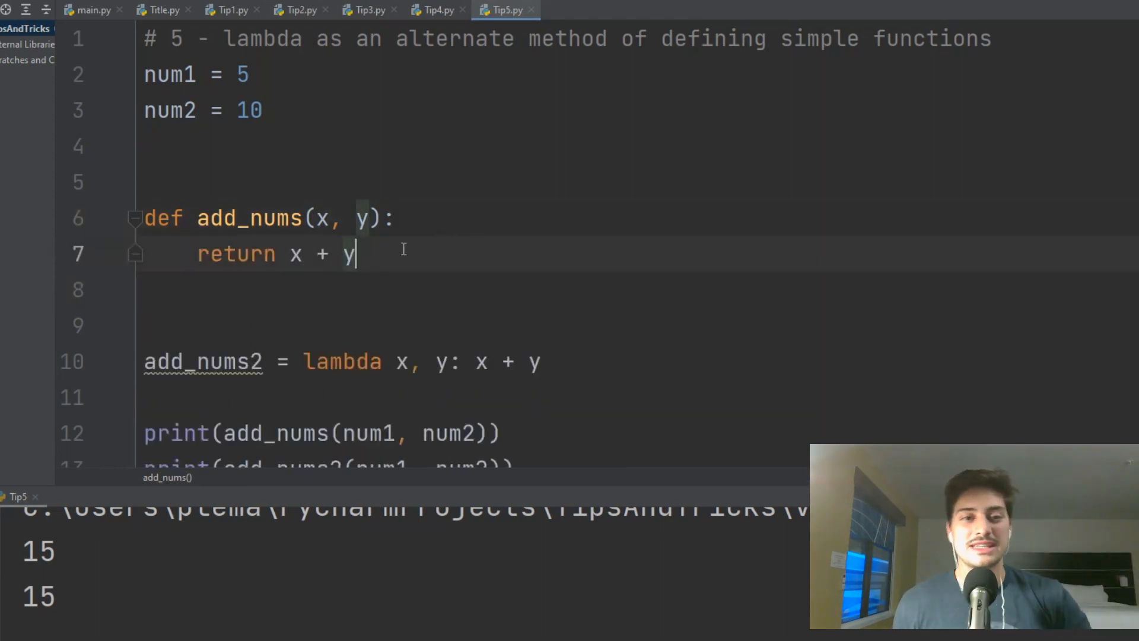
pyautogui.scroll(-3)
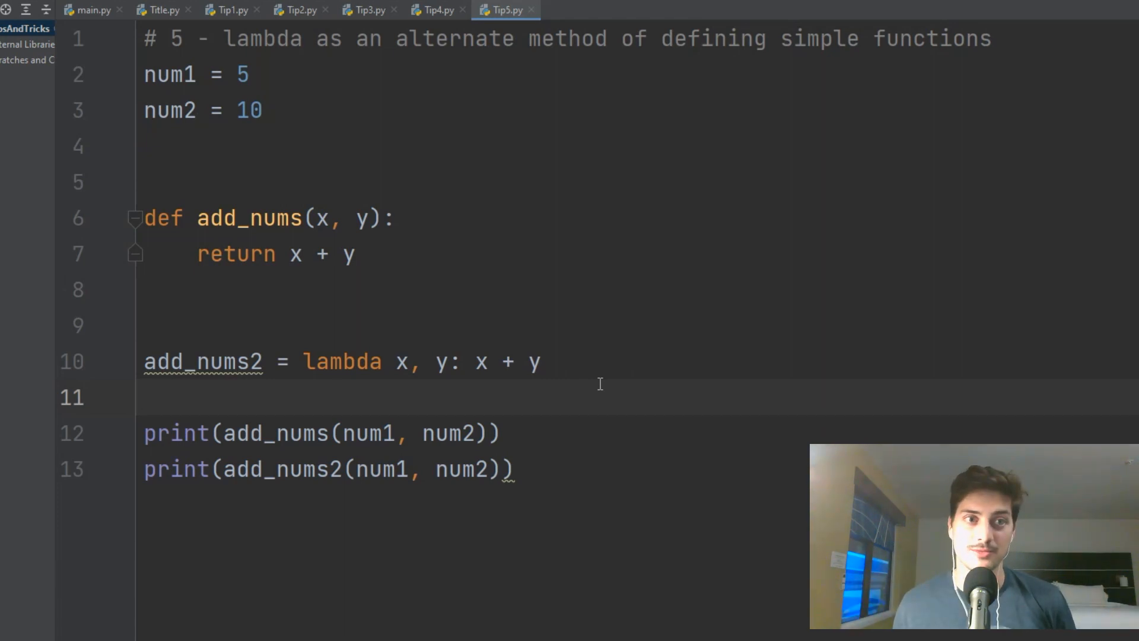
# - Switch to the main.py tab containing the combined tips file
pyautogui.click(83, 10)
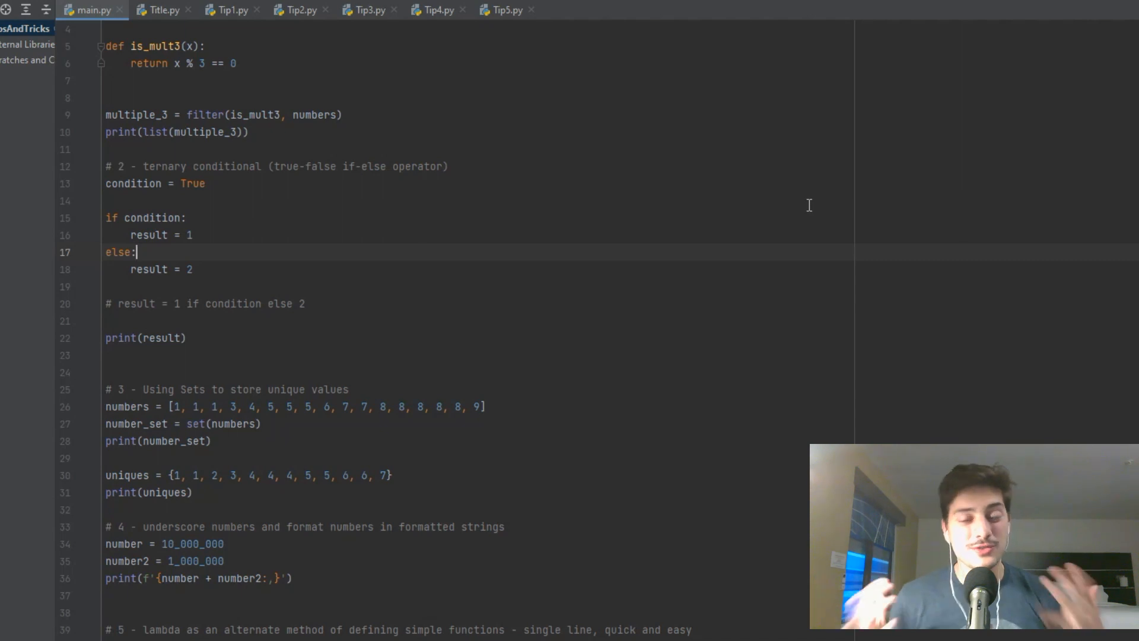